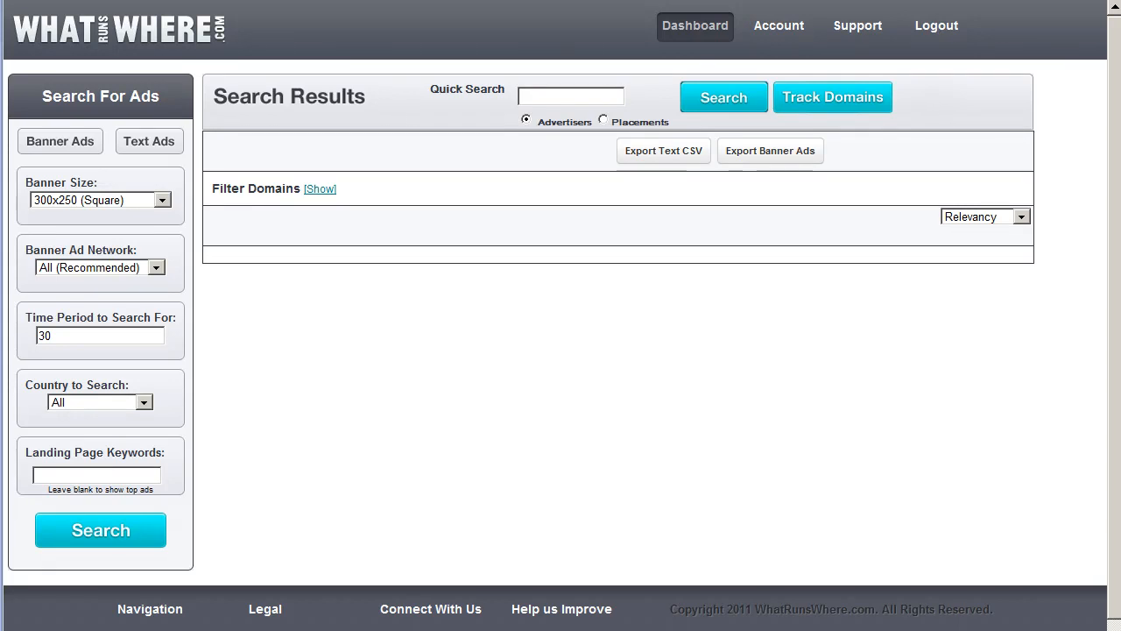
mouse_move(730, 321)
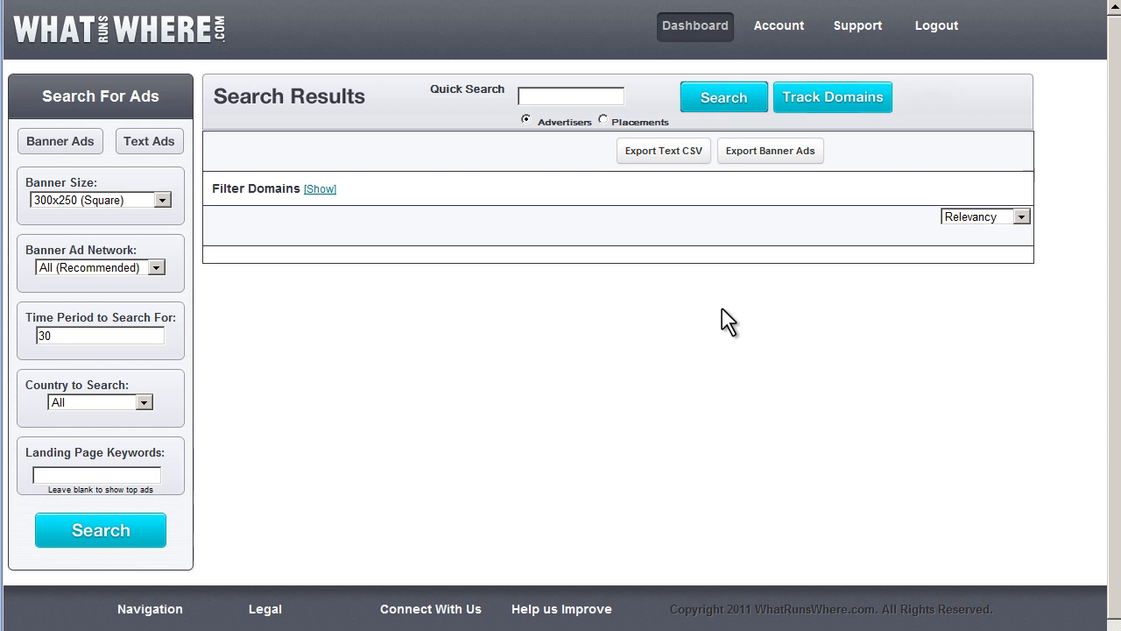
mouse_move(523, 191)
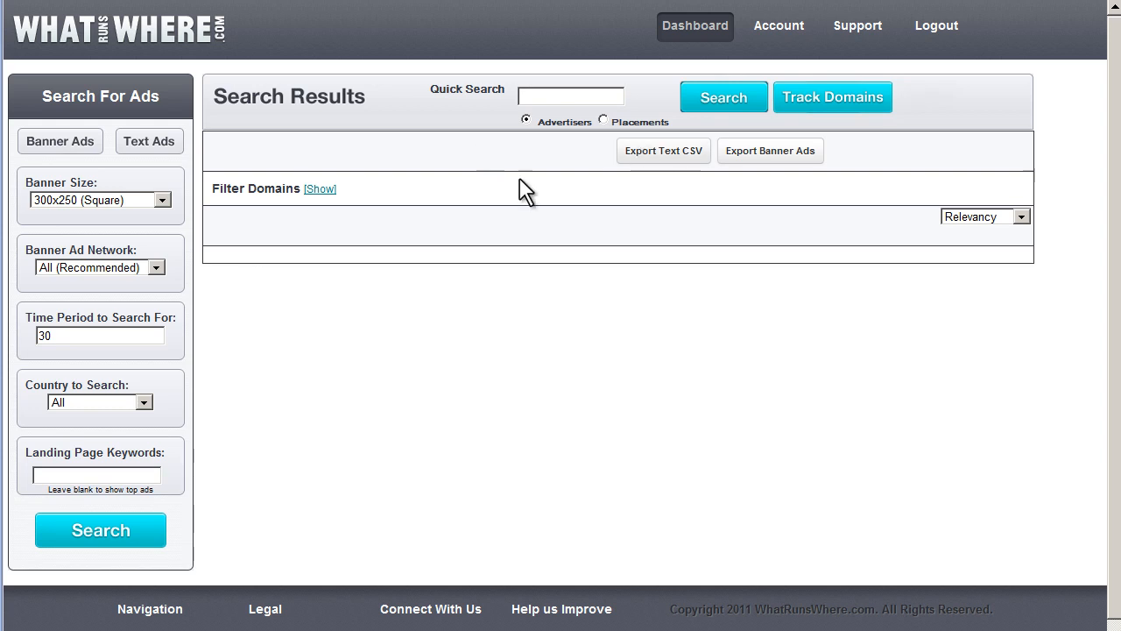
mouse_move(316, 300)
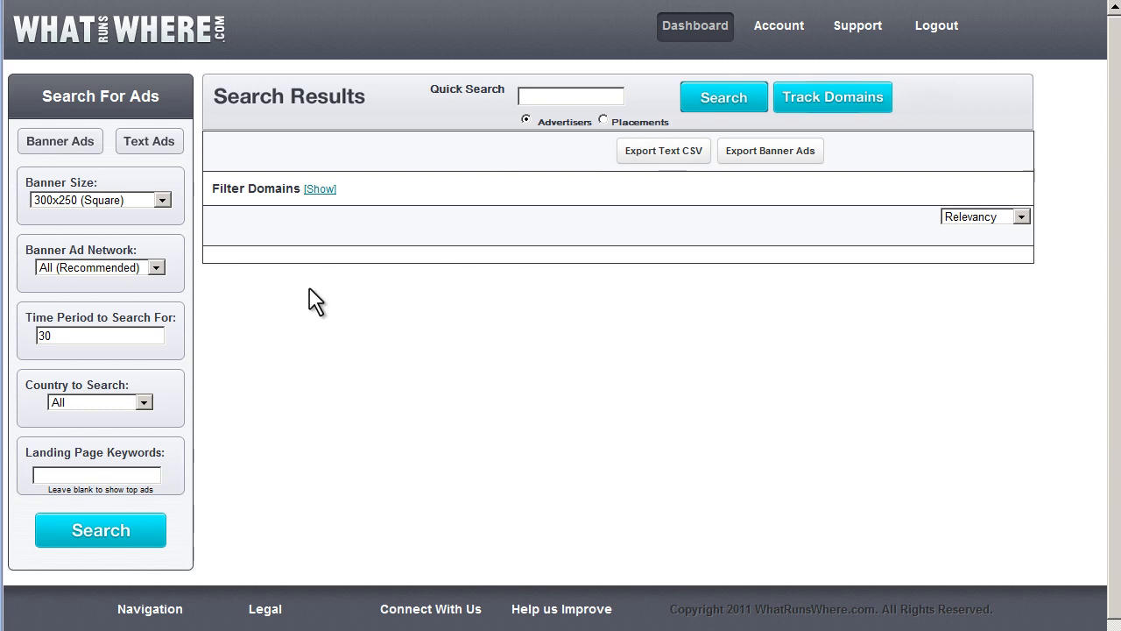
mouse_move(92, 149)
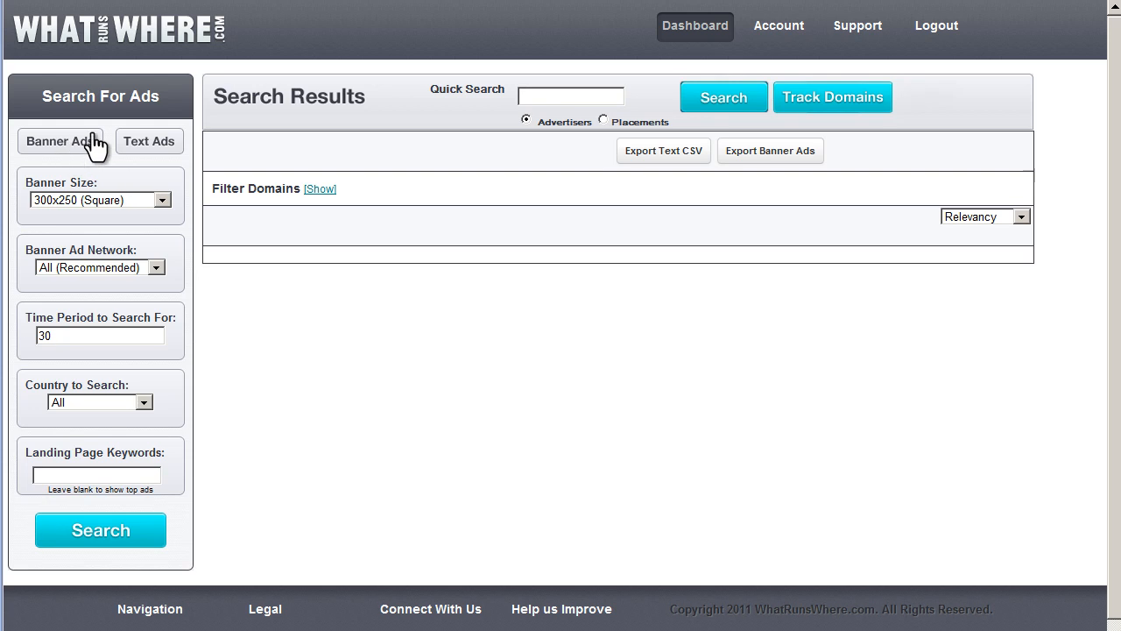
mouse_move(138, 252)
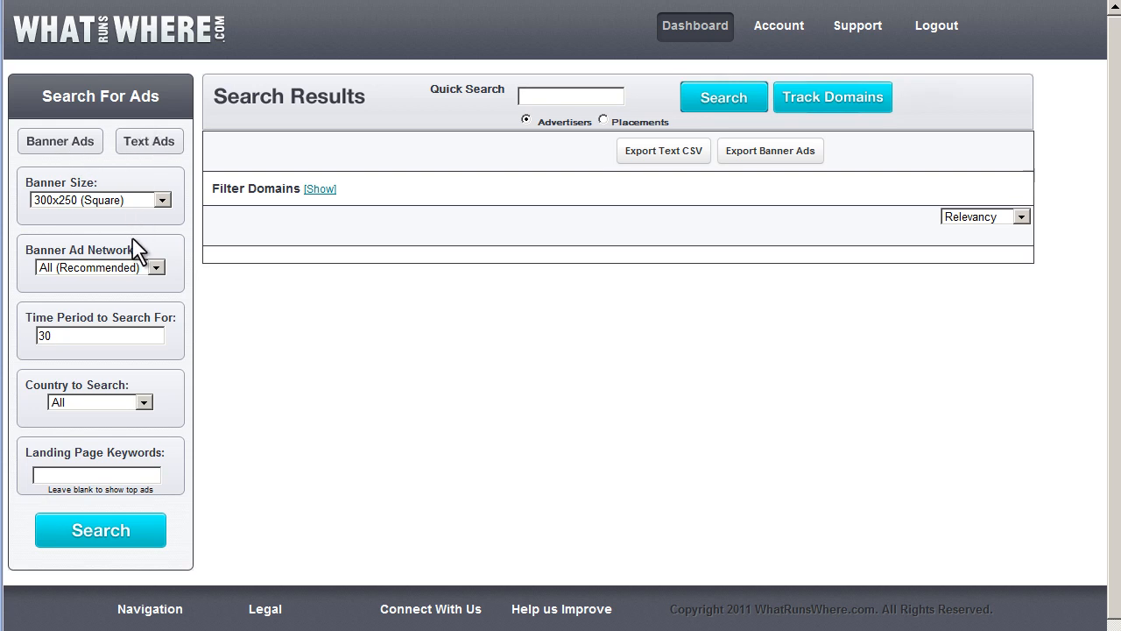
Search banner ads with landing-page keyword 'car insurance', reviewing the Banner Size option first
click(100, 268)
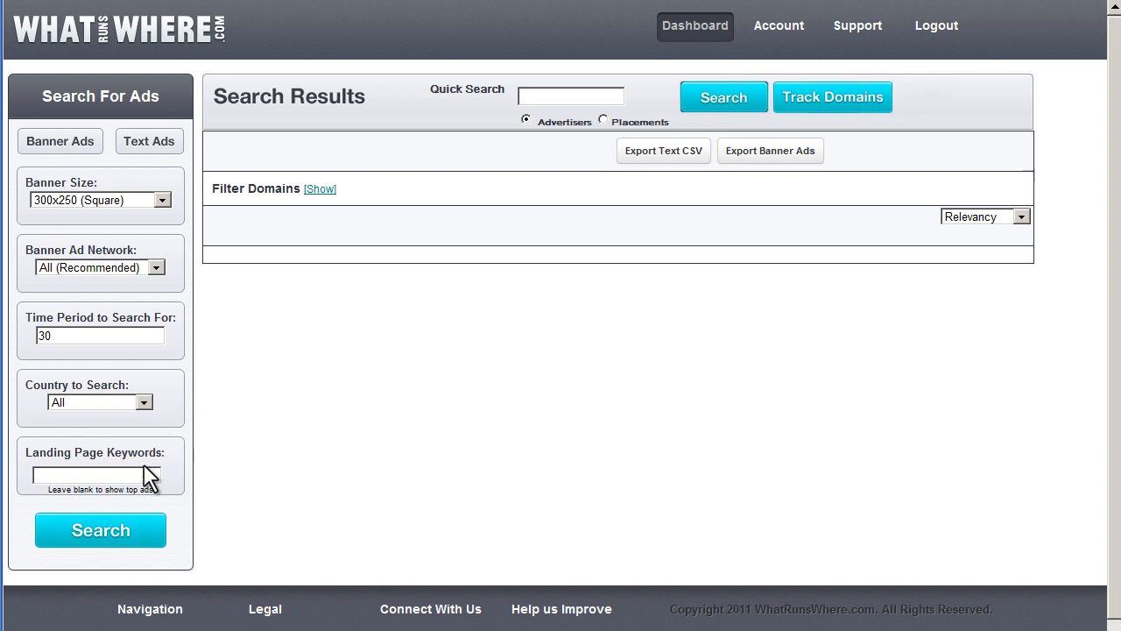
text(c)
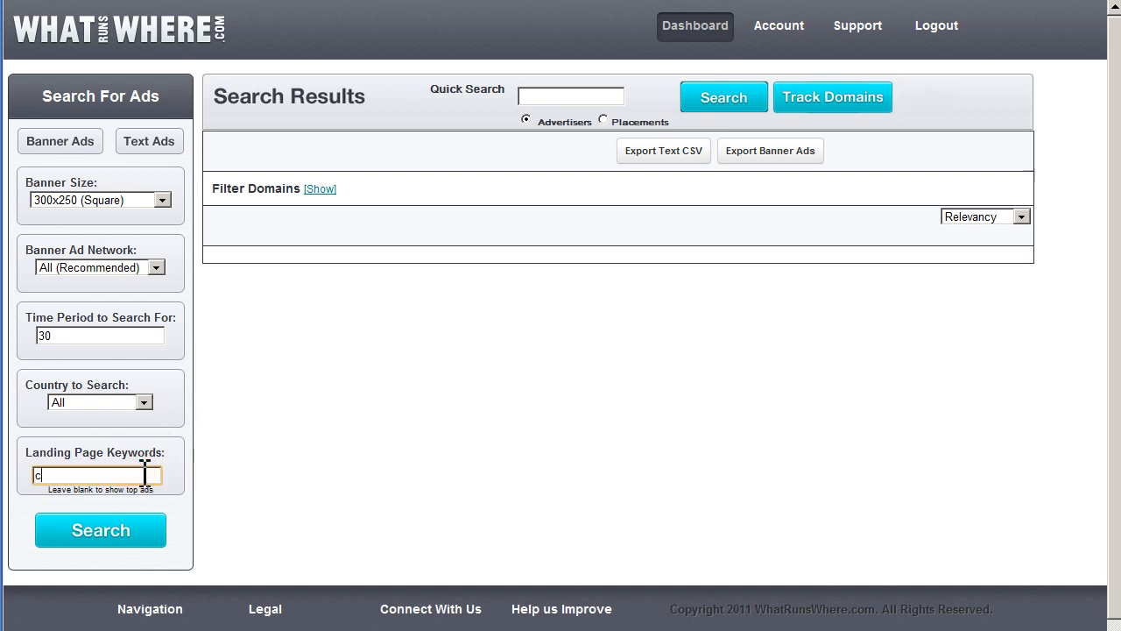
text(ar insurance)
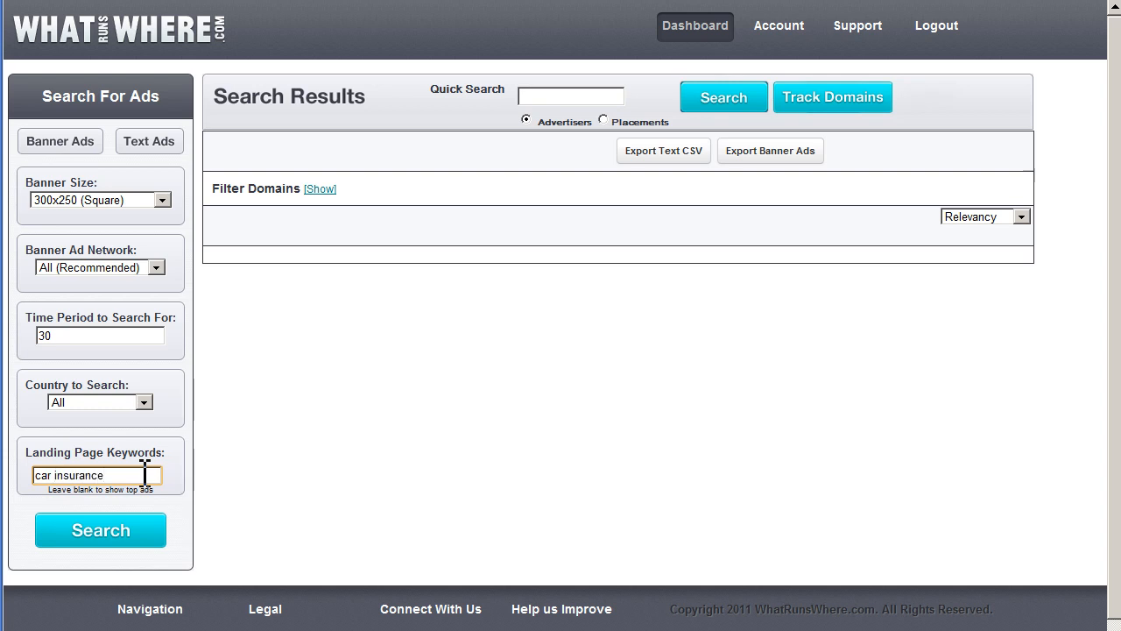
mouse_move(131, 280)
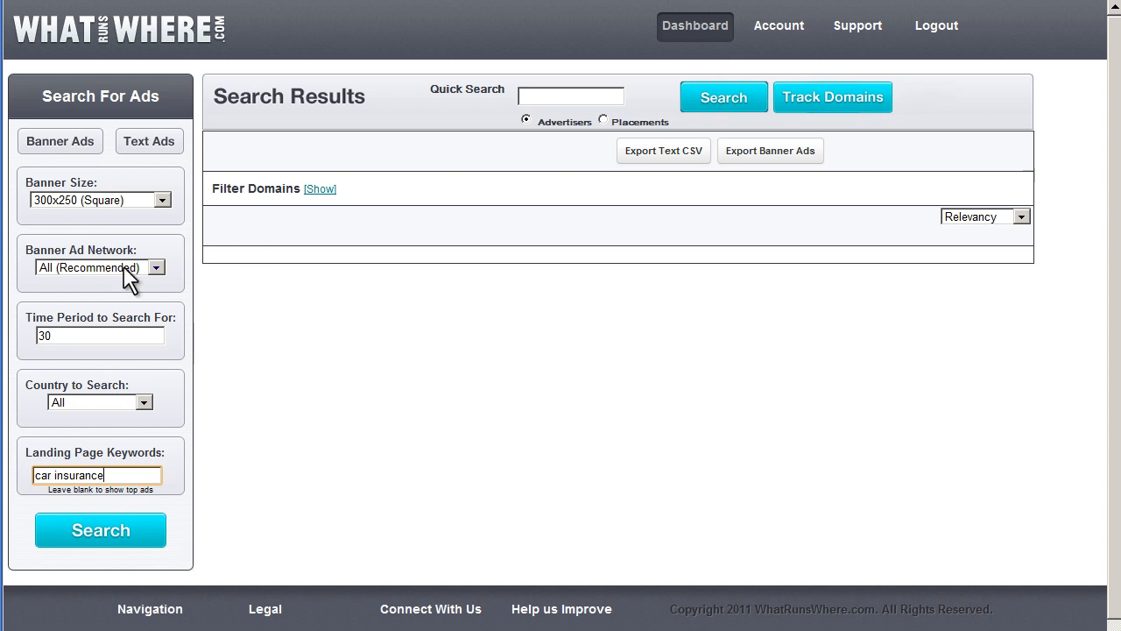
click(123, 199)
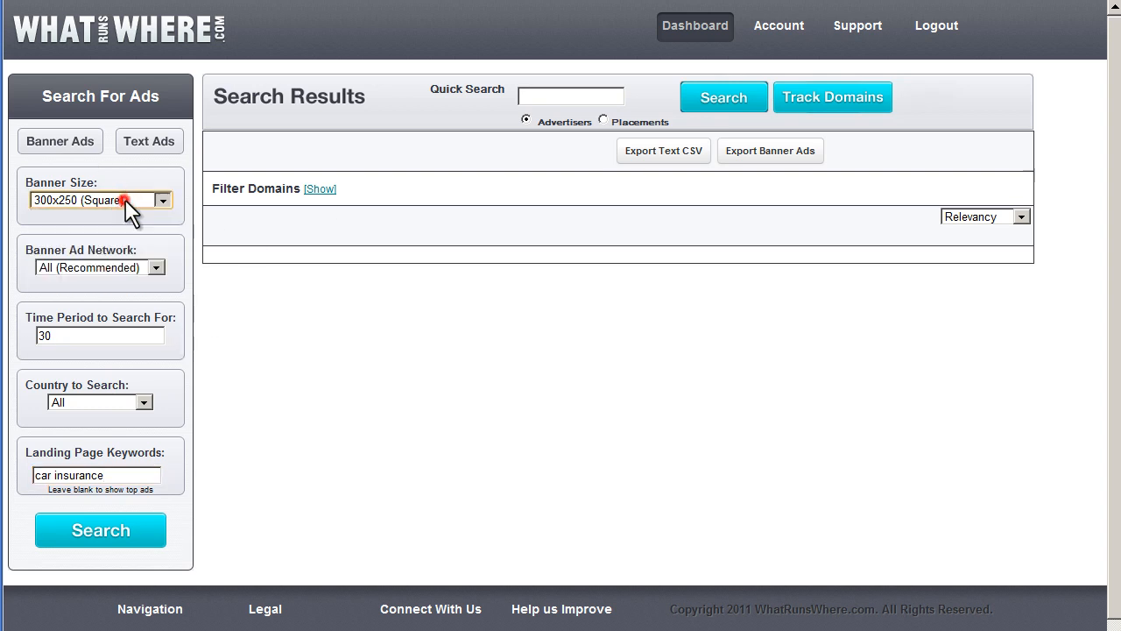
mouse_move(149, 384)
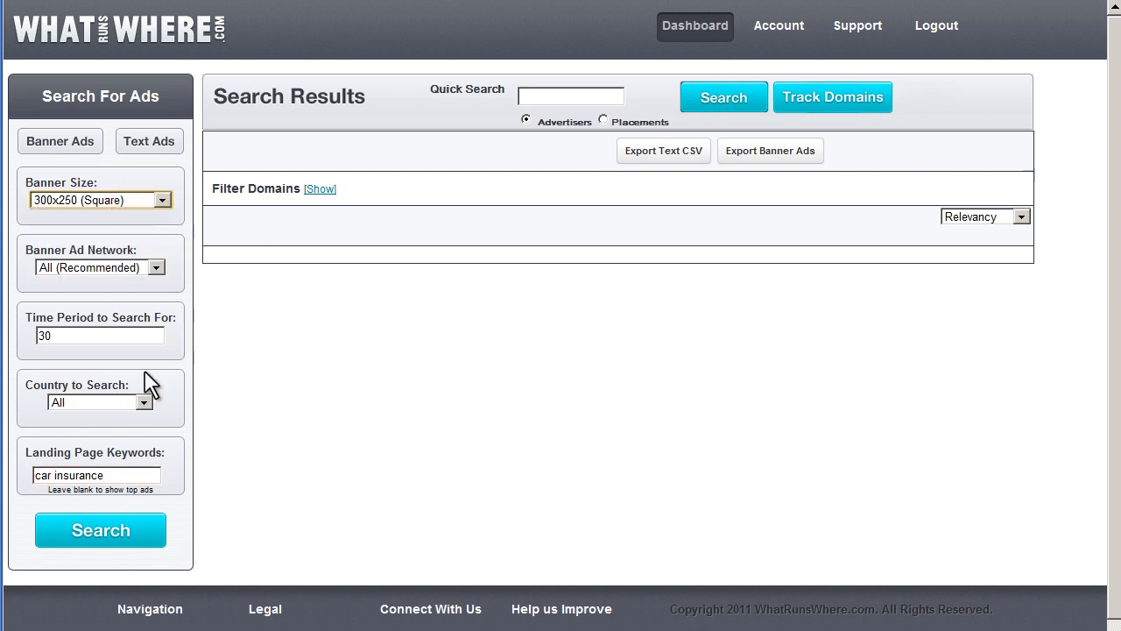
click(100, 530)
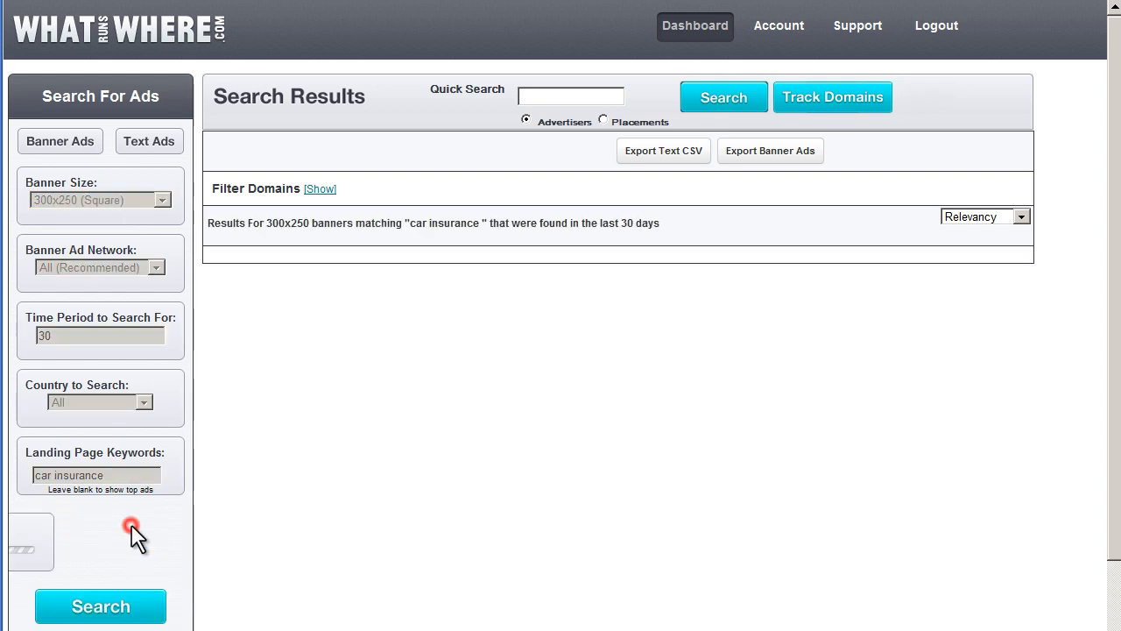
Scroll through the loaded grid of 300x250 car insurance banners from Progressive, AAMI and Allianz
click(100, 606)
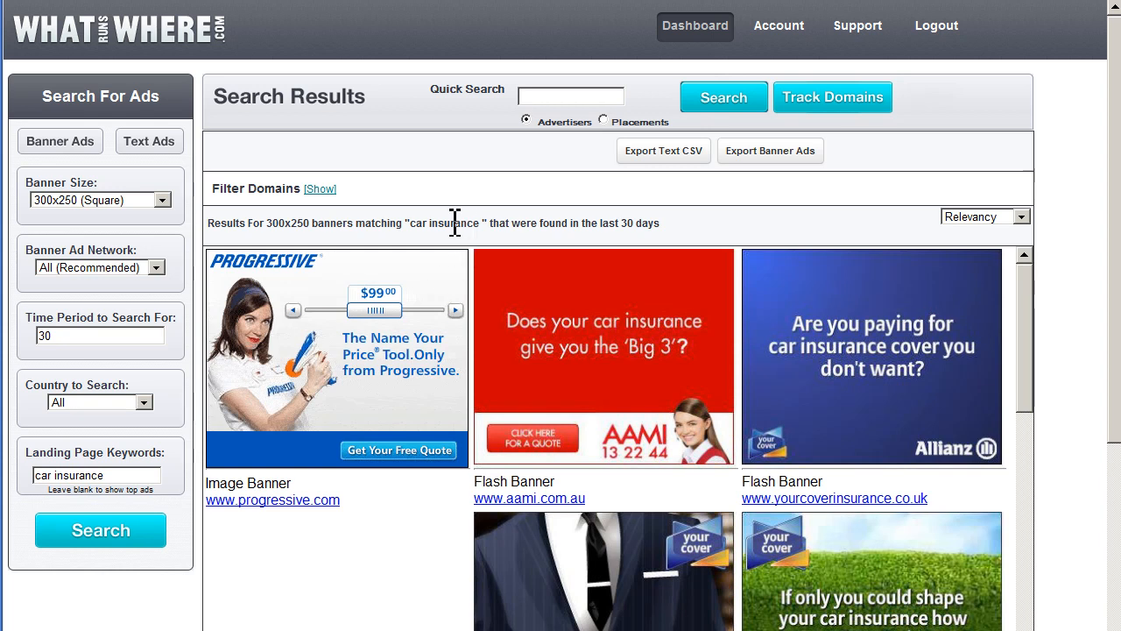
mouse_move(480, 304)
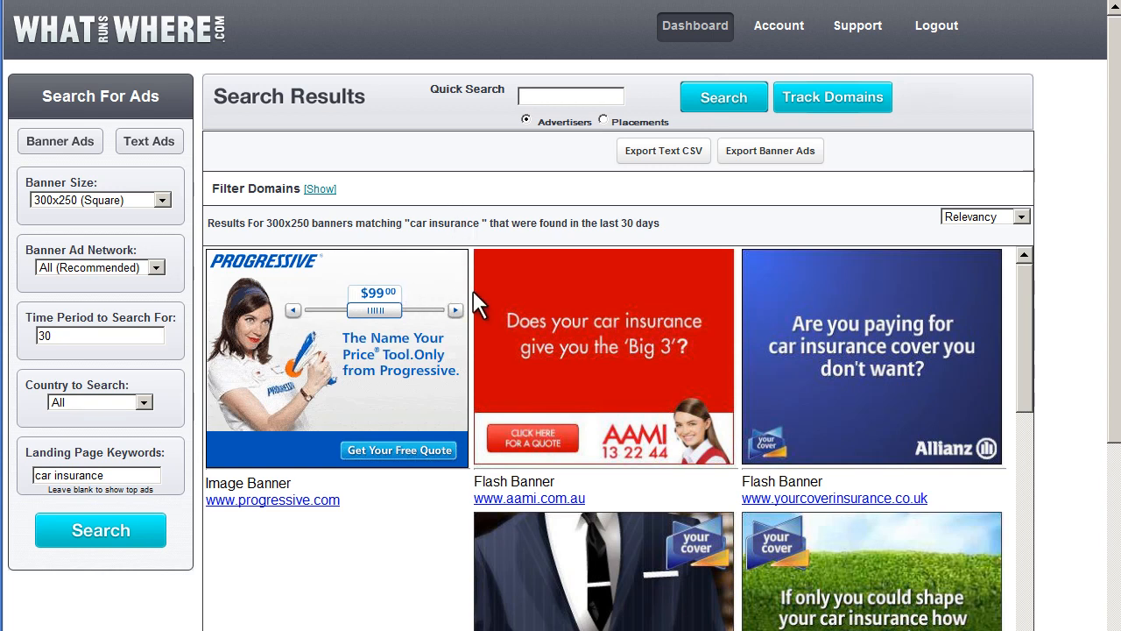
scroll(down, 3)
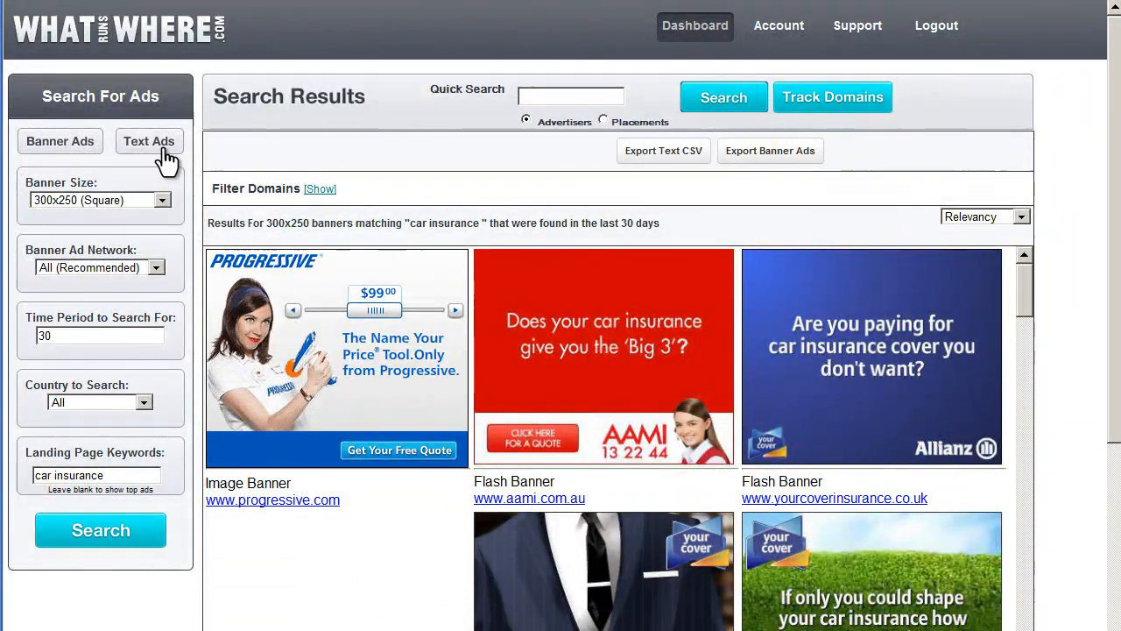
Switch the car insurance search to Text Ads and review the Liberty Mutual, GoCompare and CompareTheMarket results
click(148, 141)
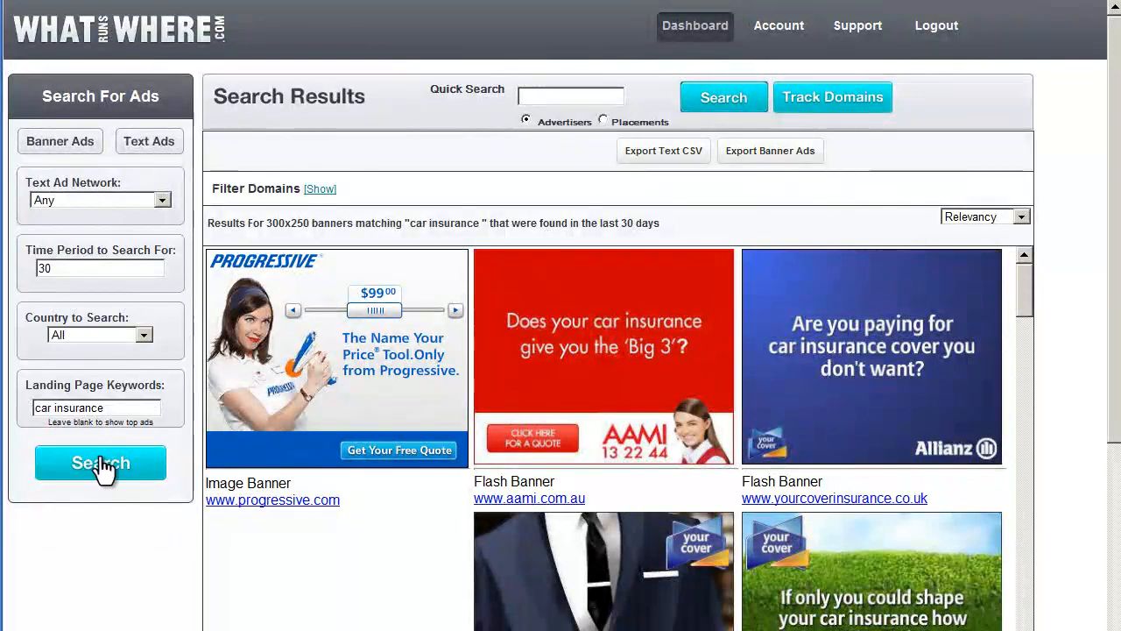
click(100, 462)
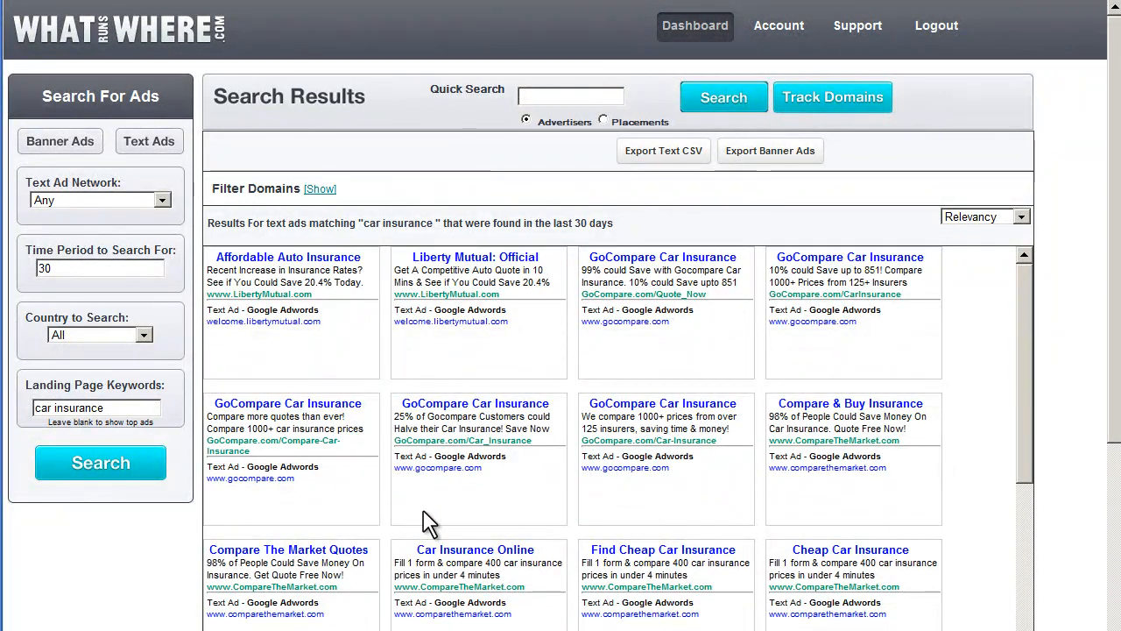
scroll(down, 3)
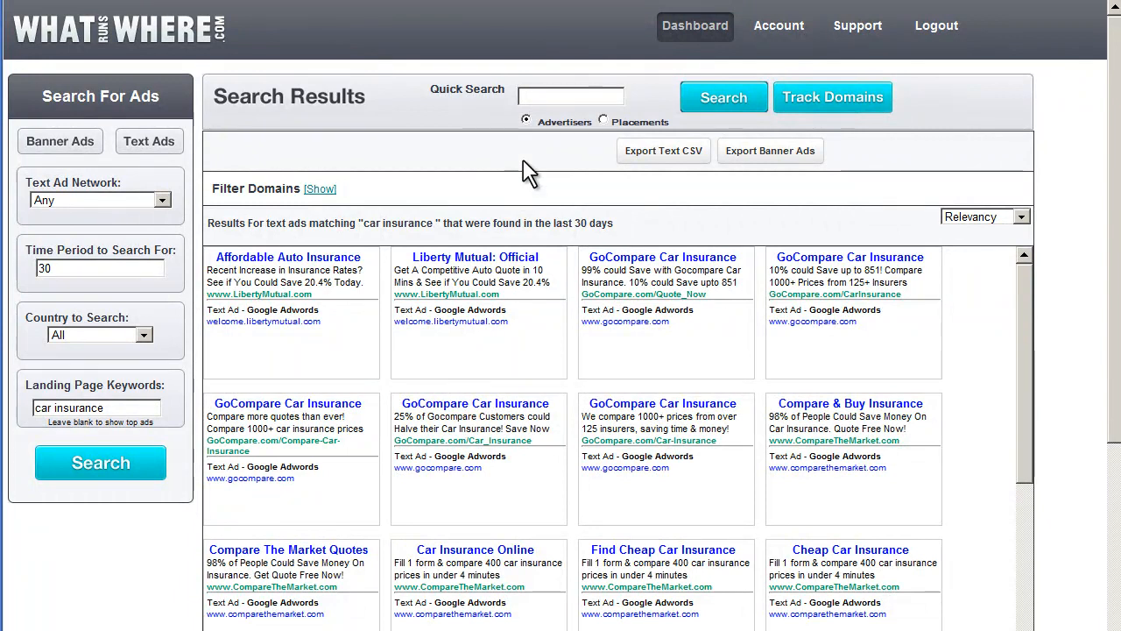
click(572, 95)
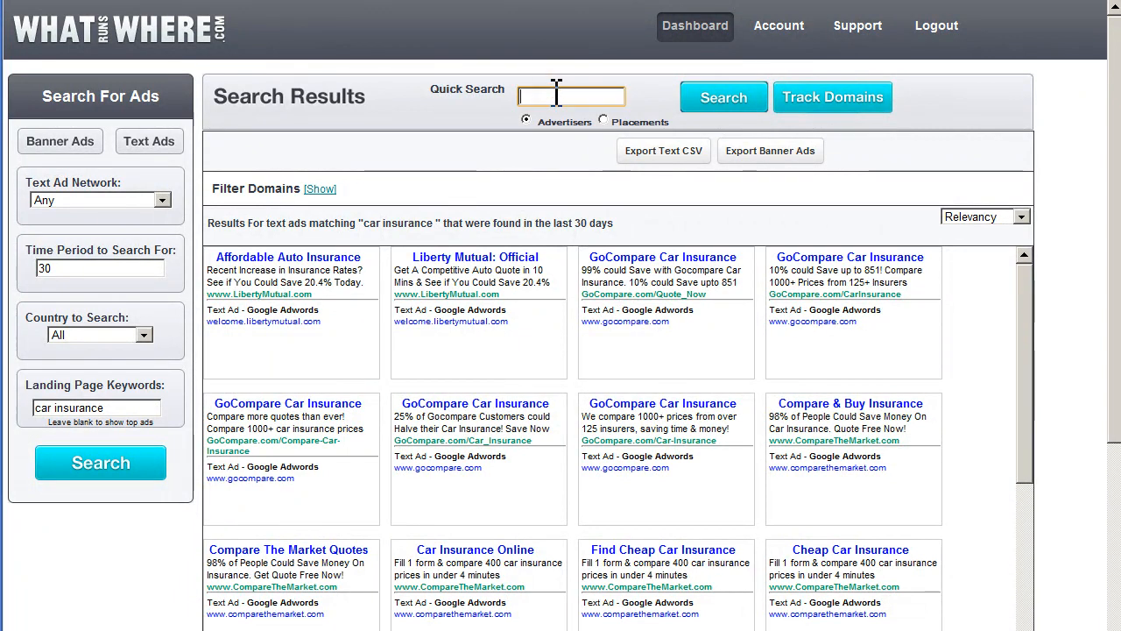
text(geico)
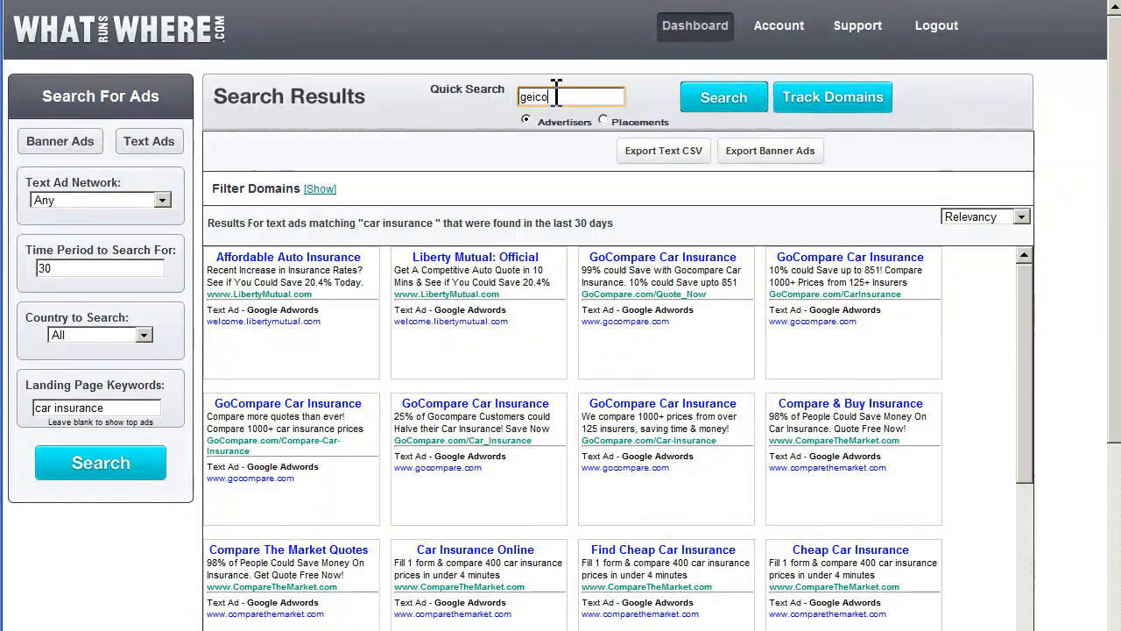
text(geico)
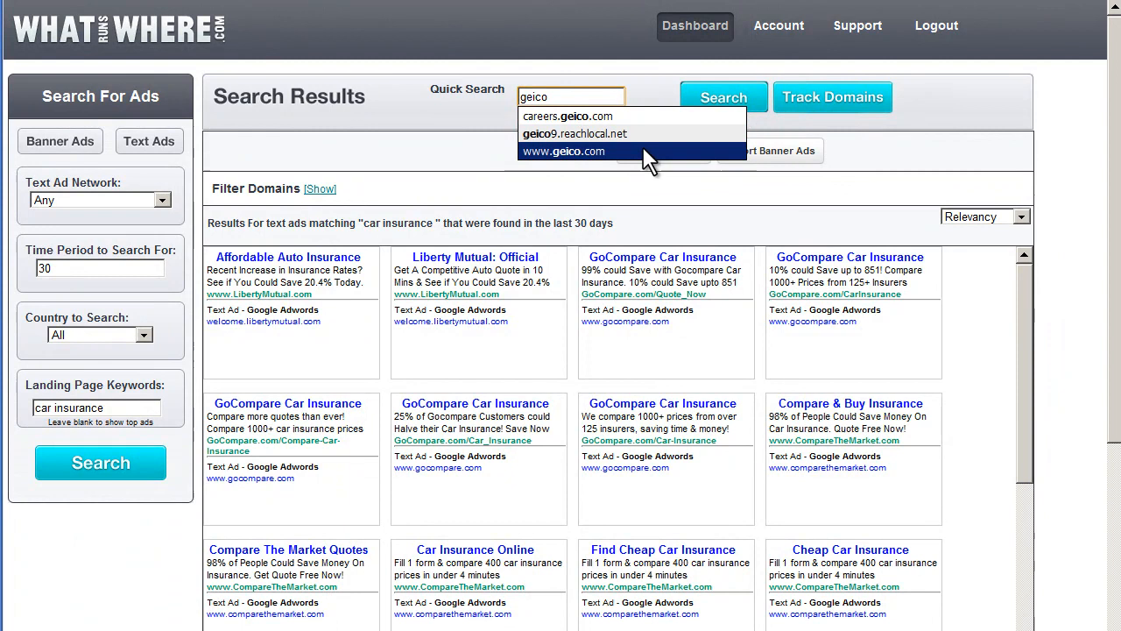
mouse_move(580, 173)
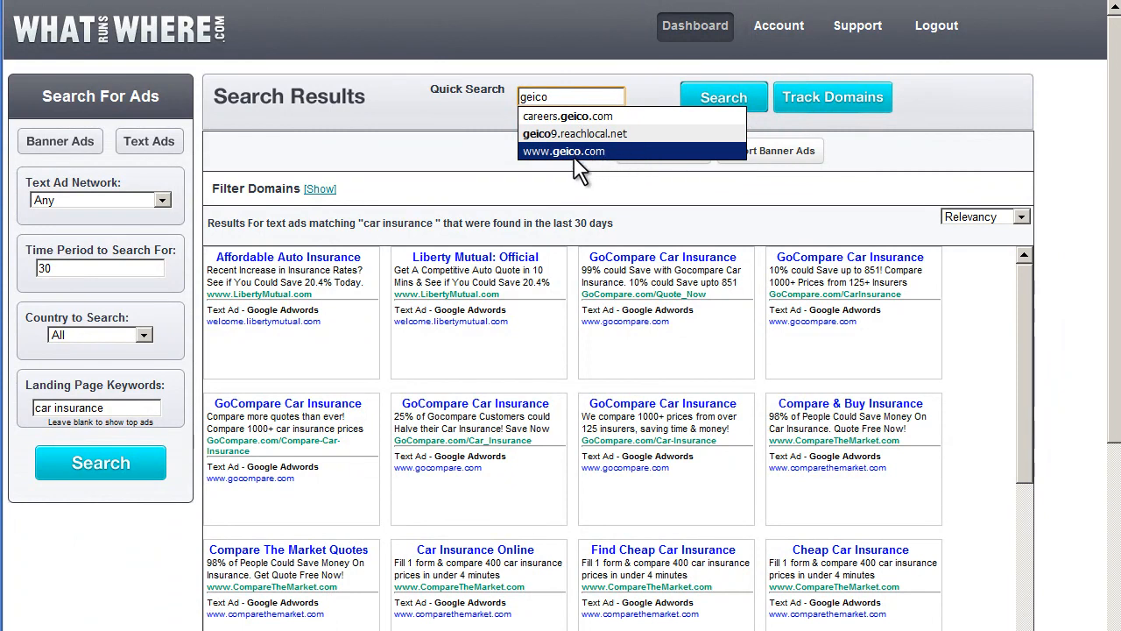
click(563, 151)
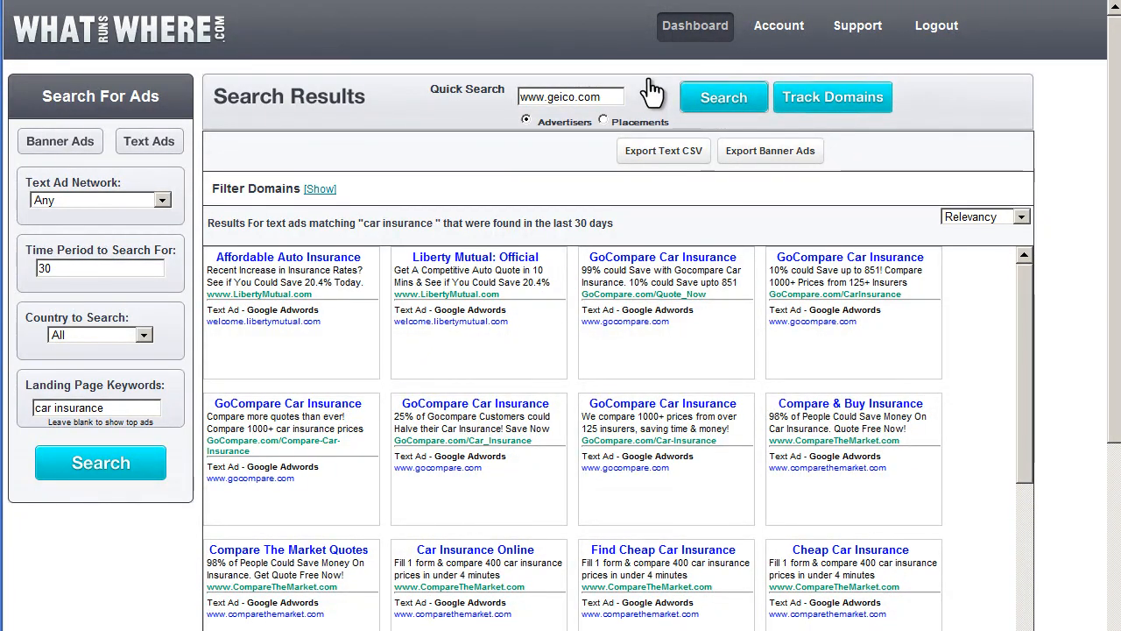
click(830, 97)
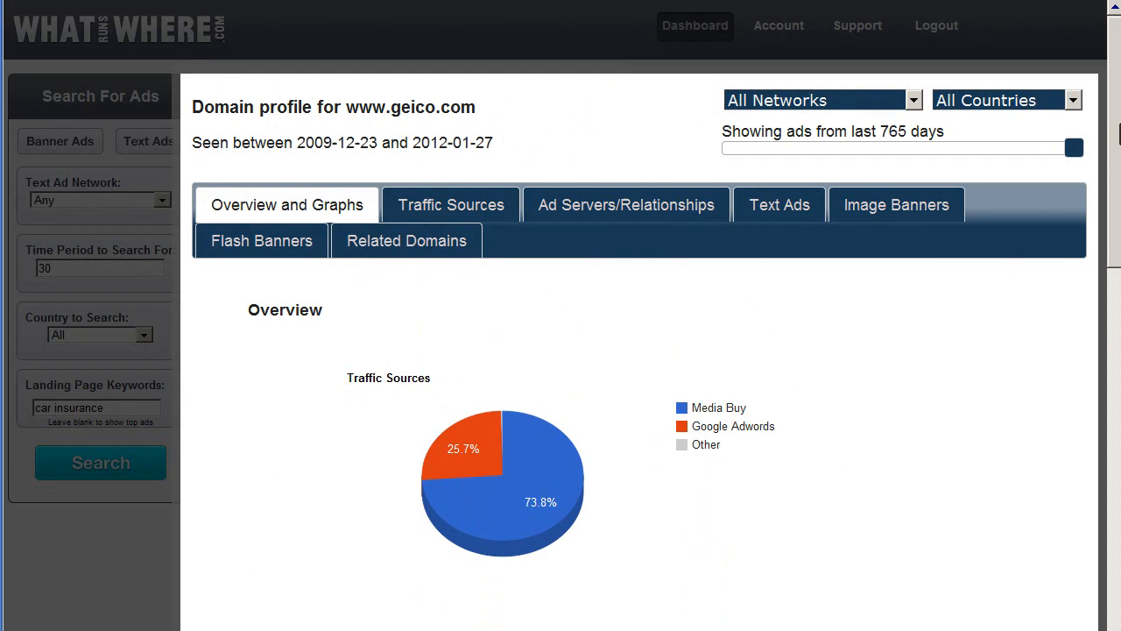
scroll(down, 3)
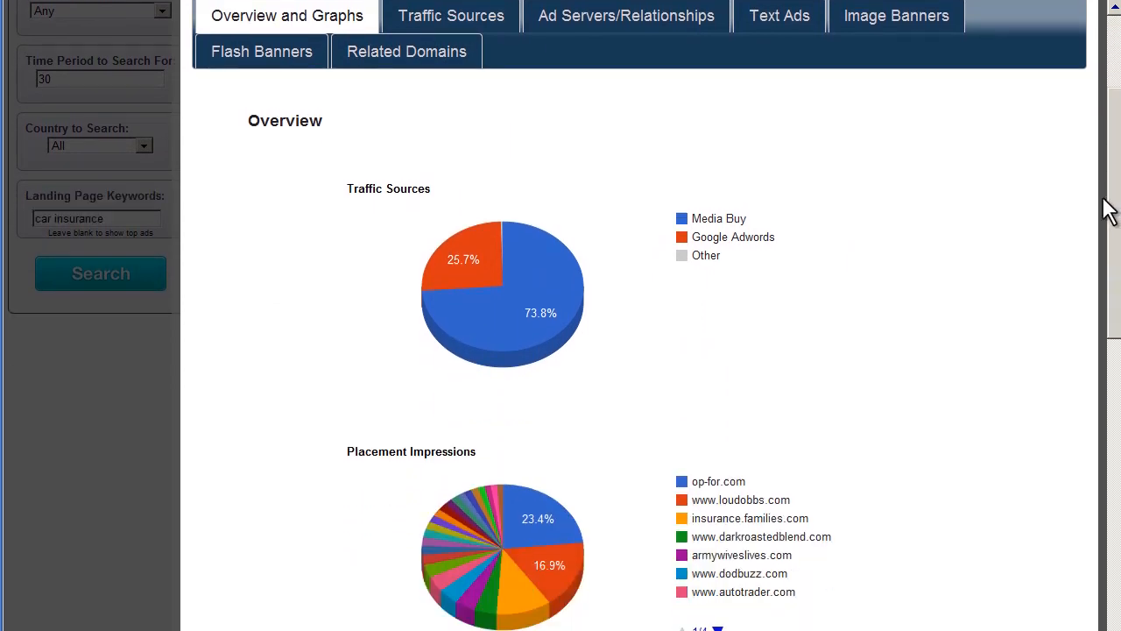
scroll(down, 3)
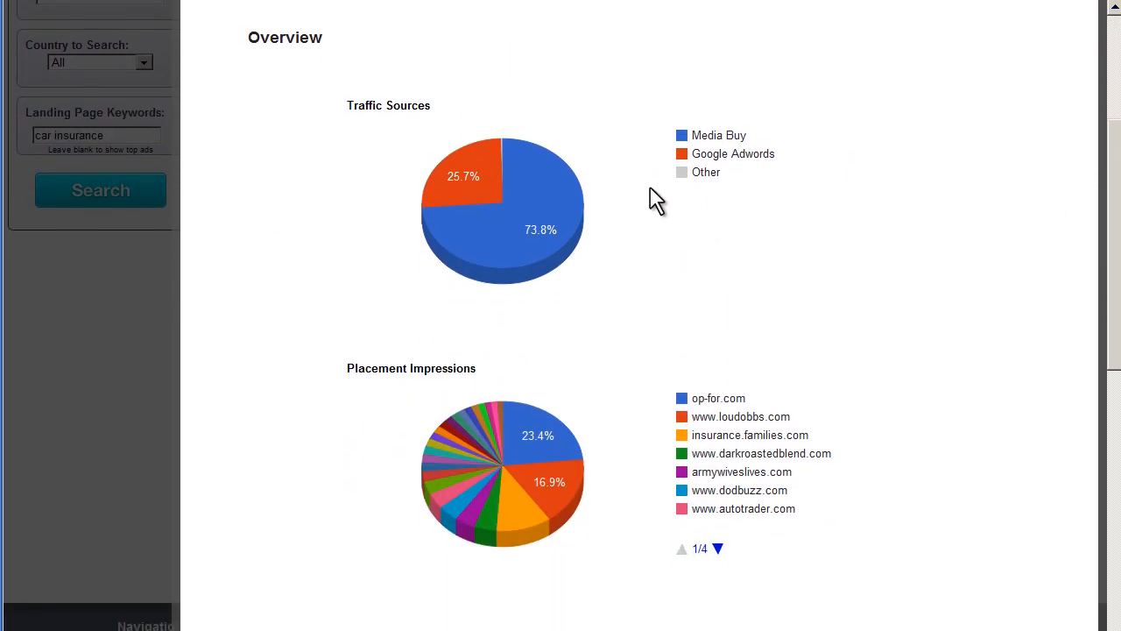
scroll(down, 3)
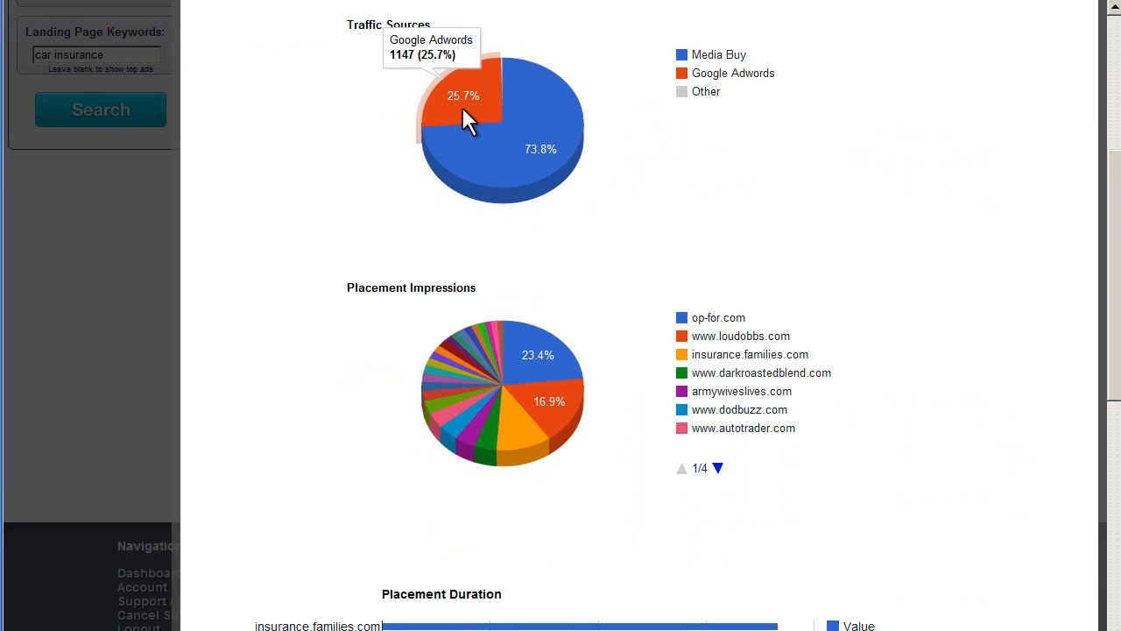
mouse_move(495, 162)
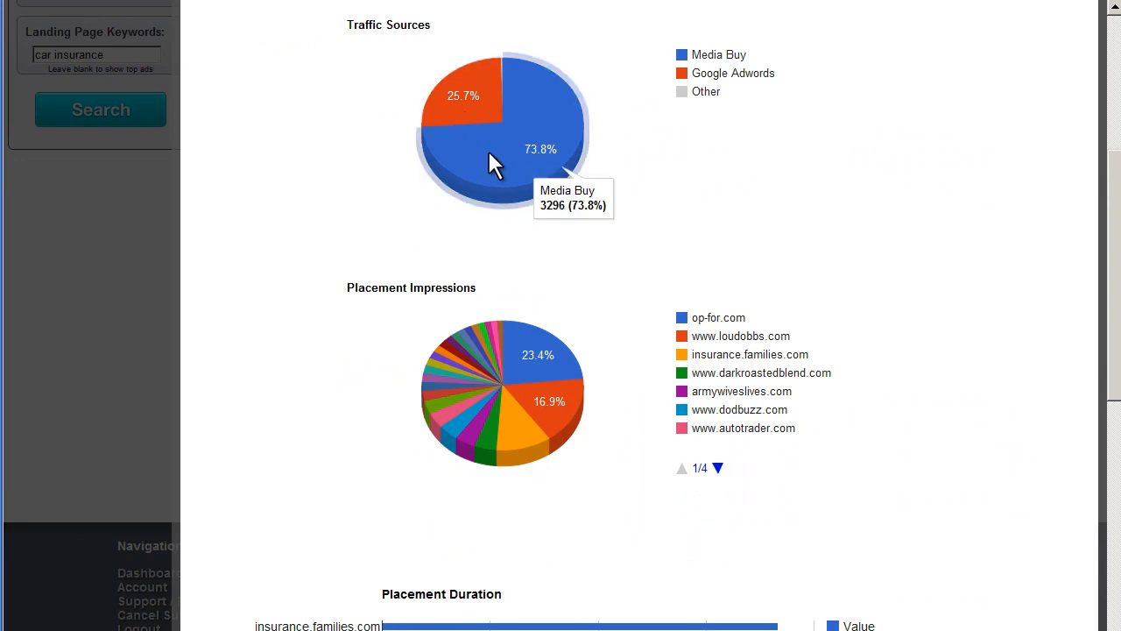
mouse_move(296, 259)
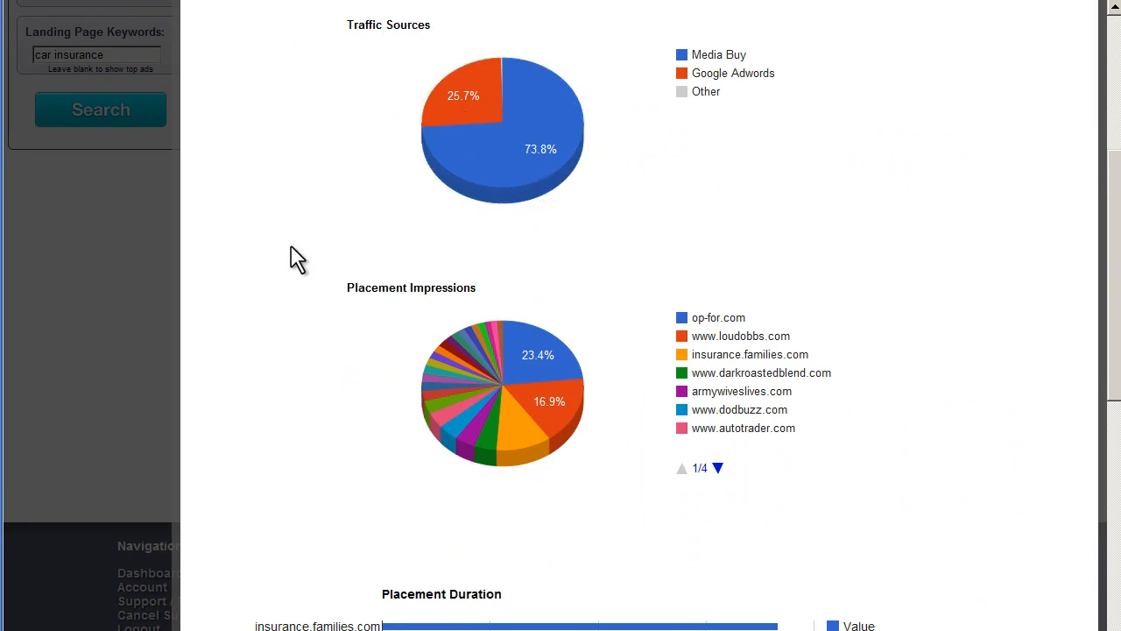
scroll(down, 3)
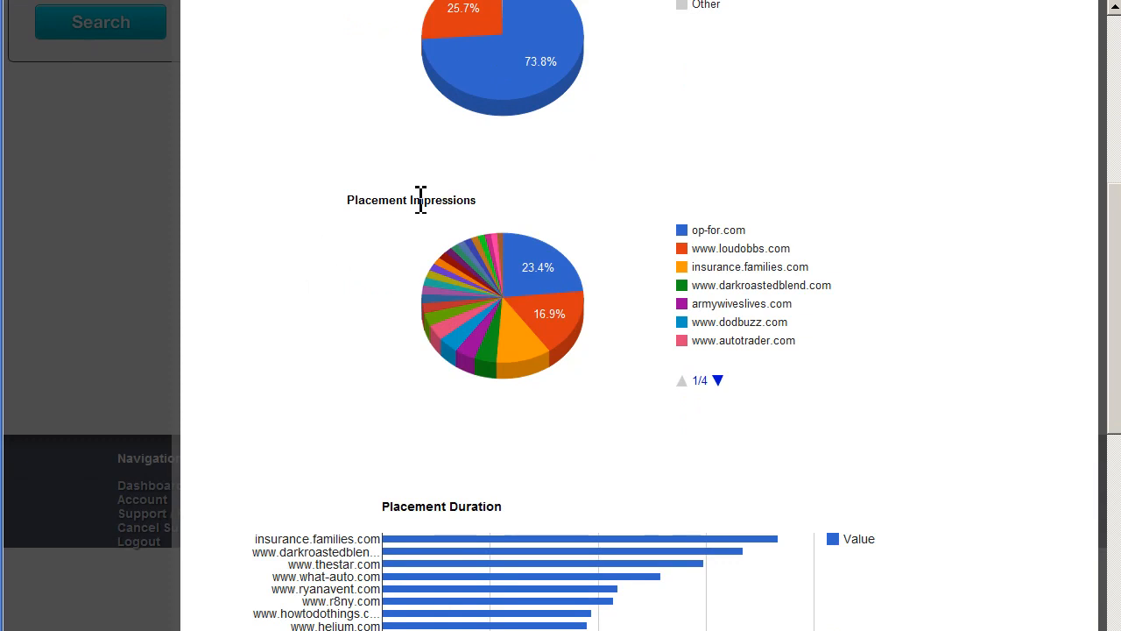
mouse_move(556, 337)
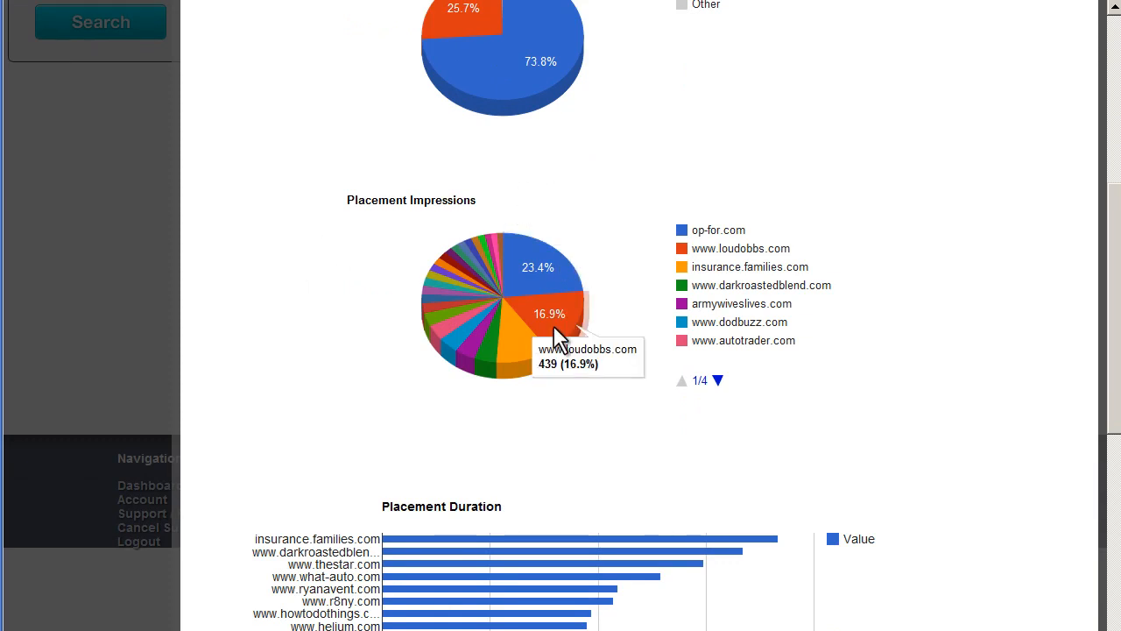
mouse_move(526, 354)
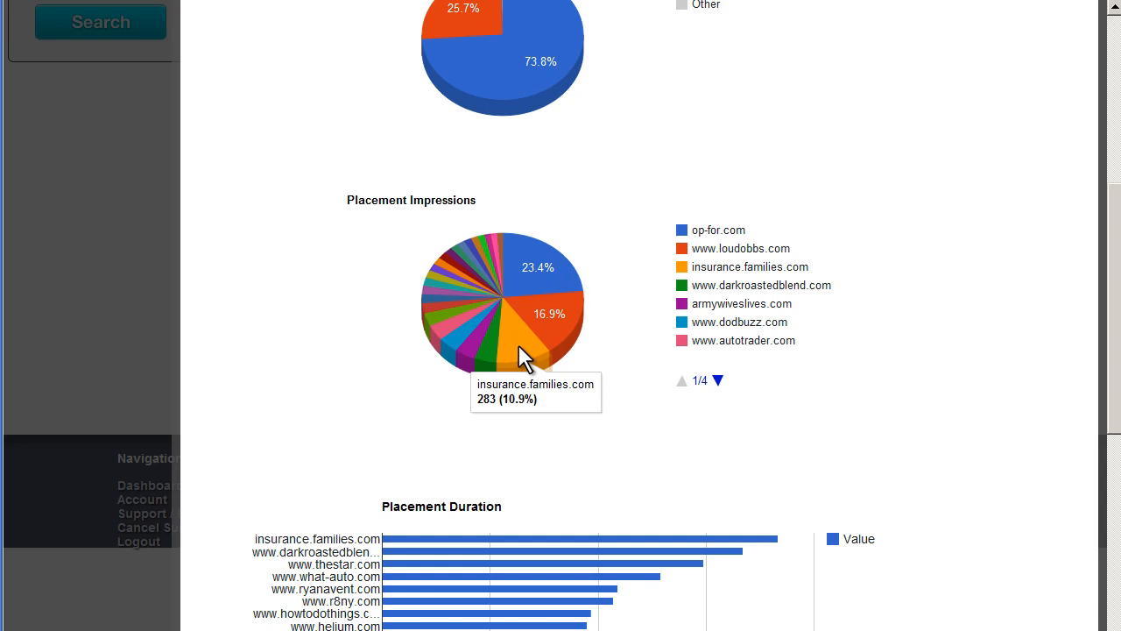
scroll(down, 3)
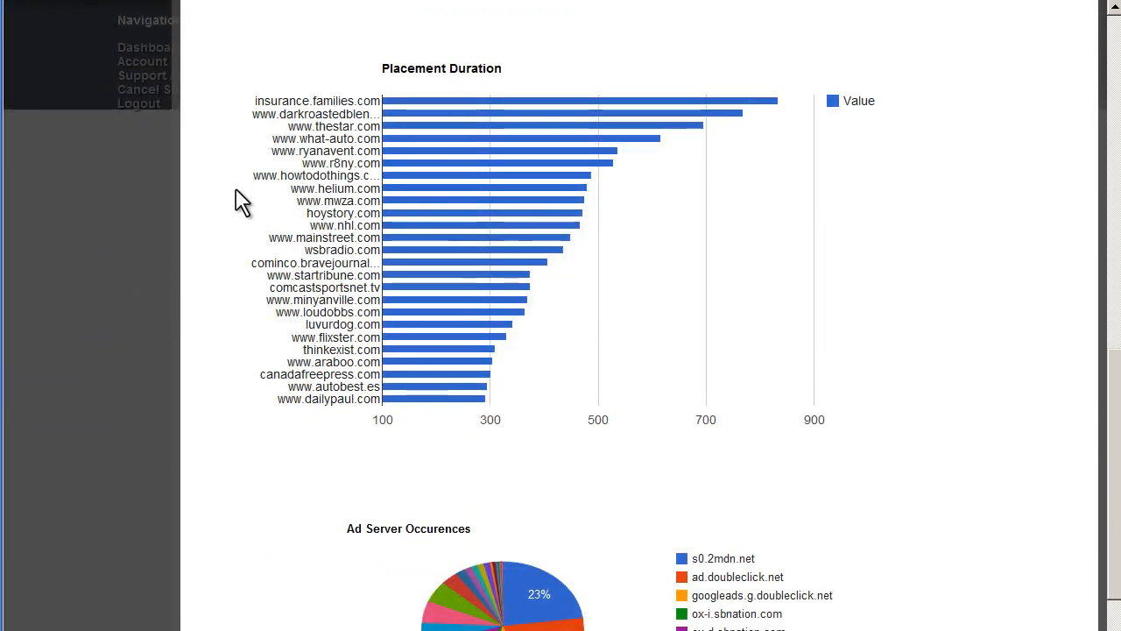
mouse_move(780, 119)
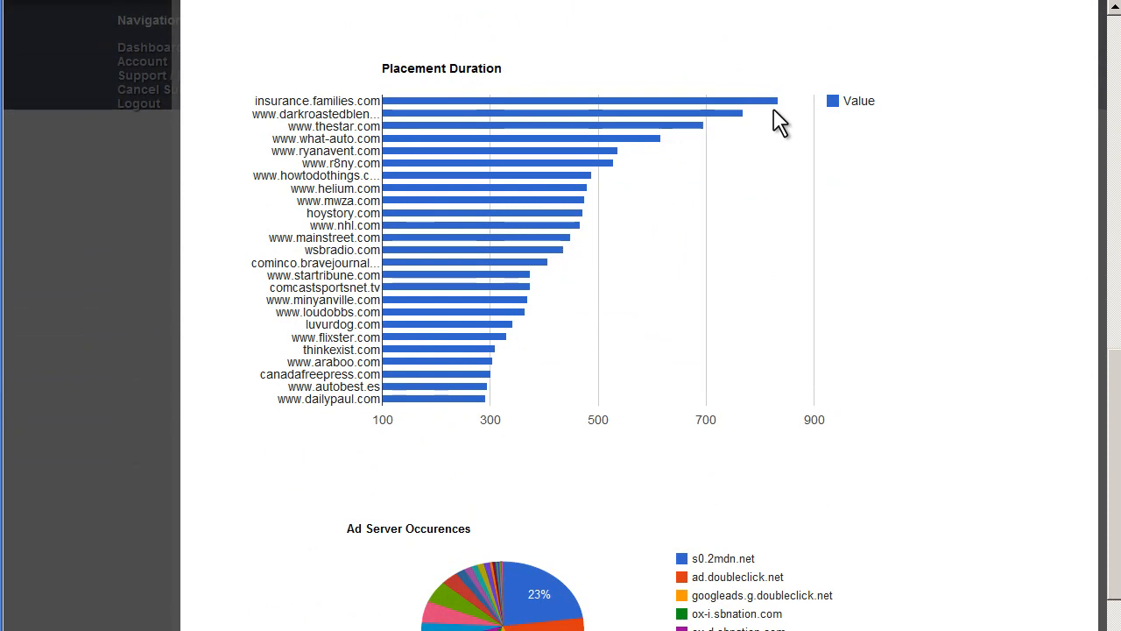
mouse_move(263, 110)
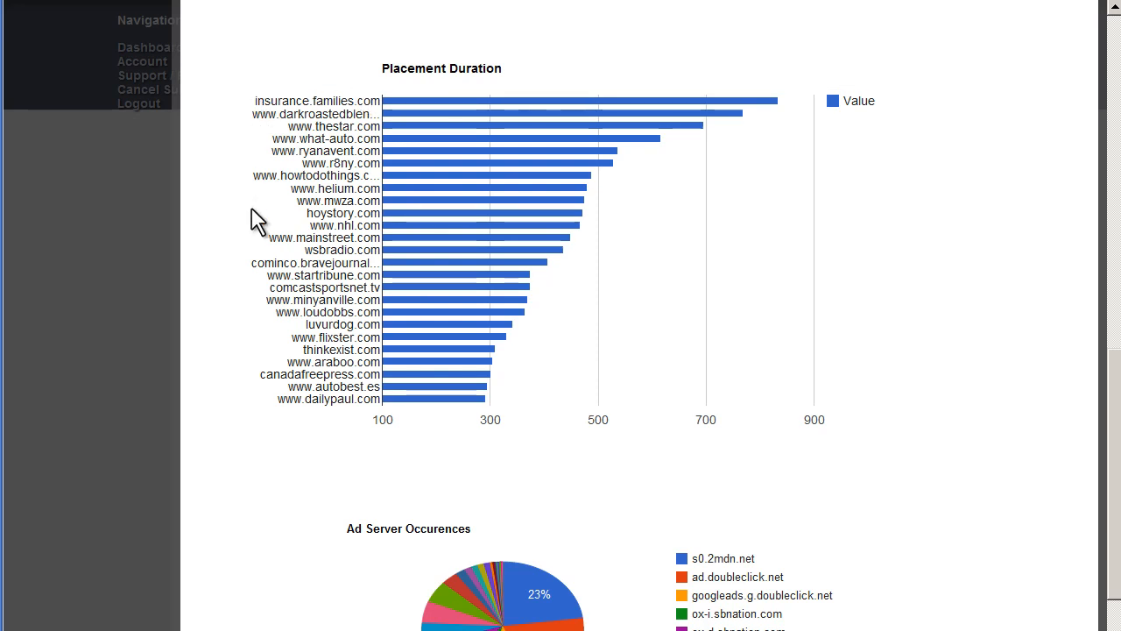
scroll(down, 3)
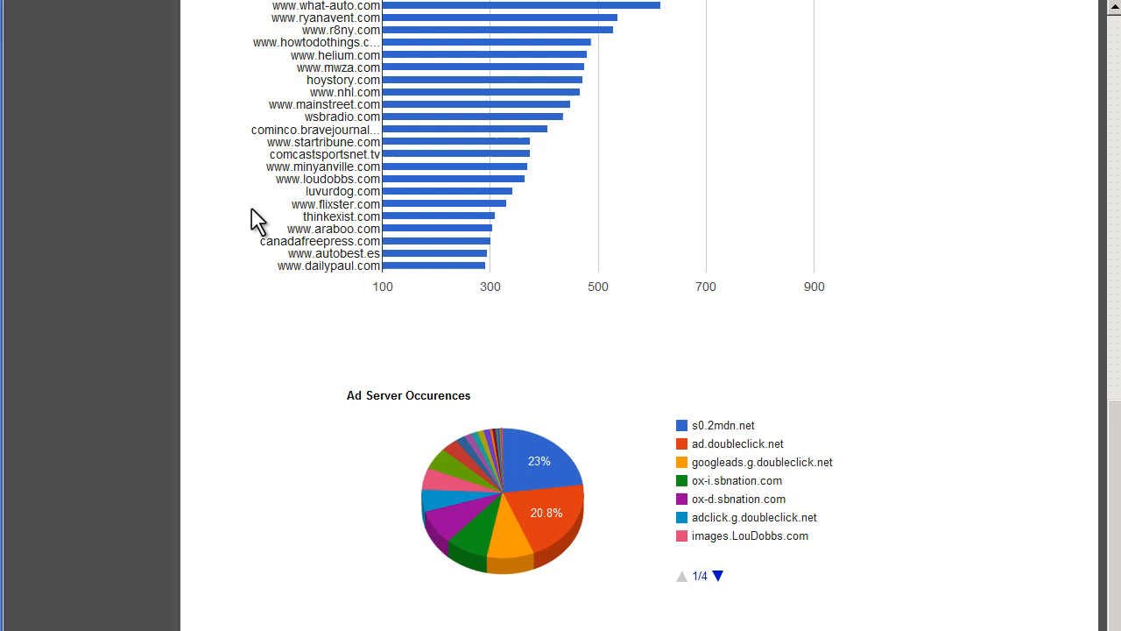
mouse_move(324, 447)
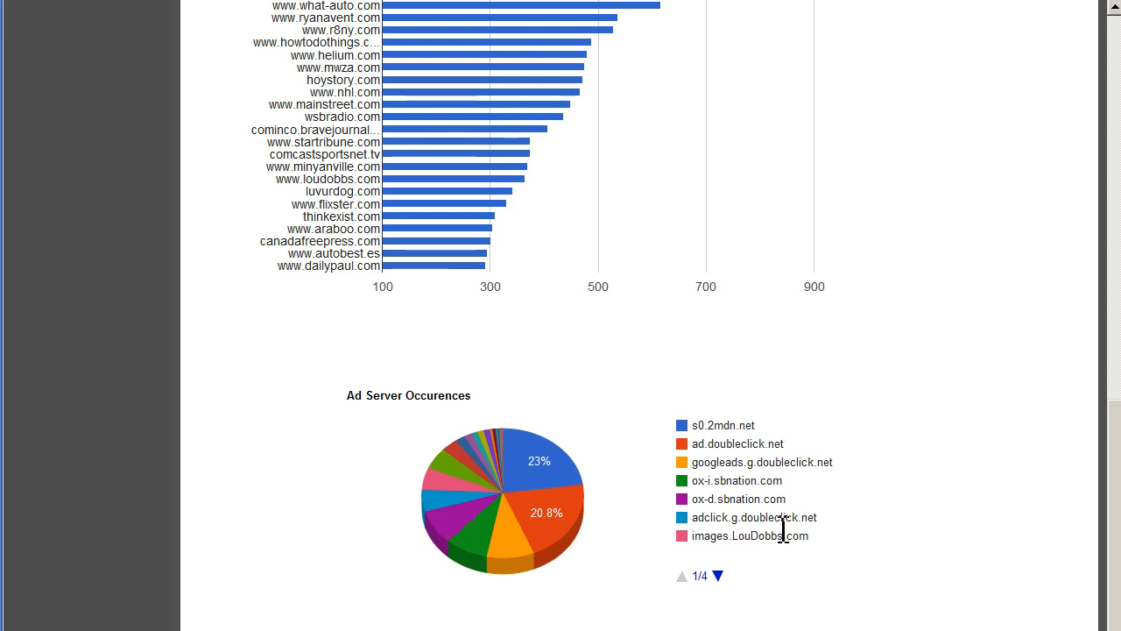
mouse_move(747, 500)
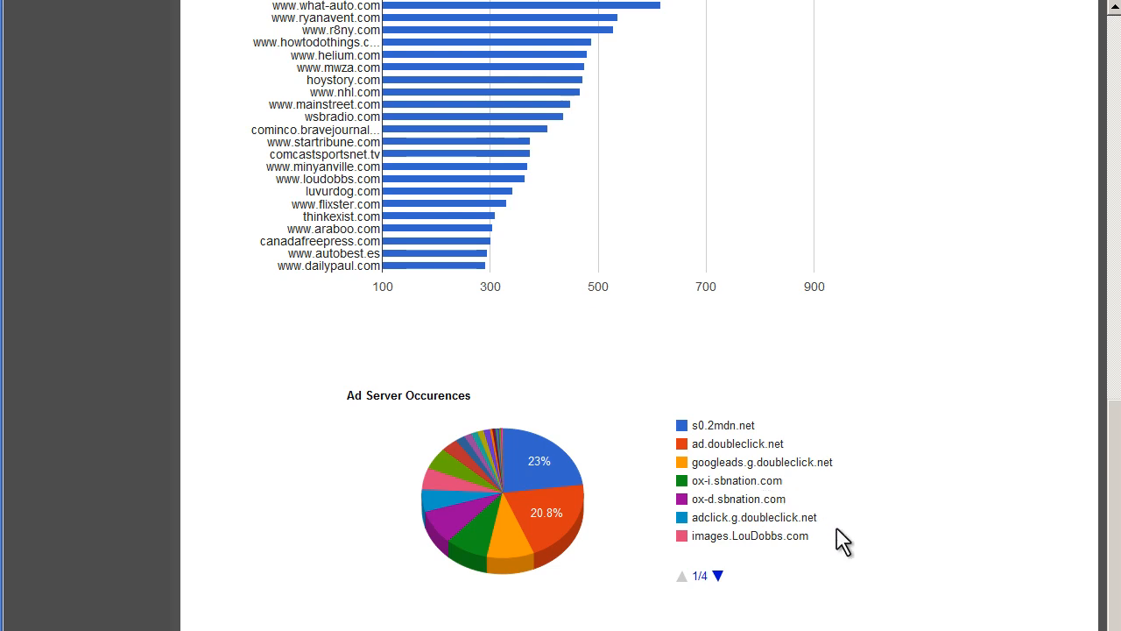
click(451, 205)
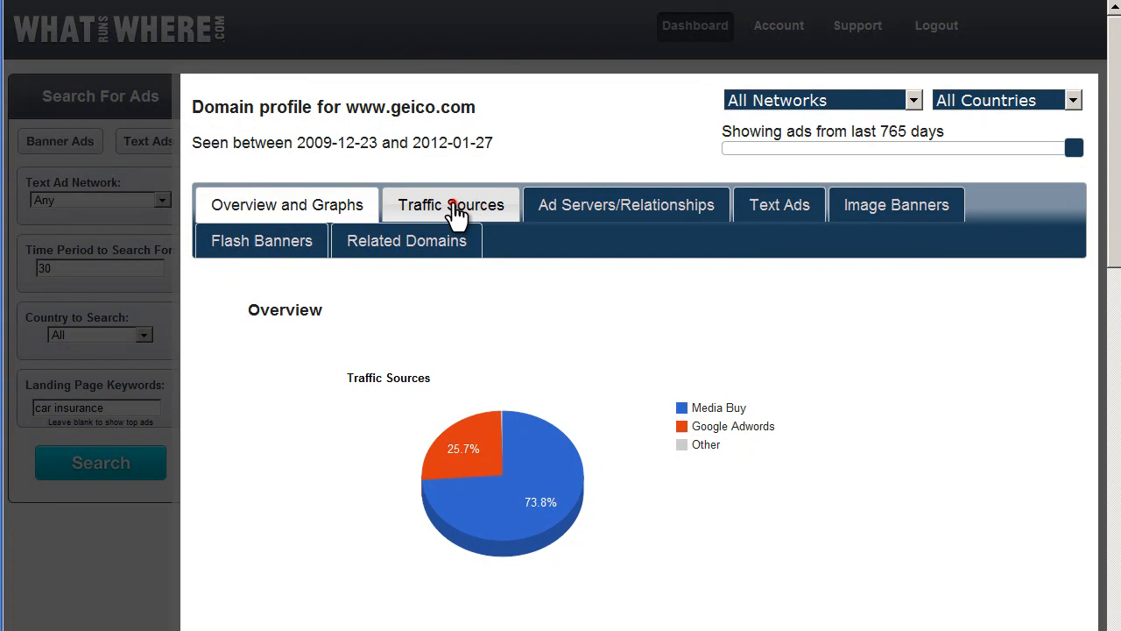
Sort geico.com's traffic-source placements by Days Running descending, then show its Ad Servers/Relationships list
click(451, 204)
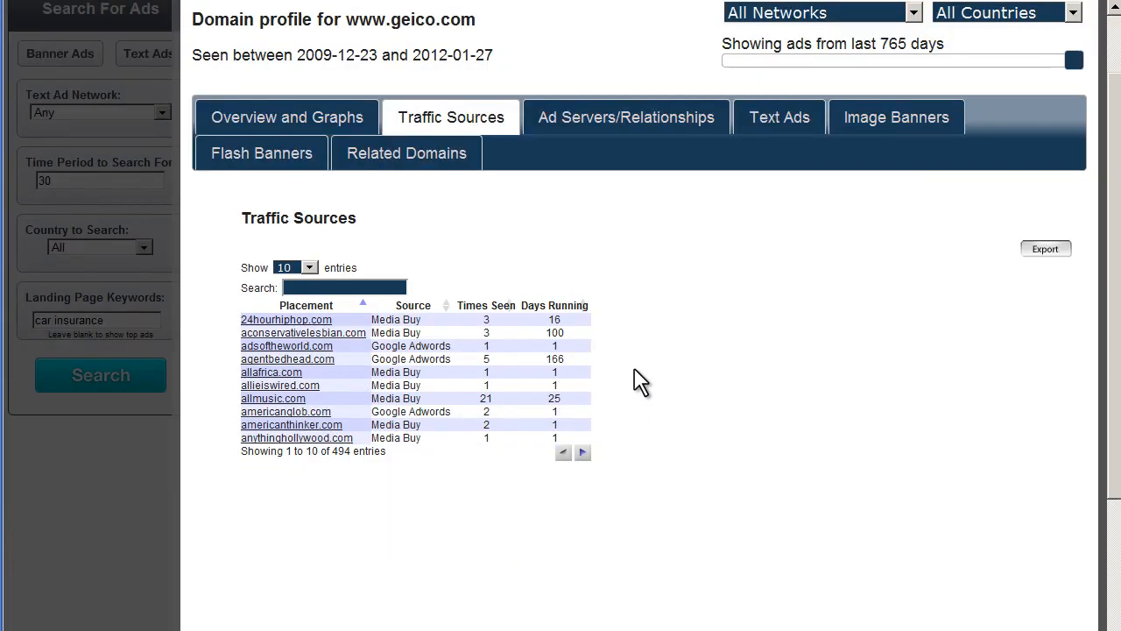
click(554, 305)
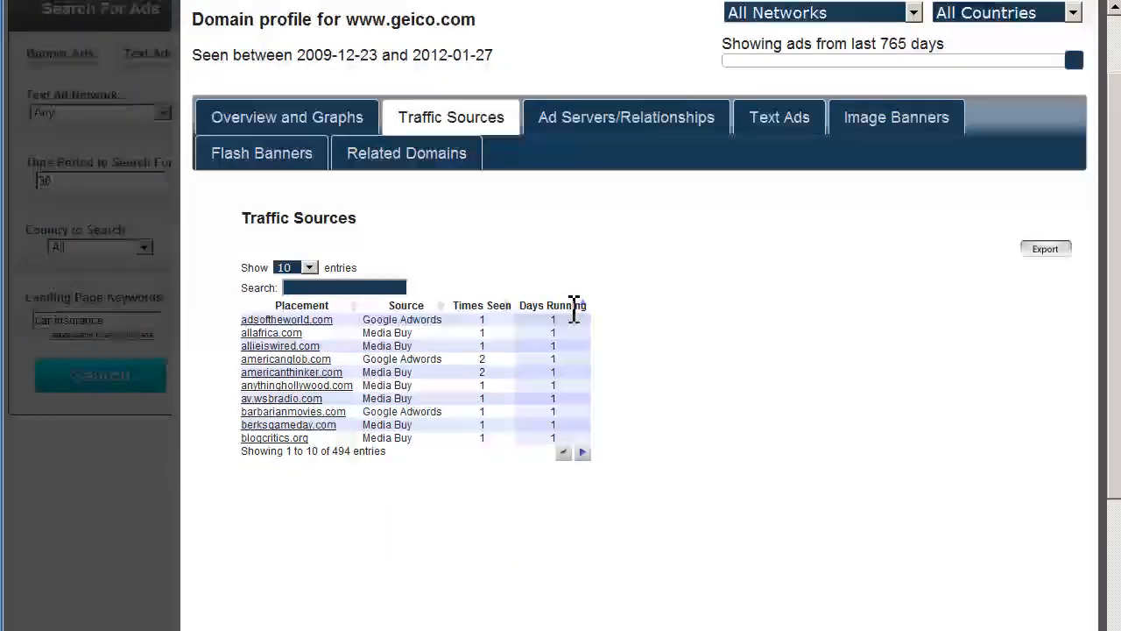
click(556, 305)
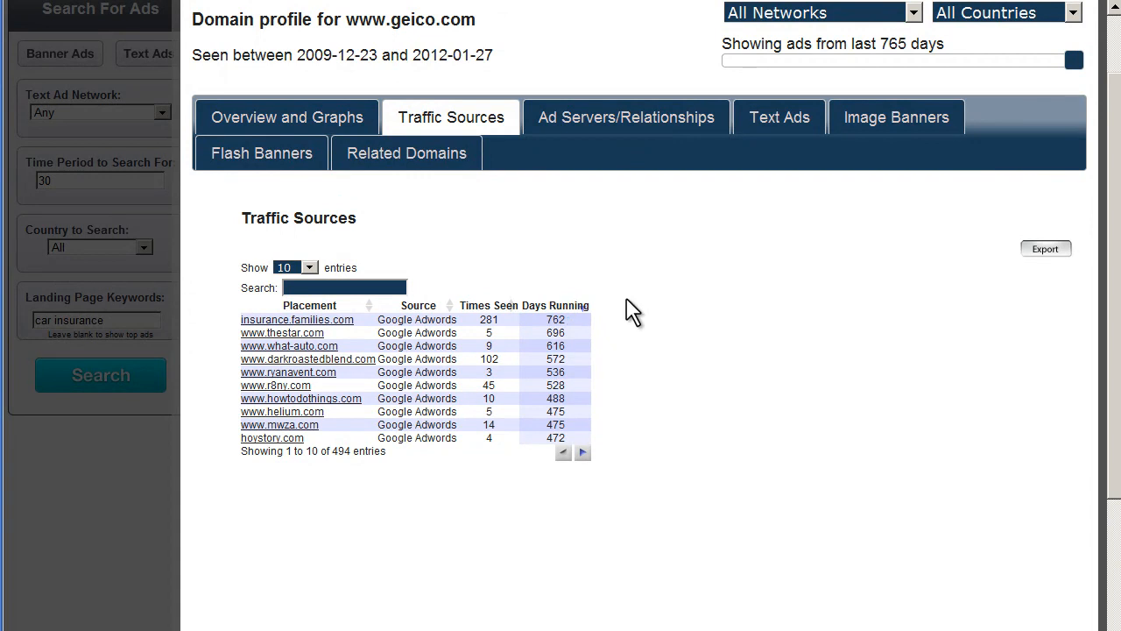
mouse_move(422, 495)
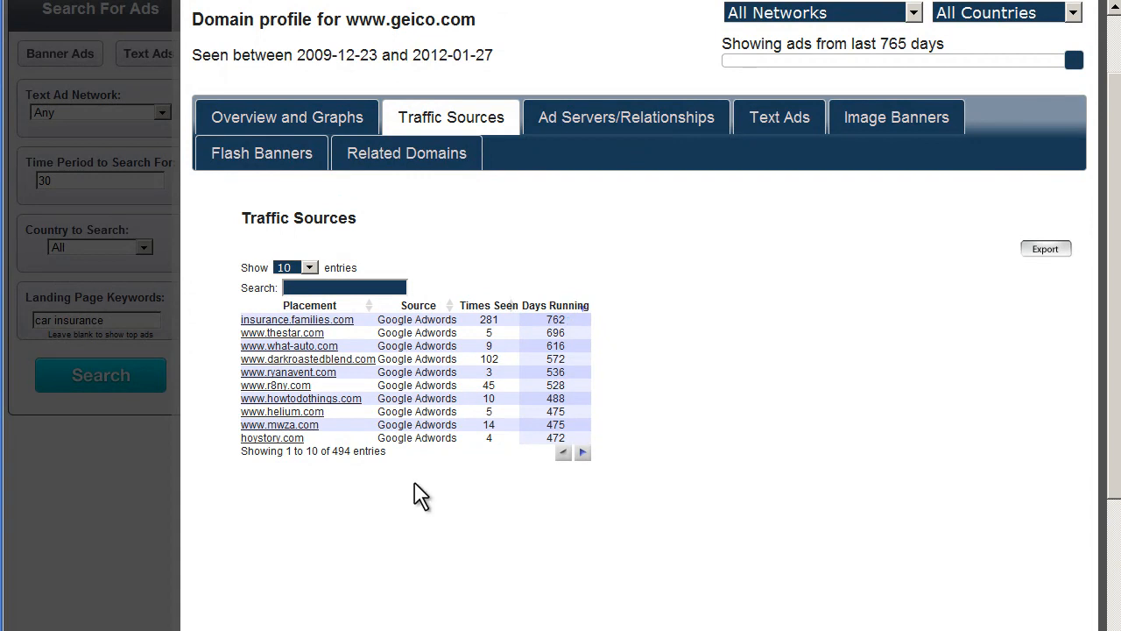
mouse_move(342, 433)
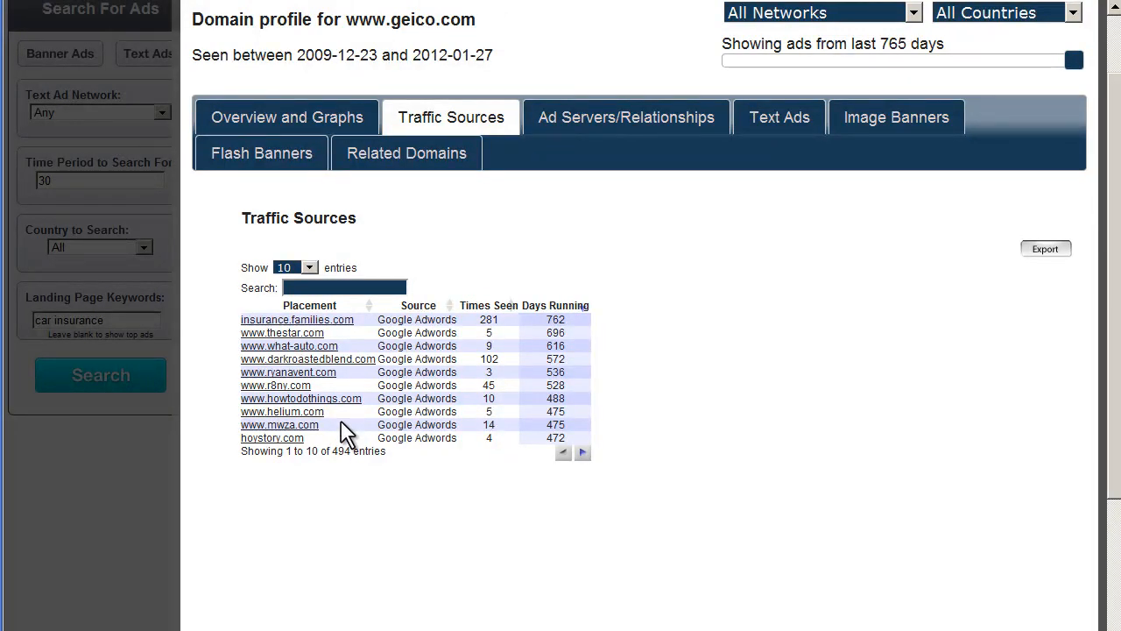
mouse_move(366, 381)
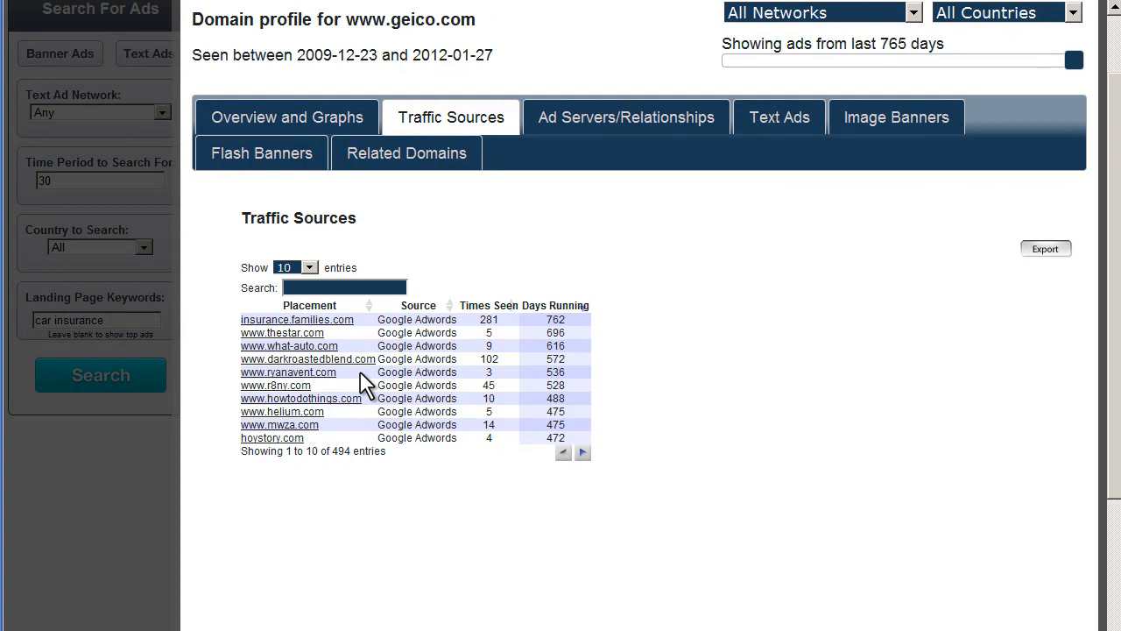
click(626, 117)
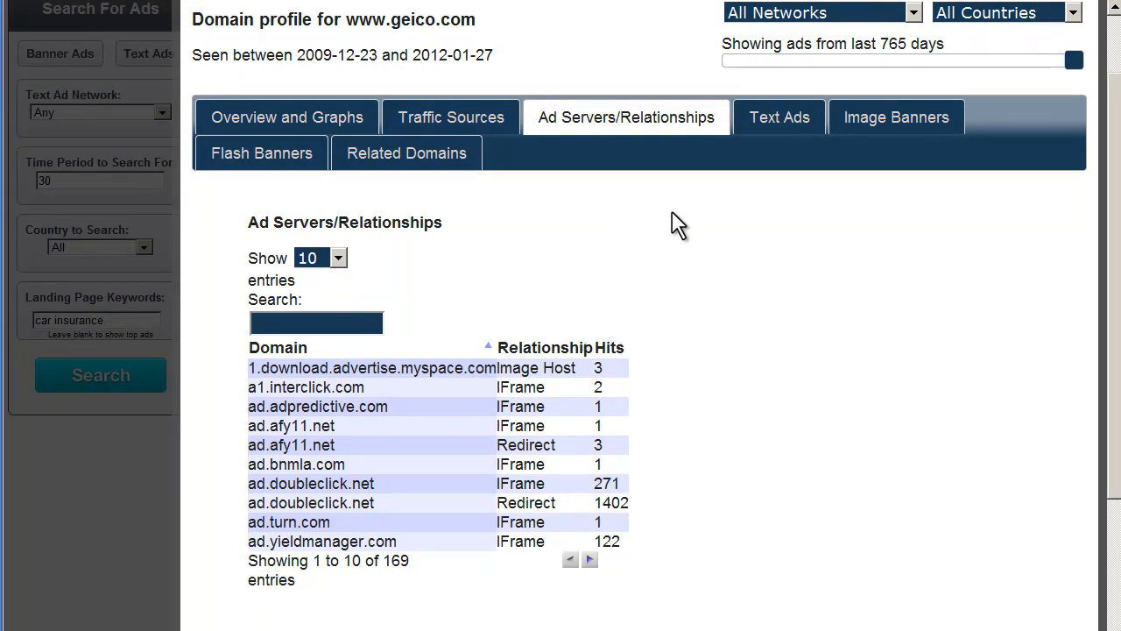
mouse_move(779, 117)
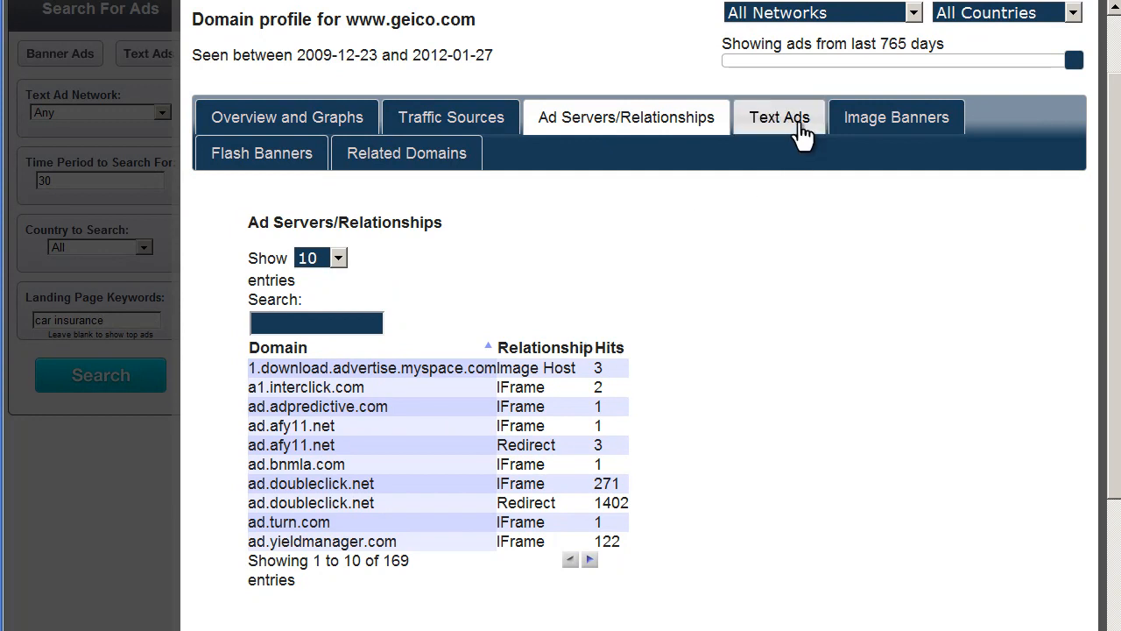
click(779, 116)
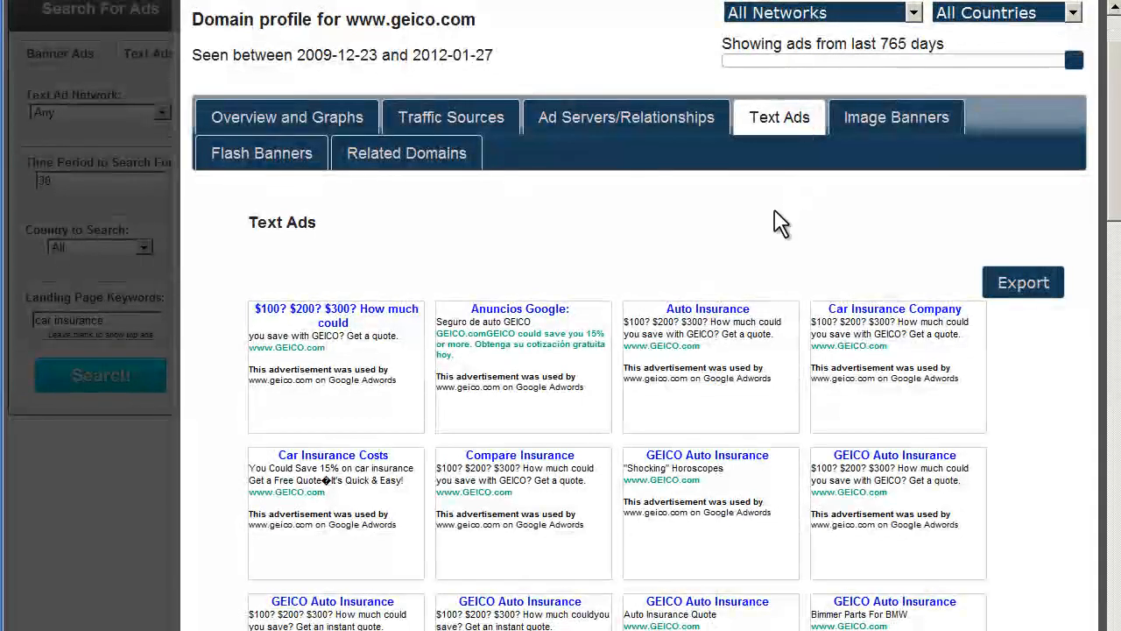
scroll(down, 3)
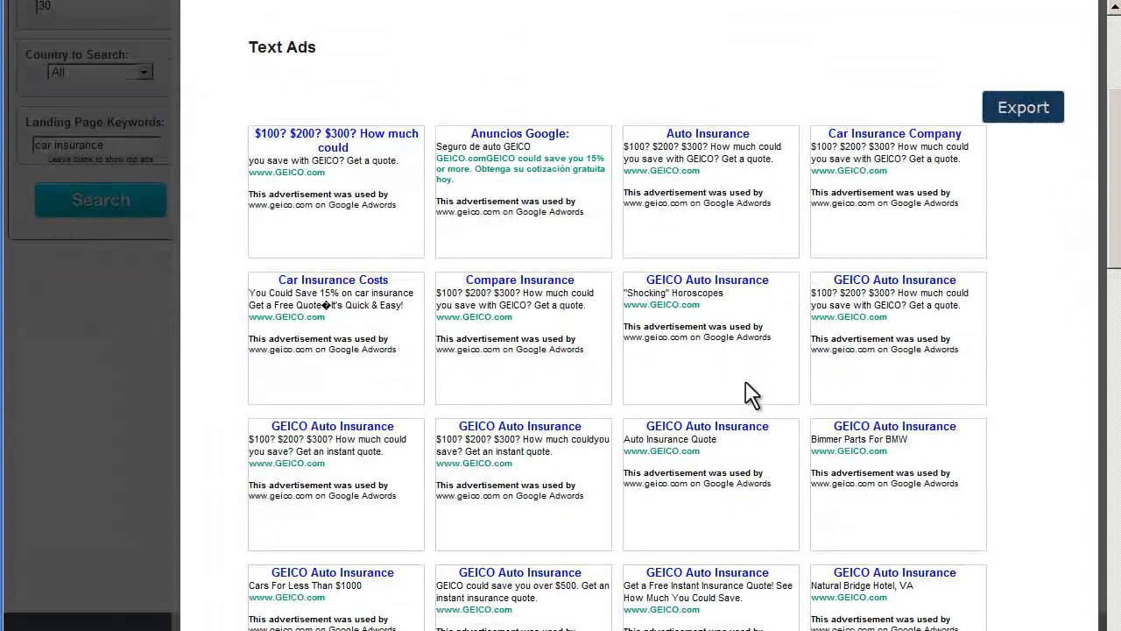
scroll(down, 3)
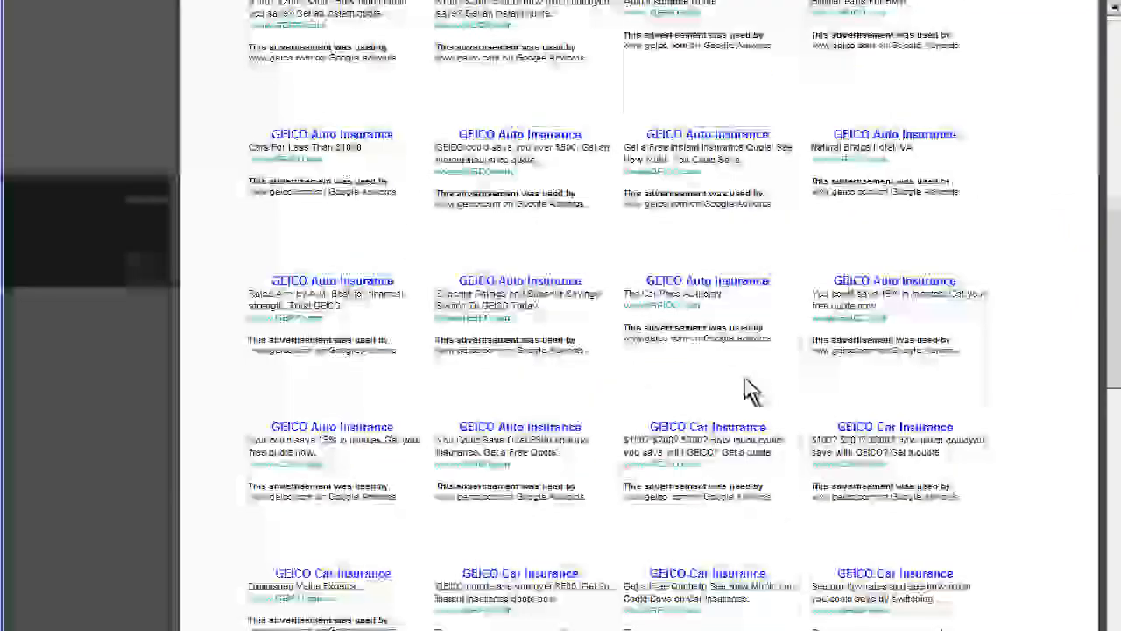
scroll(down, 3)
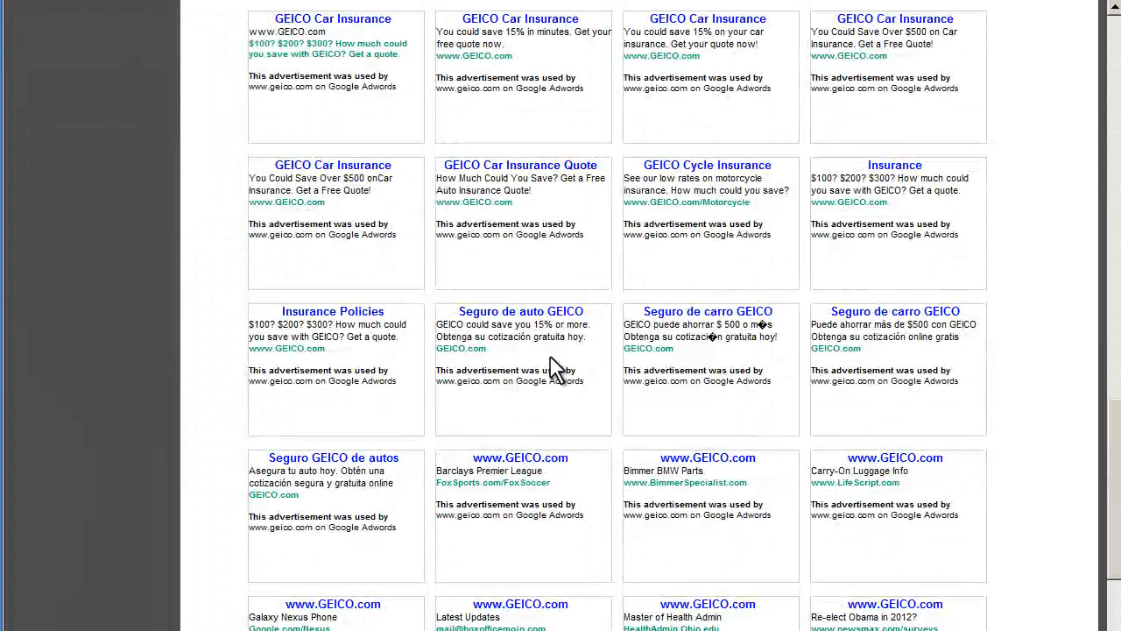
mouse_move(804, 386)
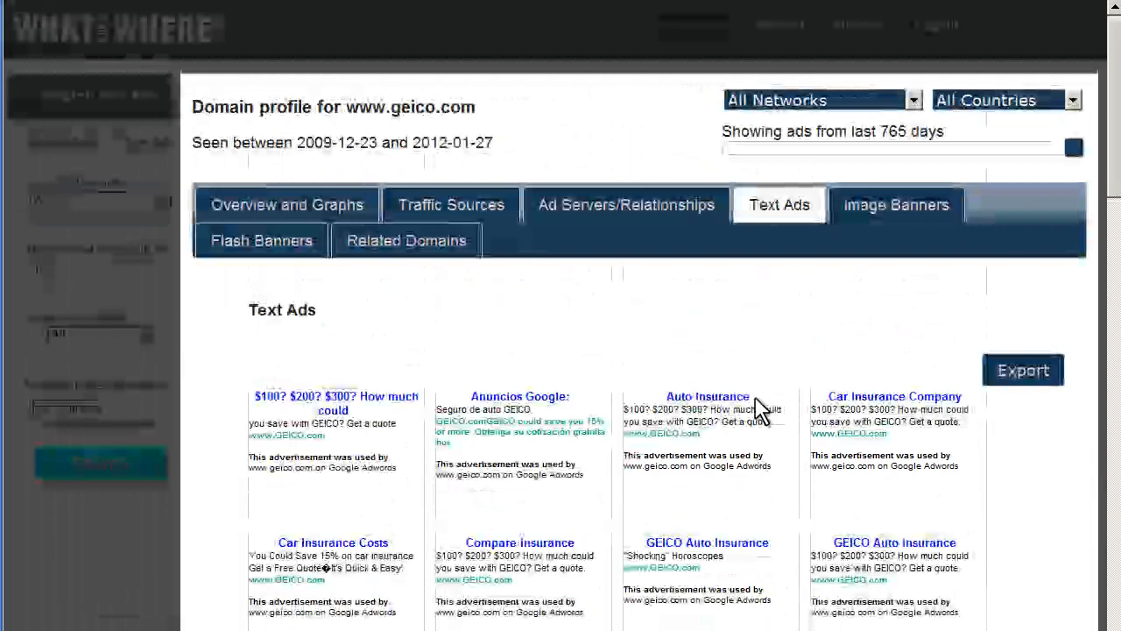
Browse geico.com's Image Banners collection of GEICO gecko ads in various sizes
click(895, 204)
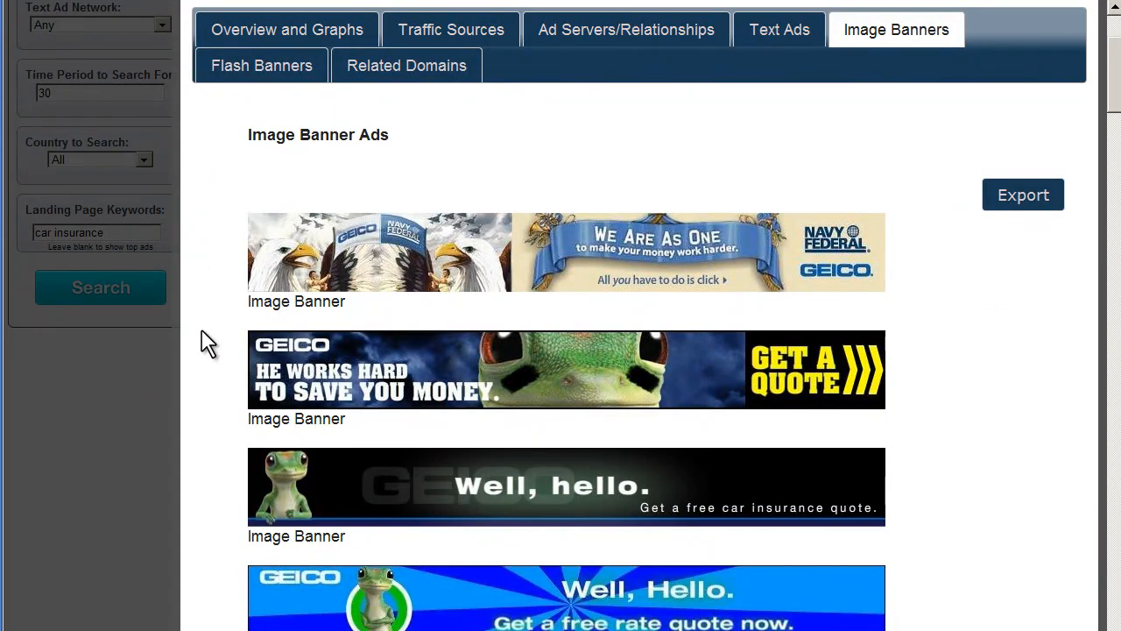
scroll(down, 3)
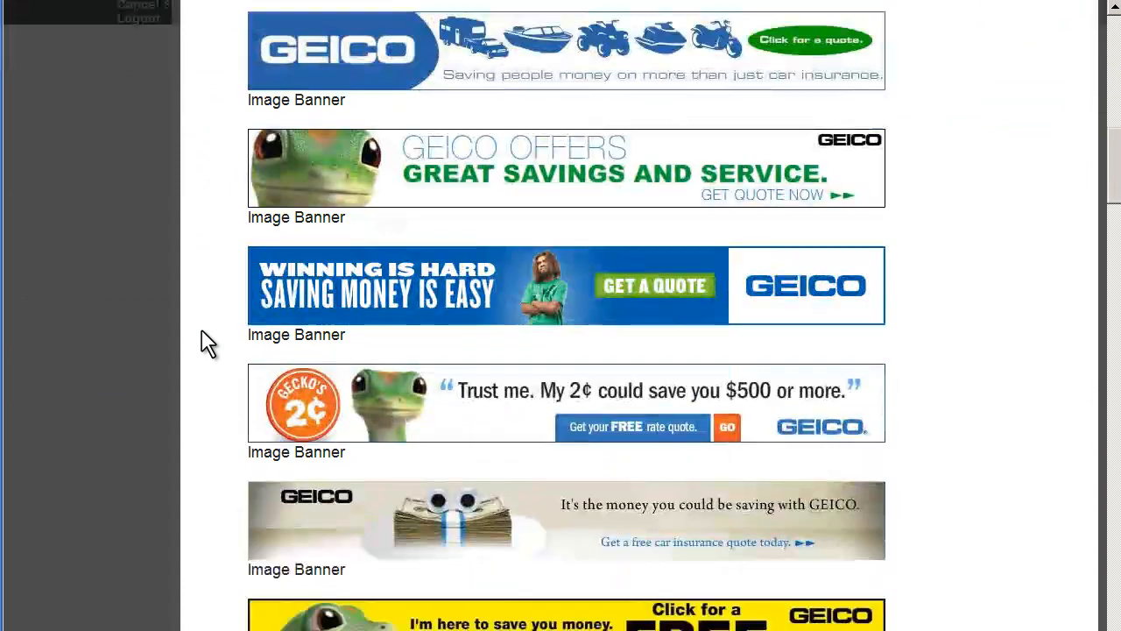
scroll(down, 3)
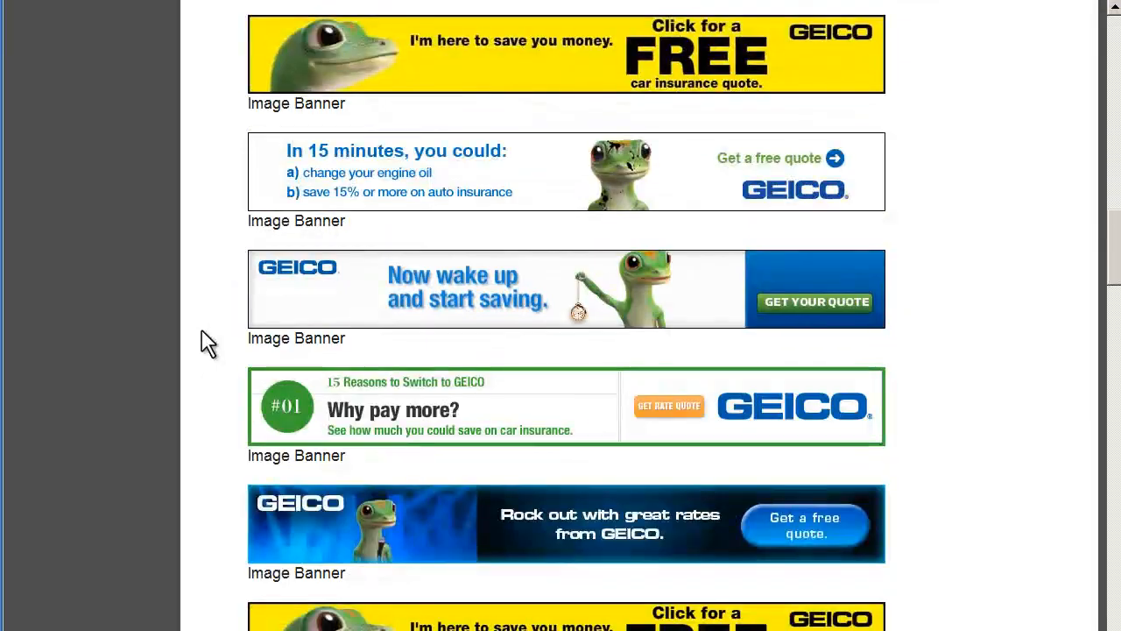
scroll(down, 3)
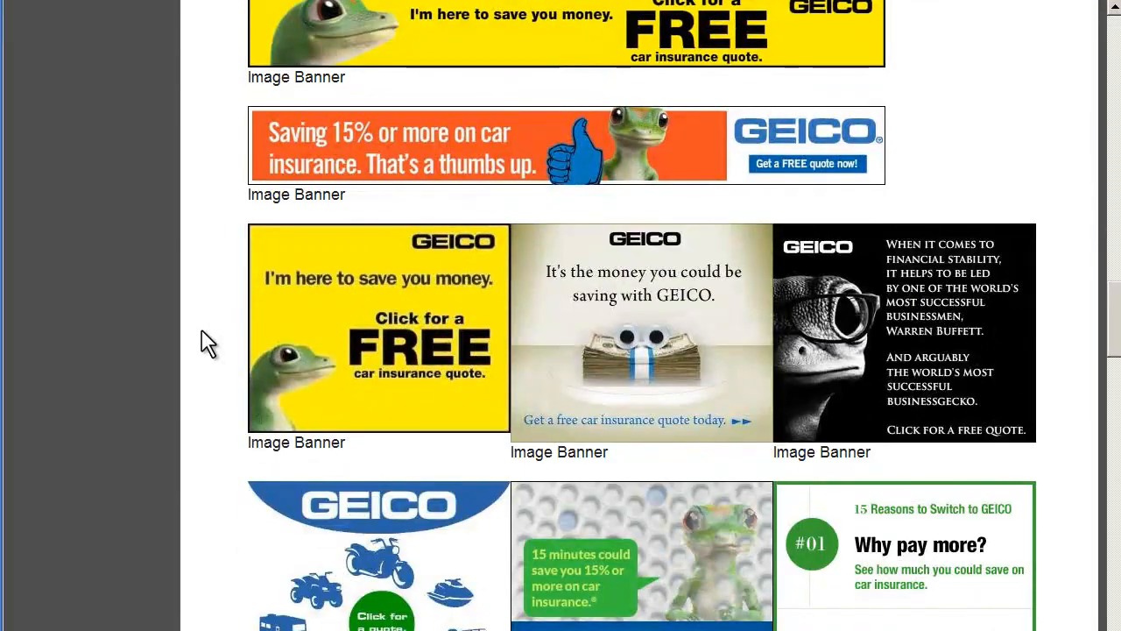
scroll(down, 3)
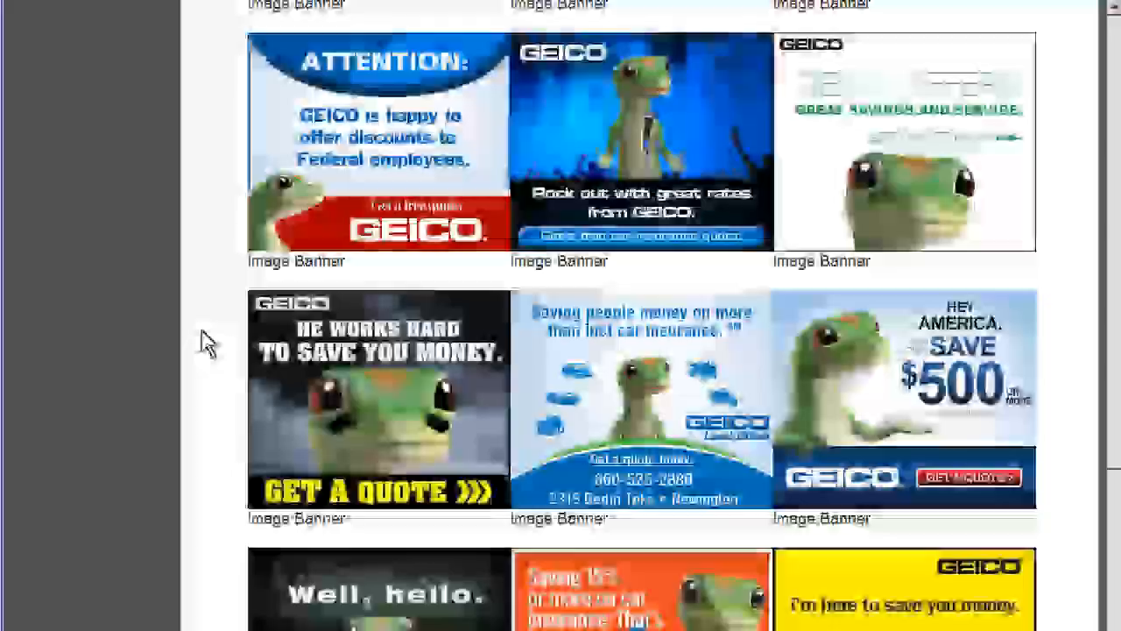
scroll(down, 3)
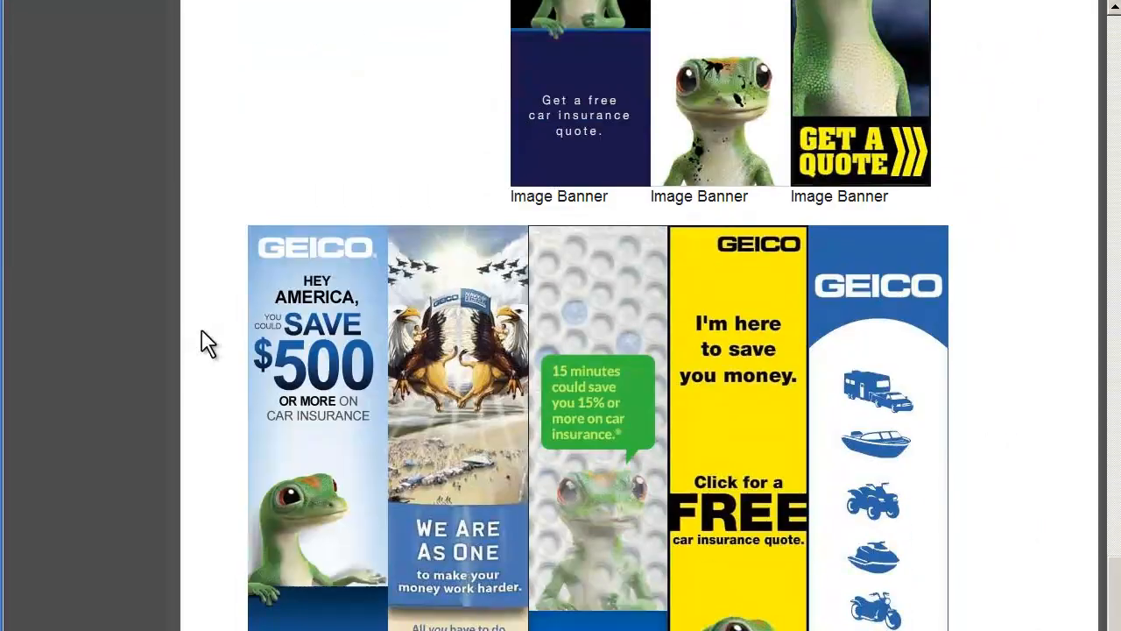
scroll(down, 3)
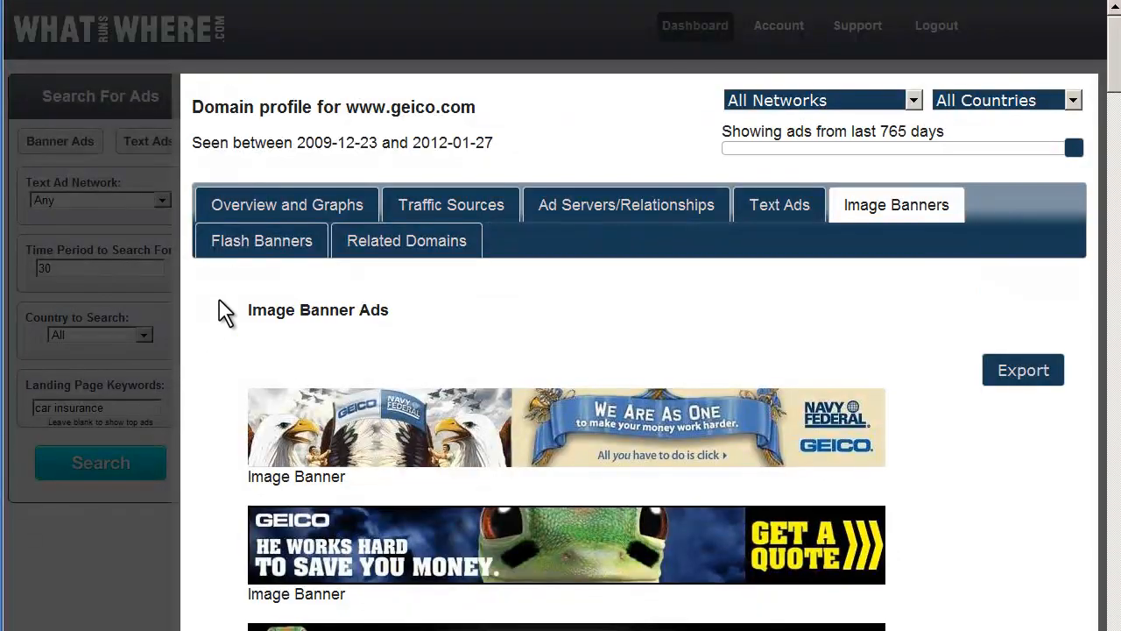
Browse geico.com's Flash Banners collection
click(261, 240)
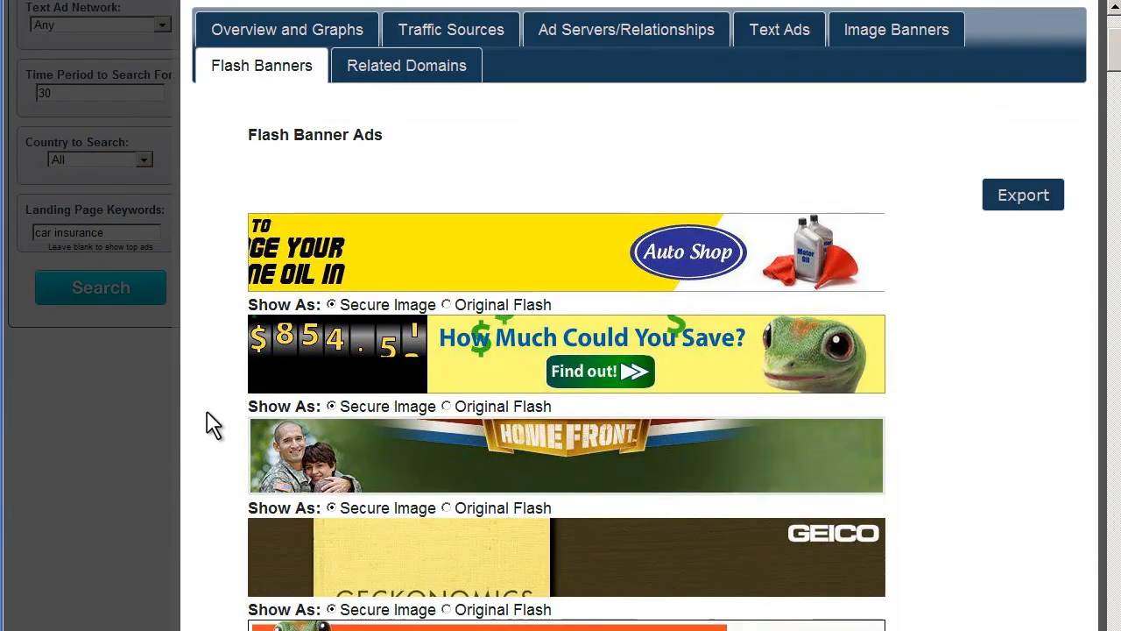
scroll(down, 3)
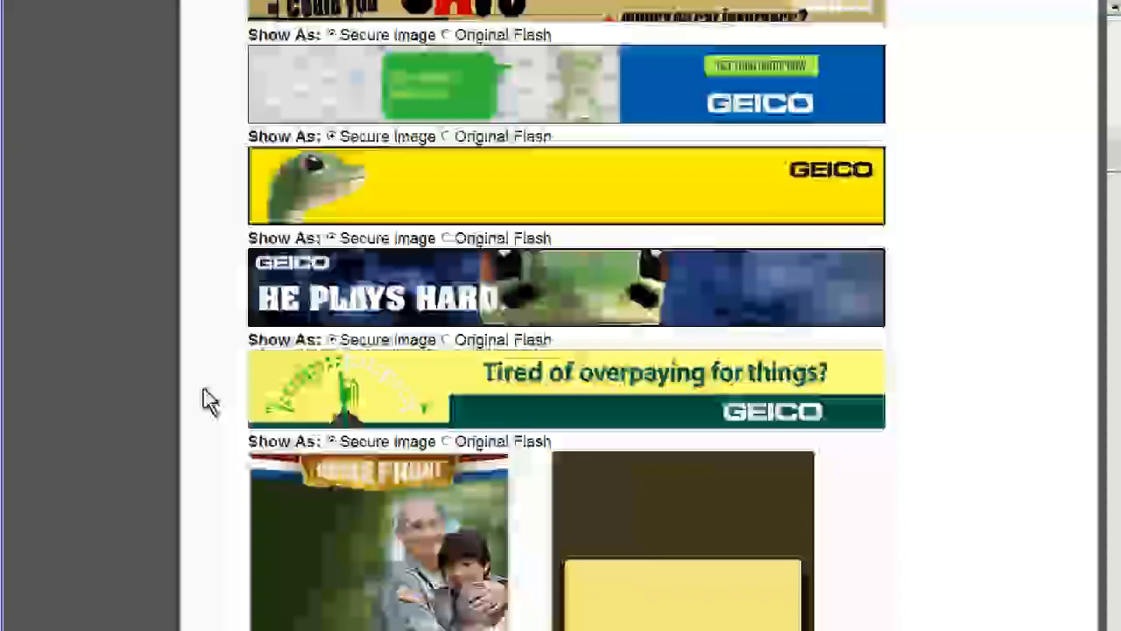
scroll(down, 3)
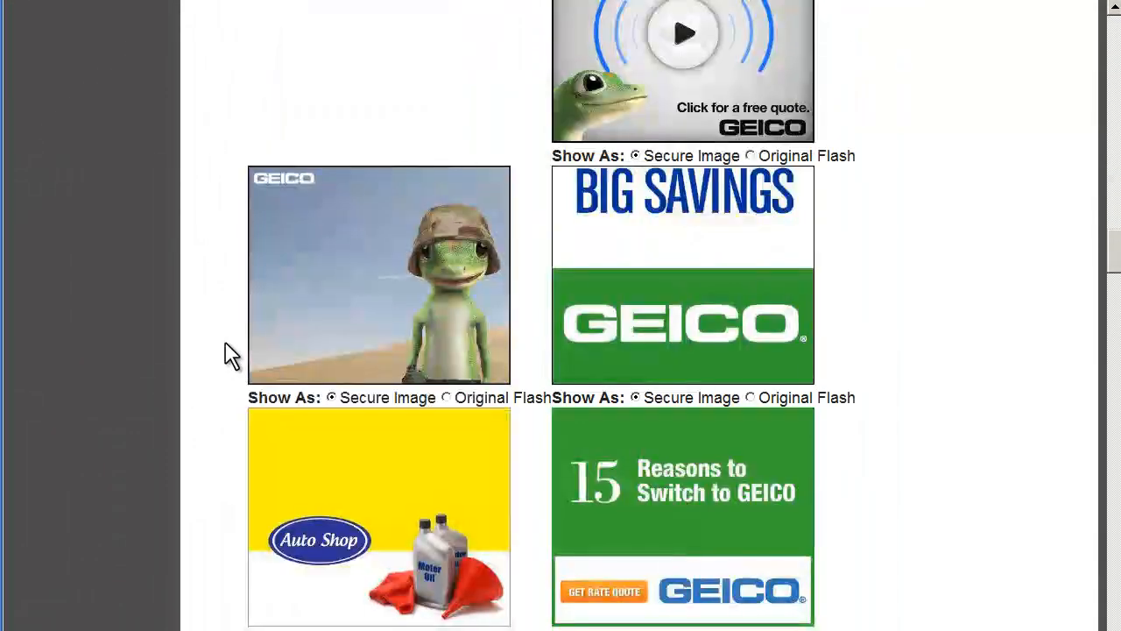
scroll(down, 3)
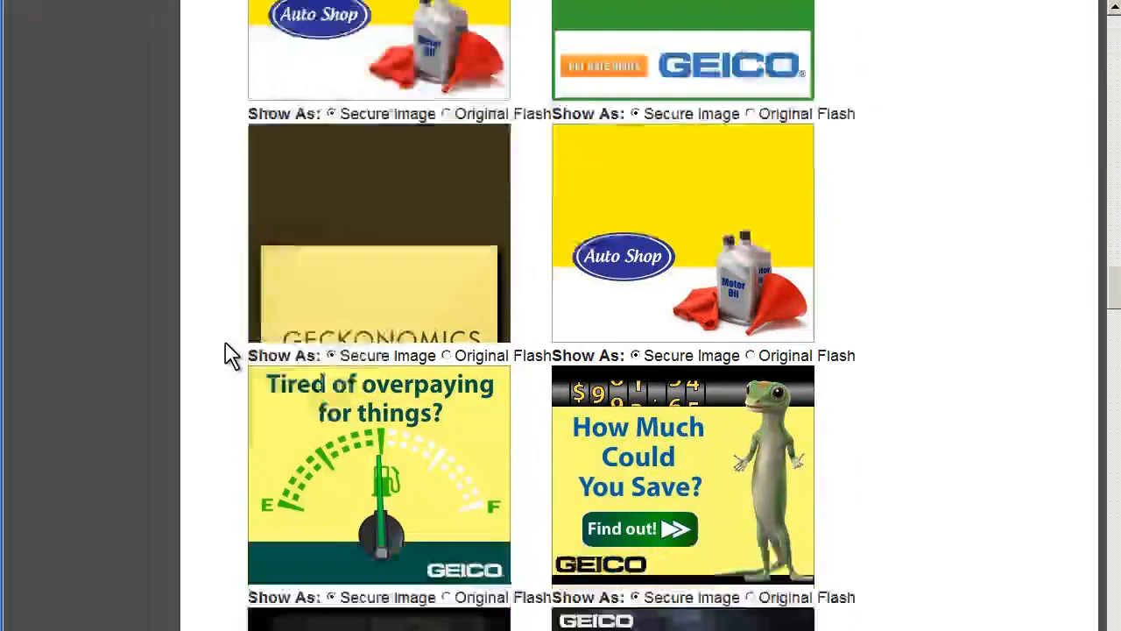
scroll(down, 3)
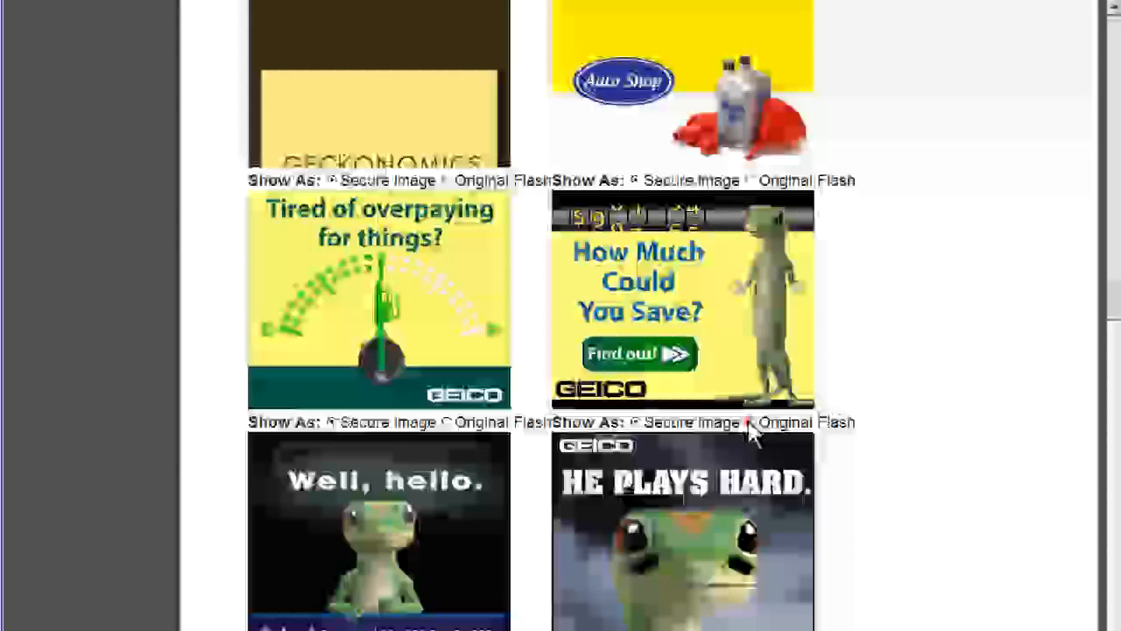
Play the 'How Much Could You Save' banner as Original Flash, then move to Related Domains
click(751, 422)
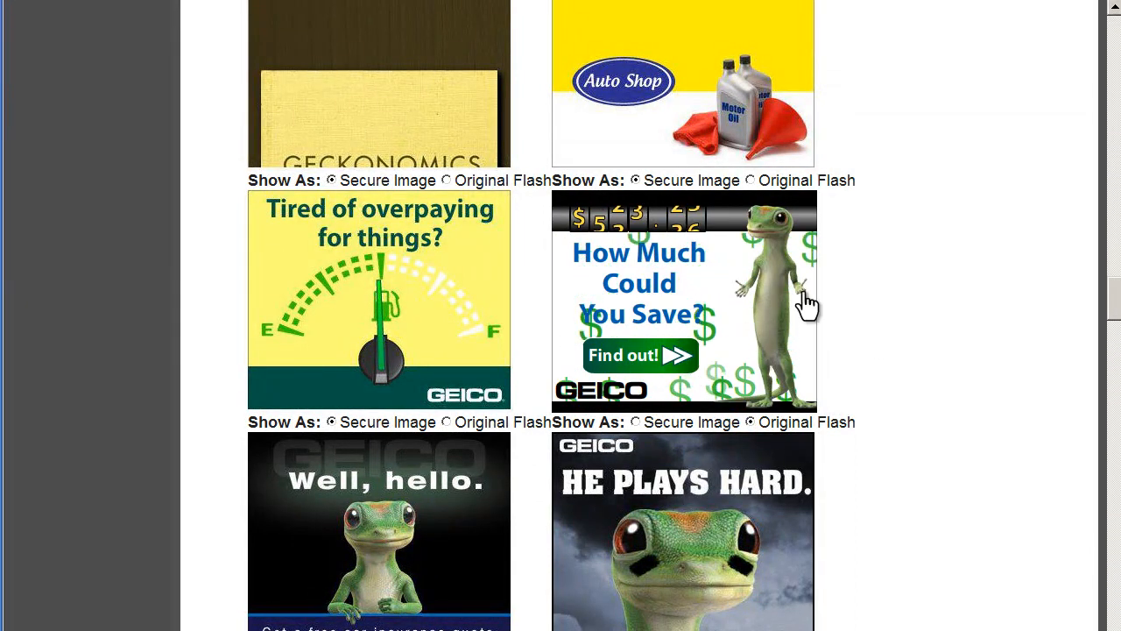
scroll(down, 3)
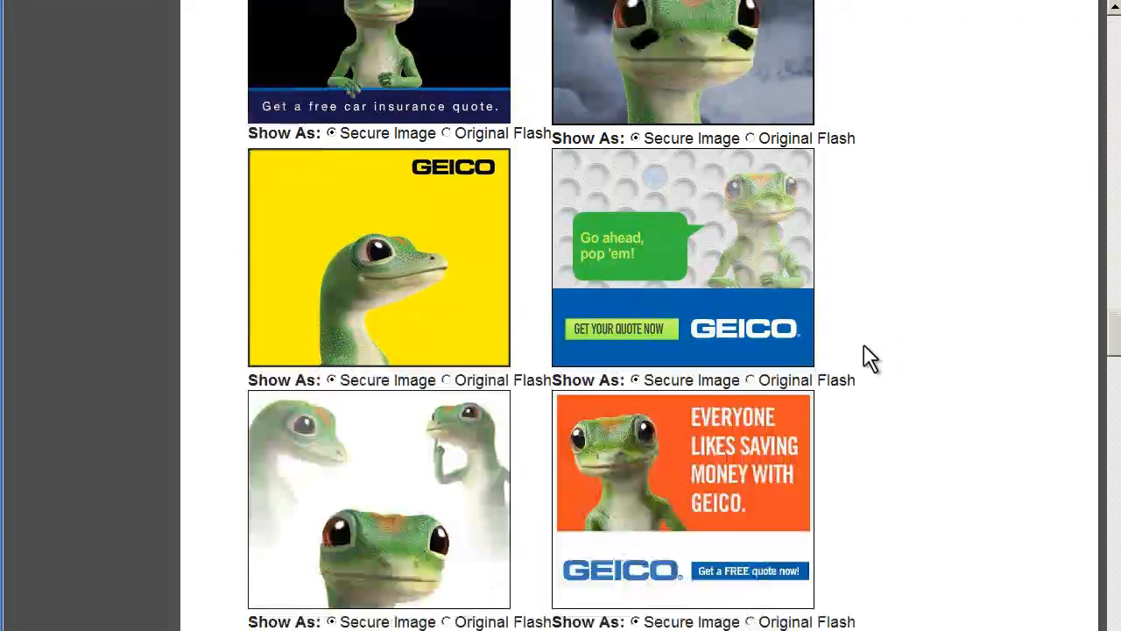
scroll(down, 3)
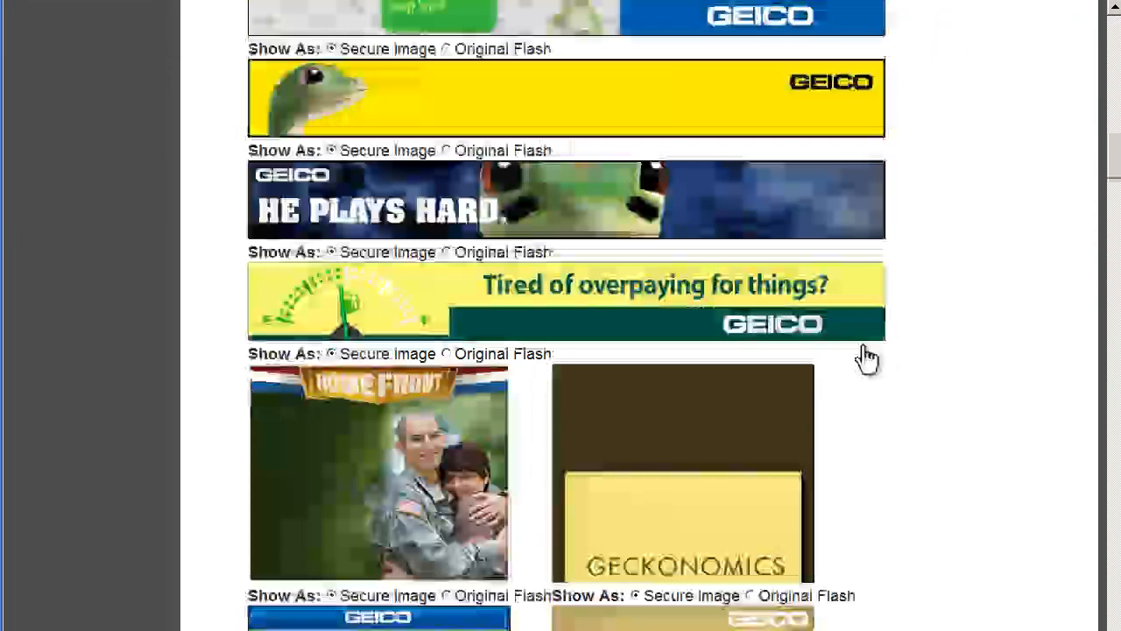
click(406, 241)
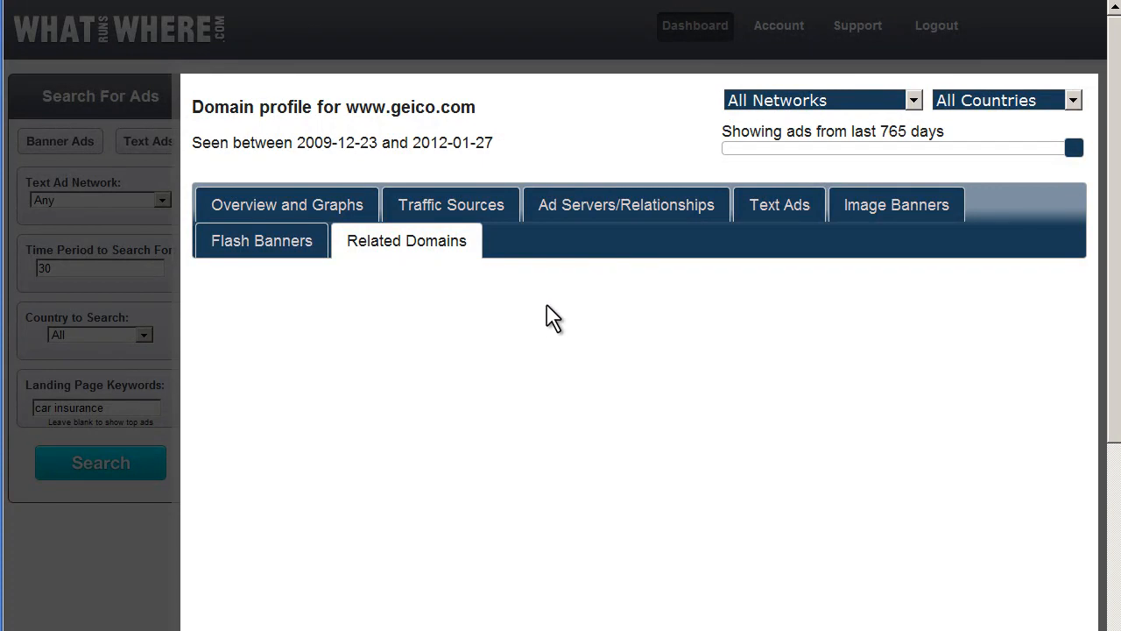
Return to geico.com's Traffic Sources table of 494 placements
click(406, 240)
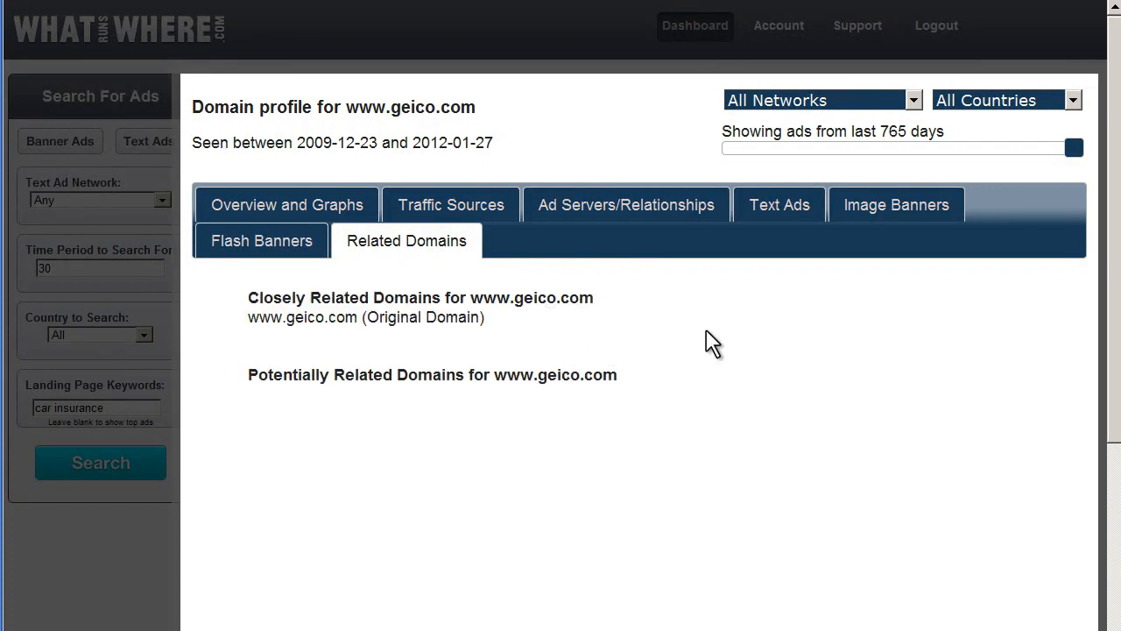
click(450, 204)
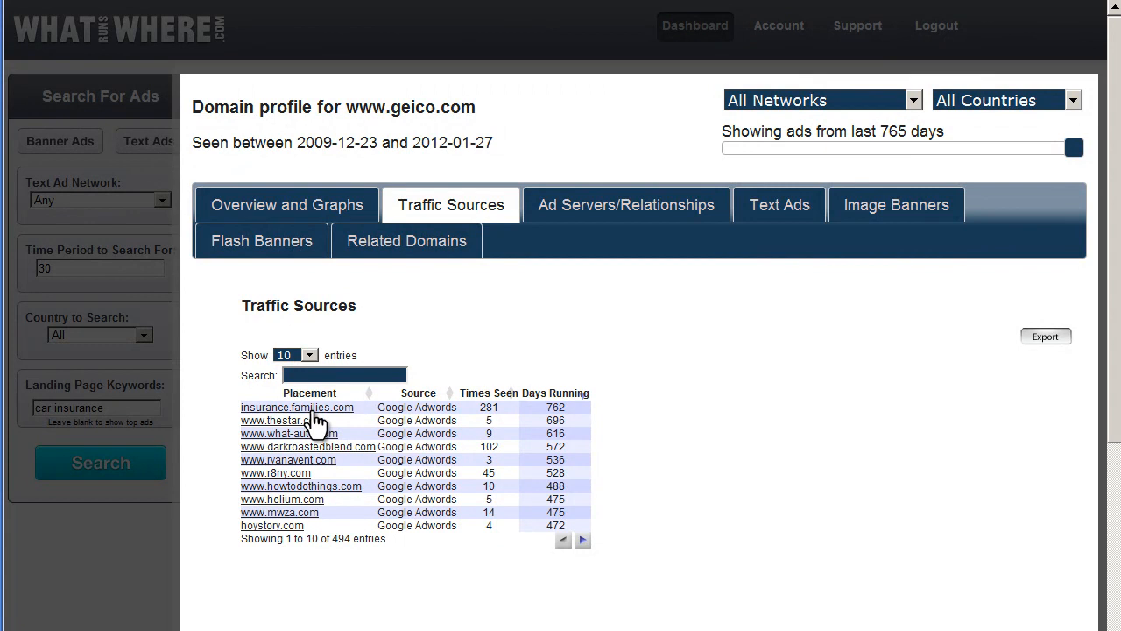
mouse_move(217, 415)
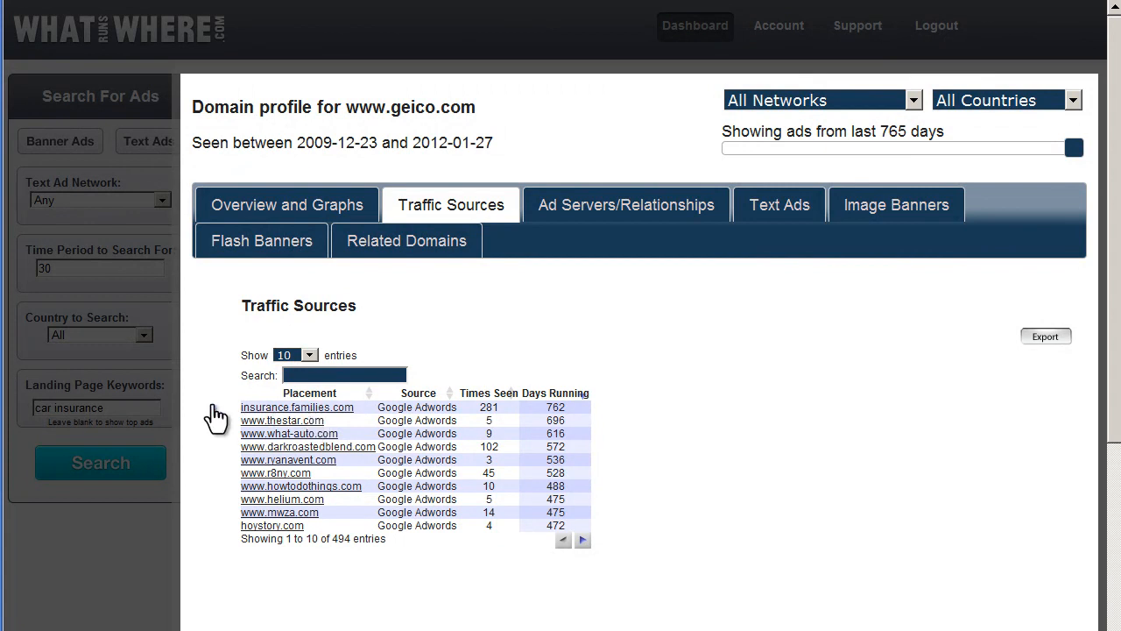
Open the Placement Overview for insurance.families.com and view its Top Advertisers led by Liberty Mutual
click(297, 406)
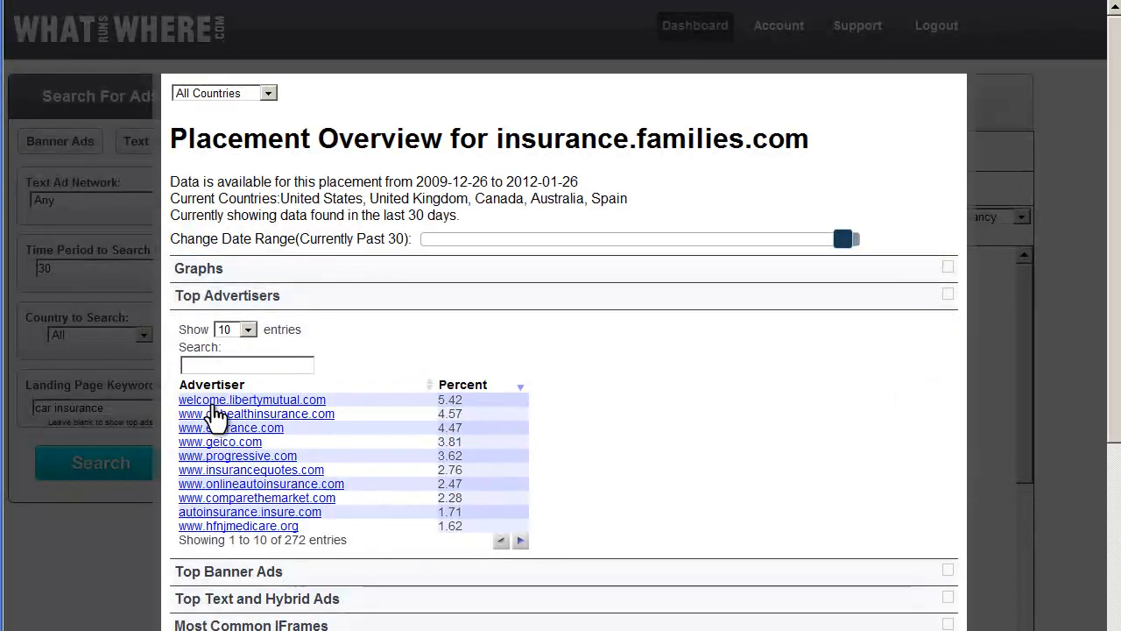
mouse_move(679, 363)
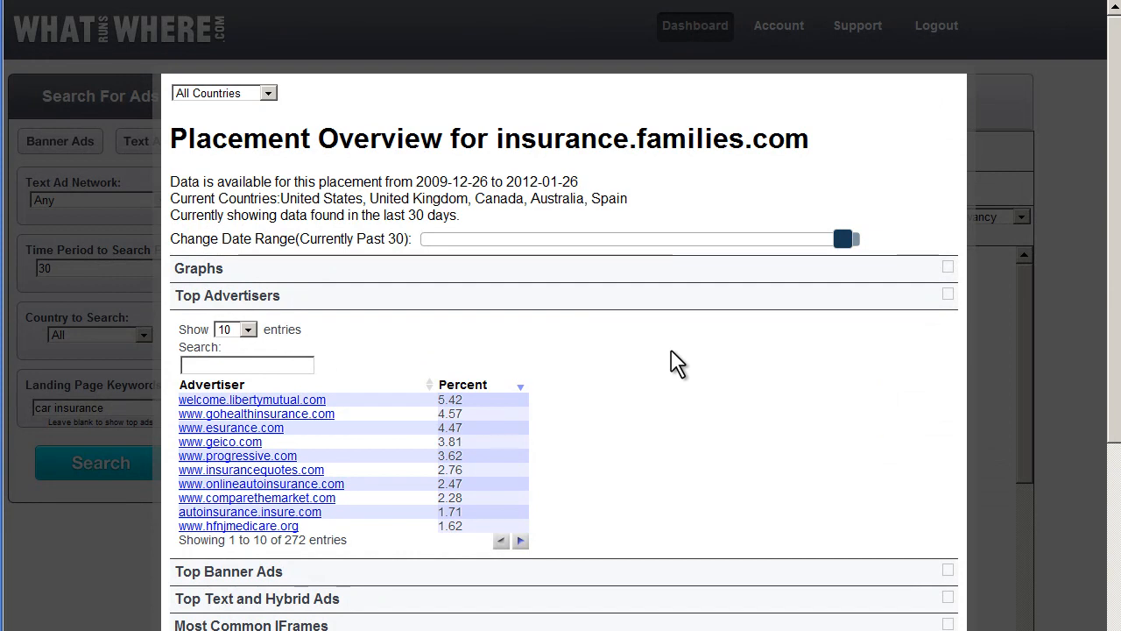
scroll(down, 3)
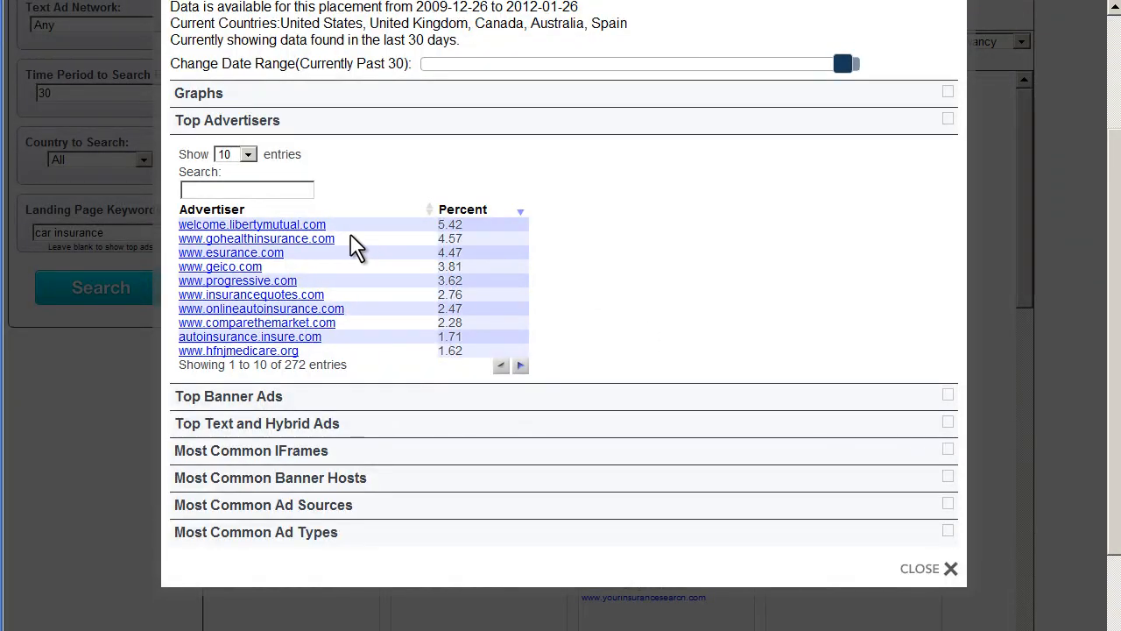
mouse_move(484, 323)
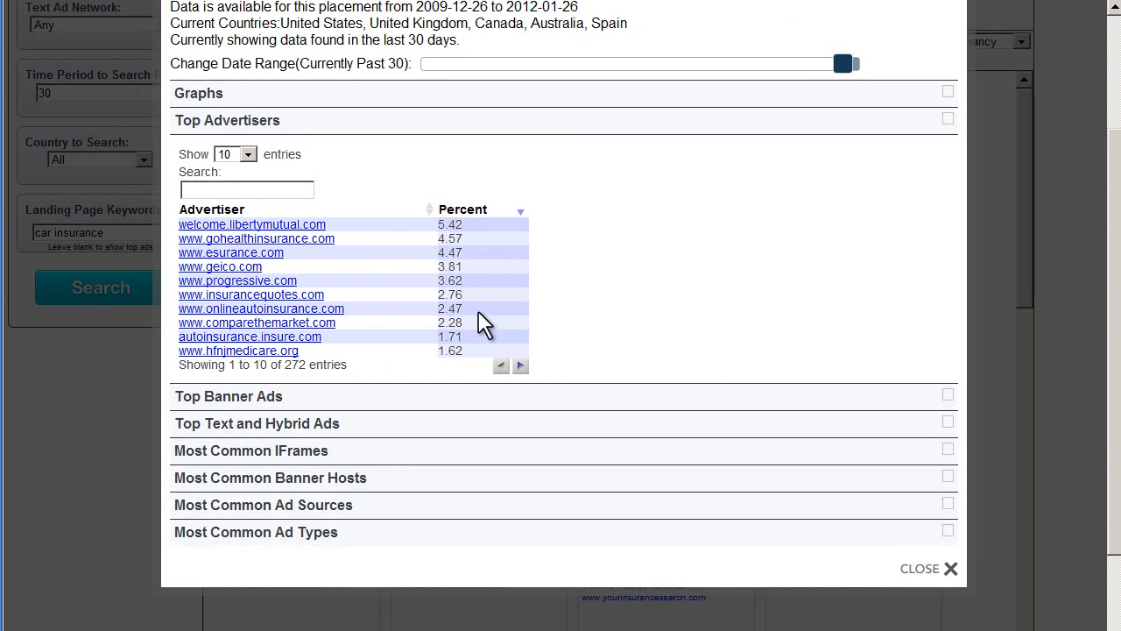
mouse_move(488, 256)
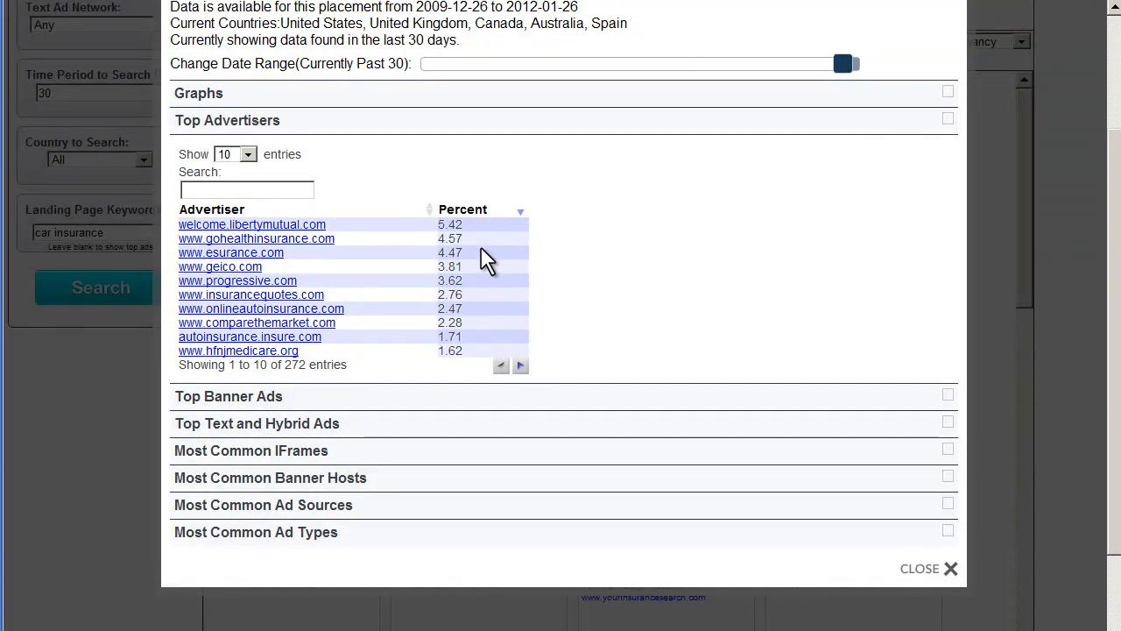
mouse_move(316, 231)
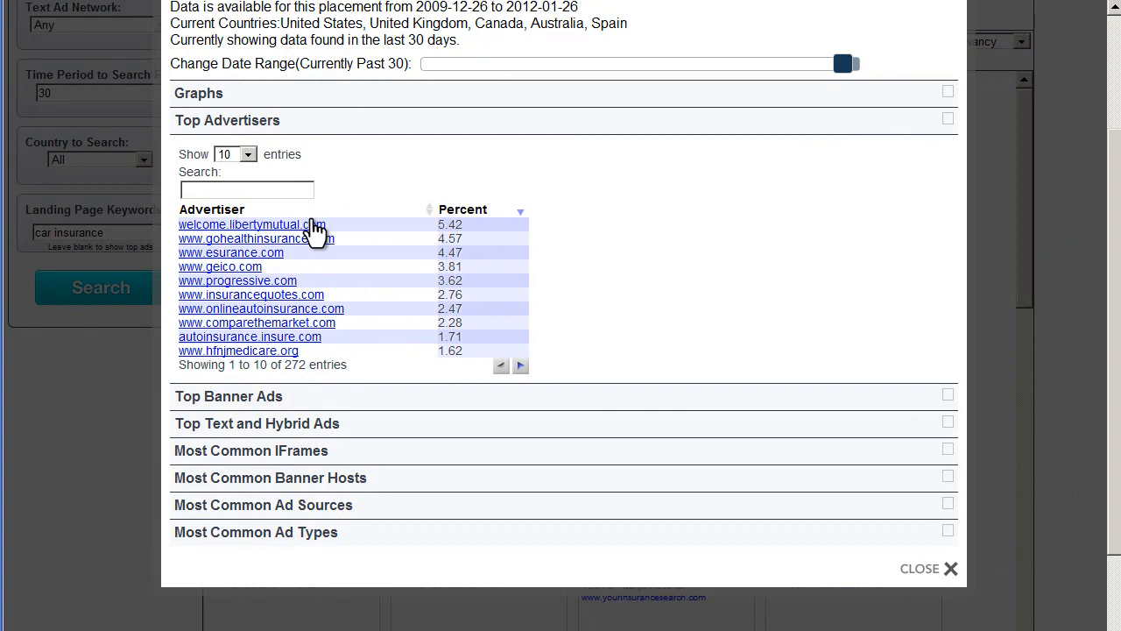
mouse_move(285, 259)
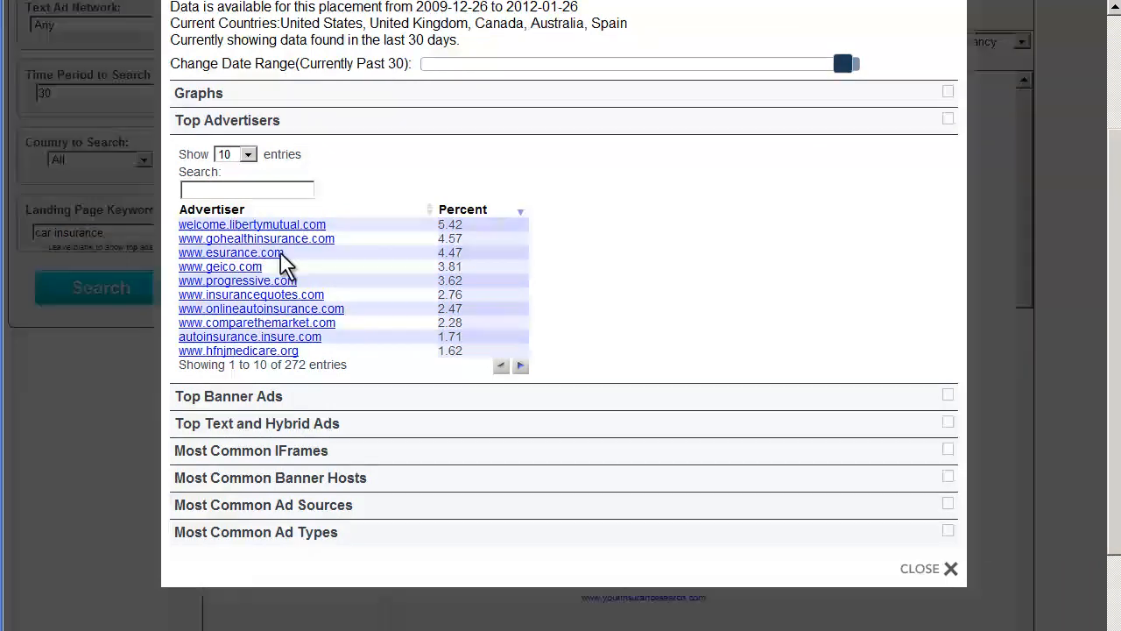
mouse_move(306, 284)
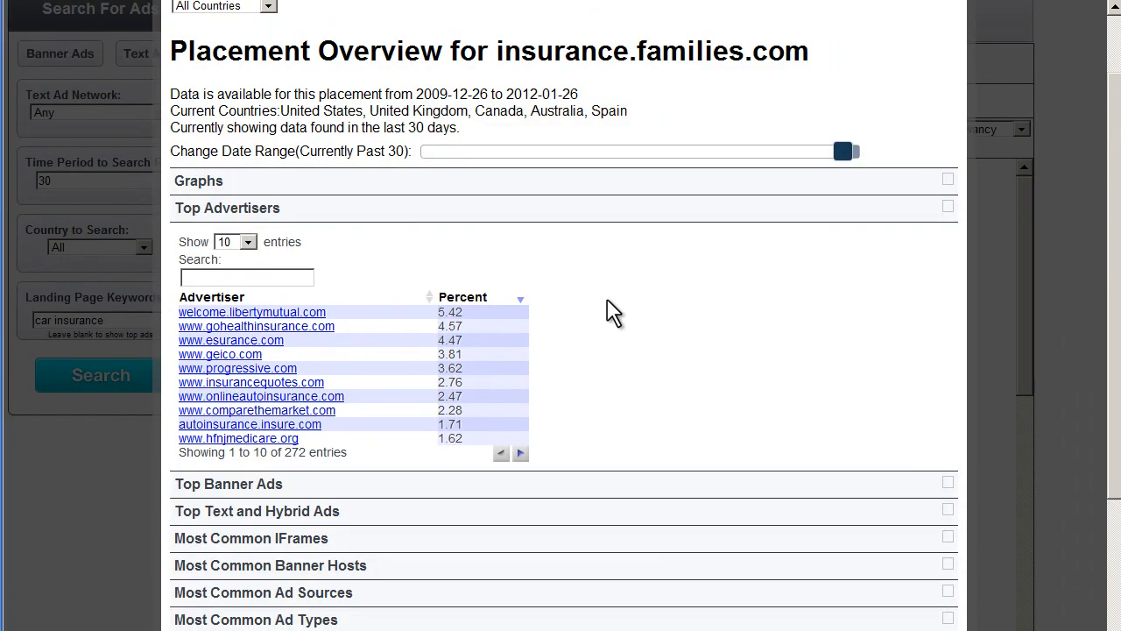
Scroll through the placement's Top Banner Ads, including General Mills, CafeMom, Progressive and Merrill Edge
scroll(down, 3)
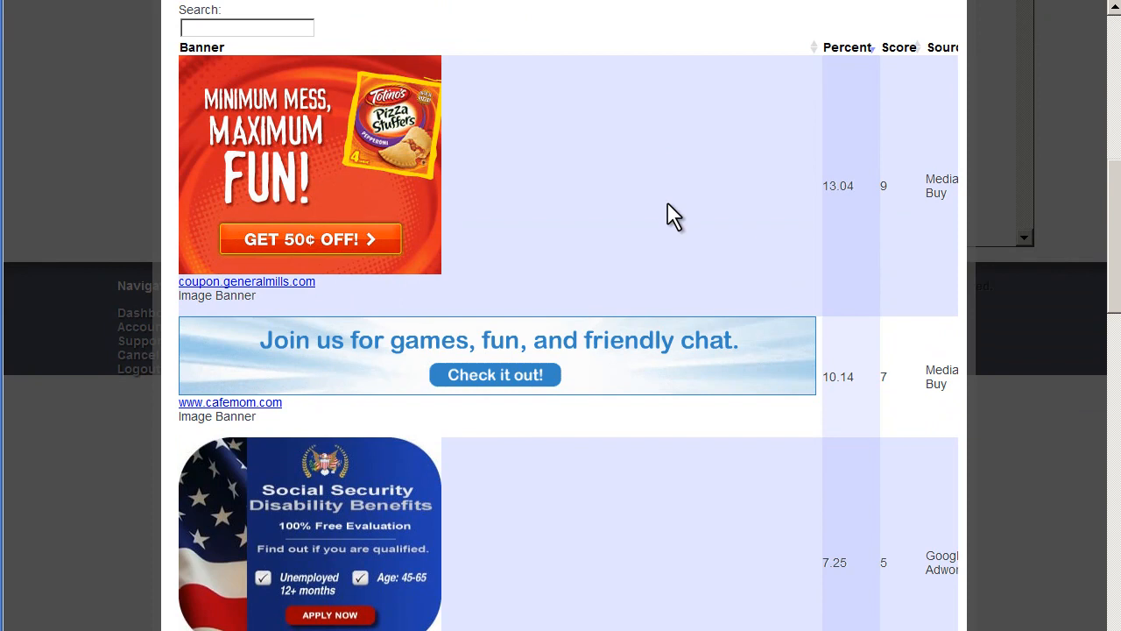
scroll(down, 3)
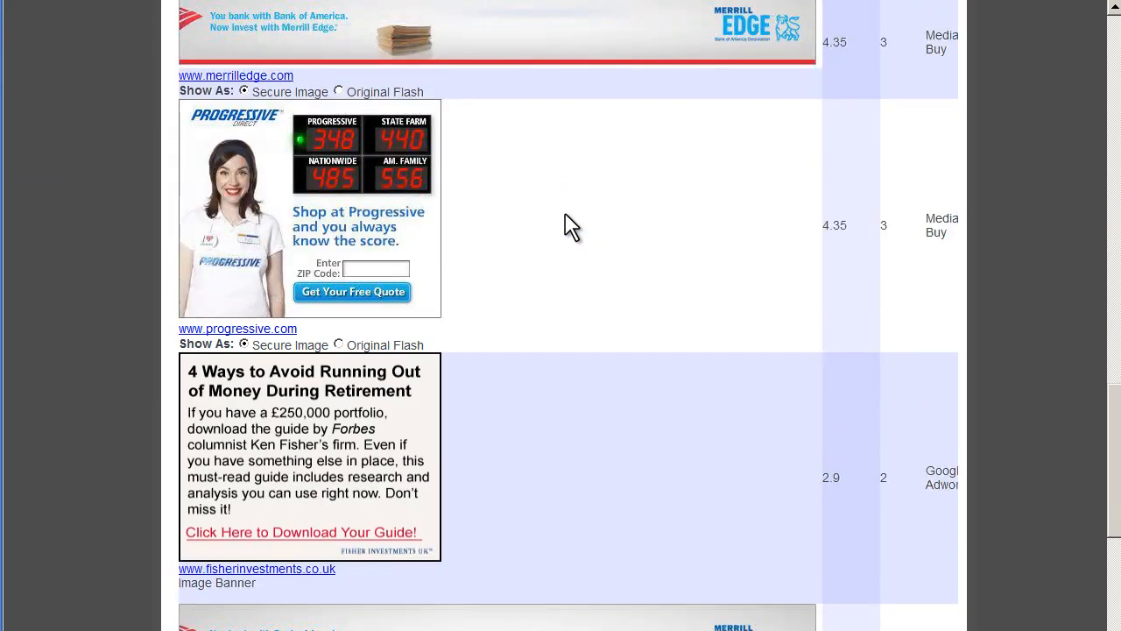
scroll(down, 3)
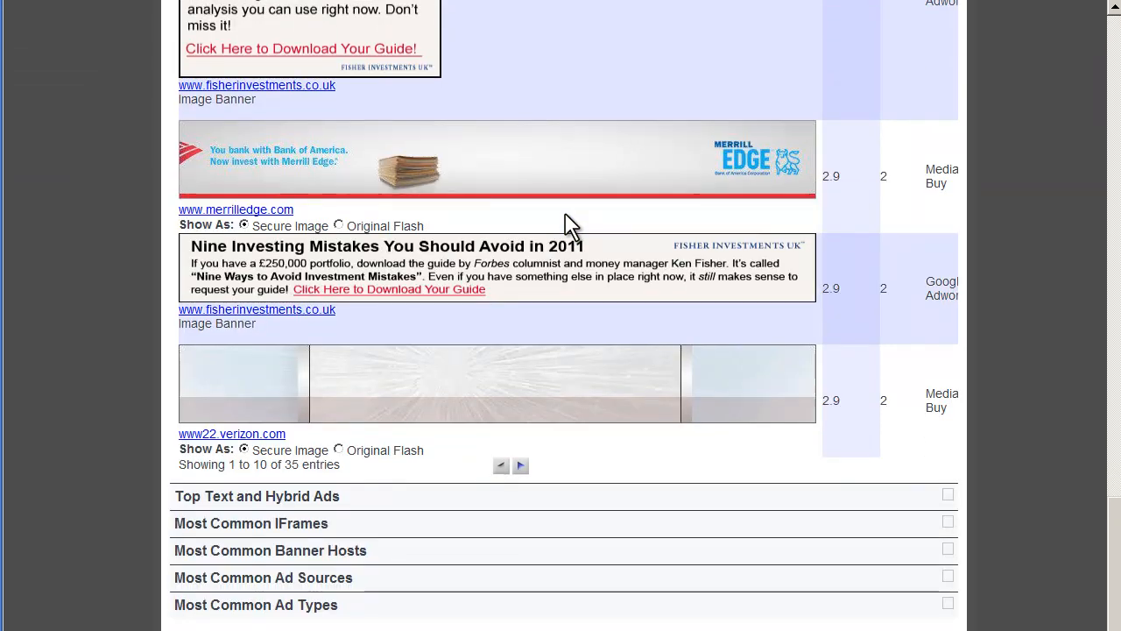
mouse_move(609, 508)
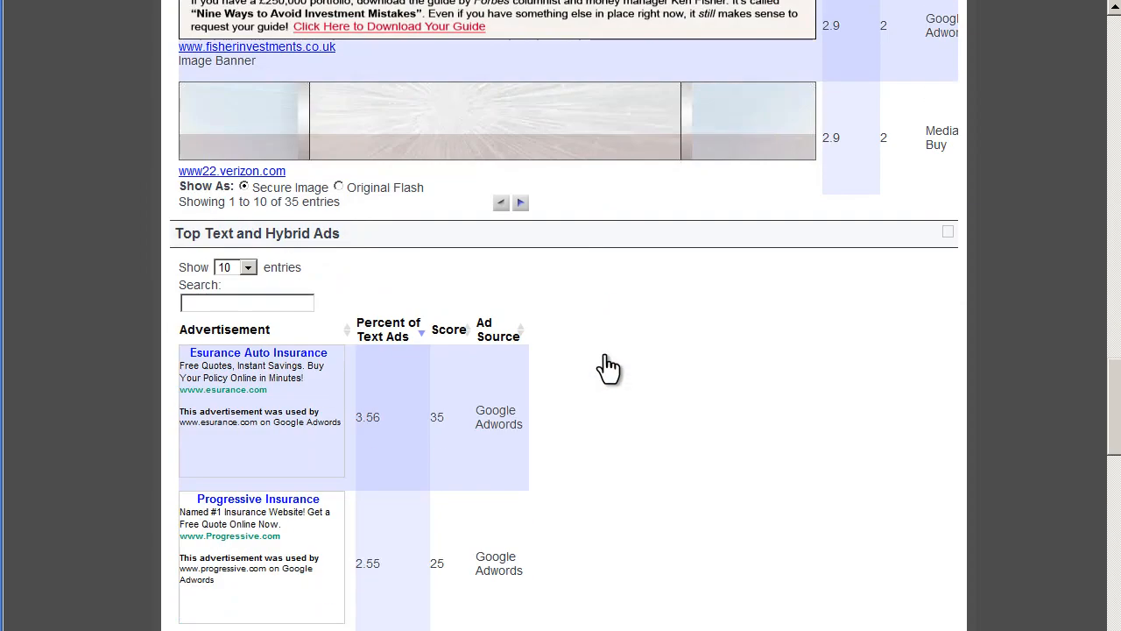
Scroll through the 403 Top Text and Hybrid Ads down to the Most Common IFrames table
scroll(down, 3)
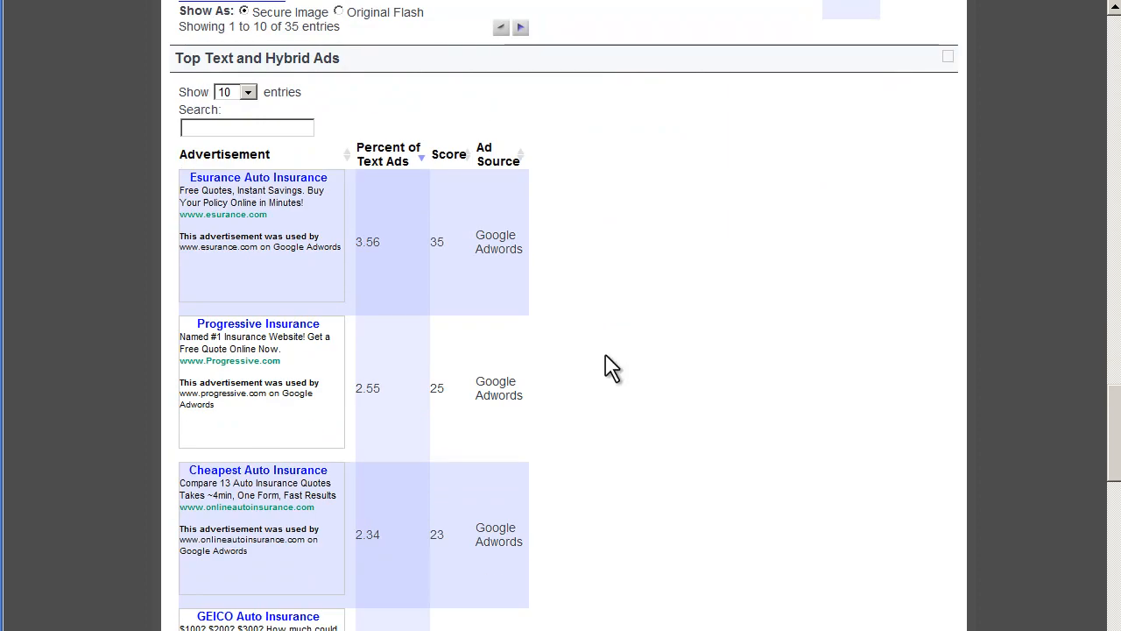
mouse_move(460, 254)
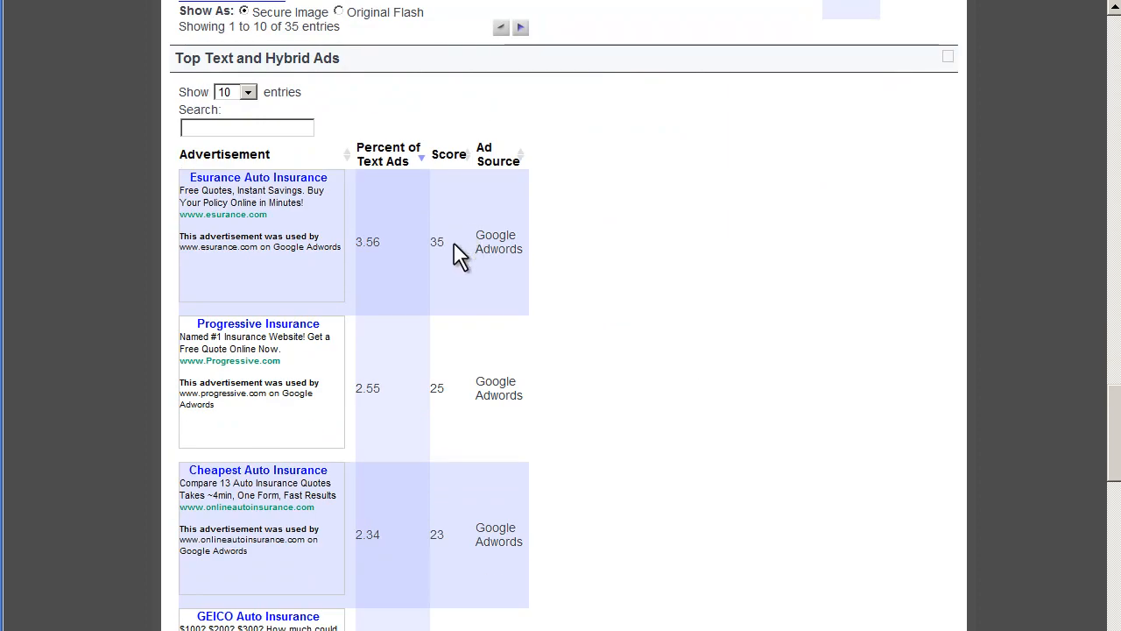
mouse_move(333, 276)
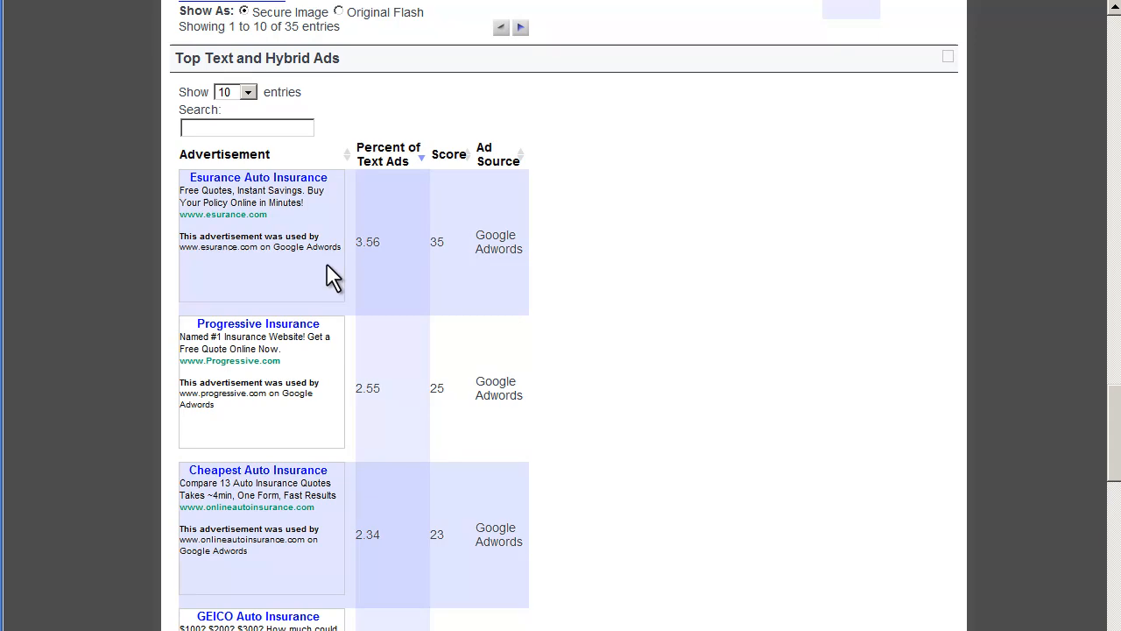
scroll(down, 3)
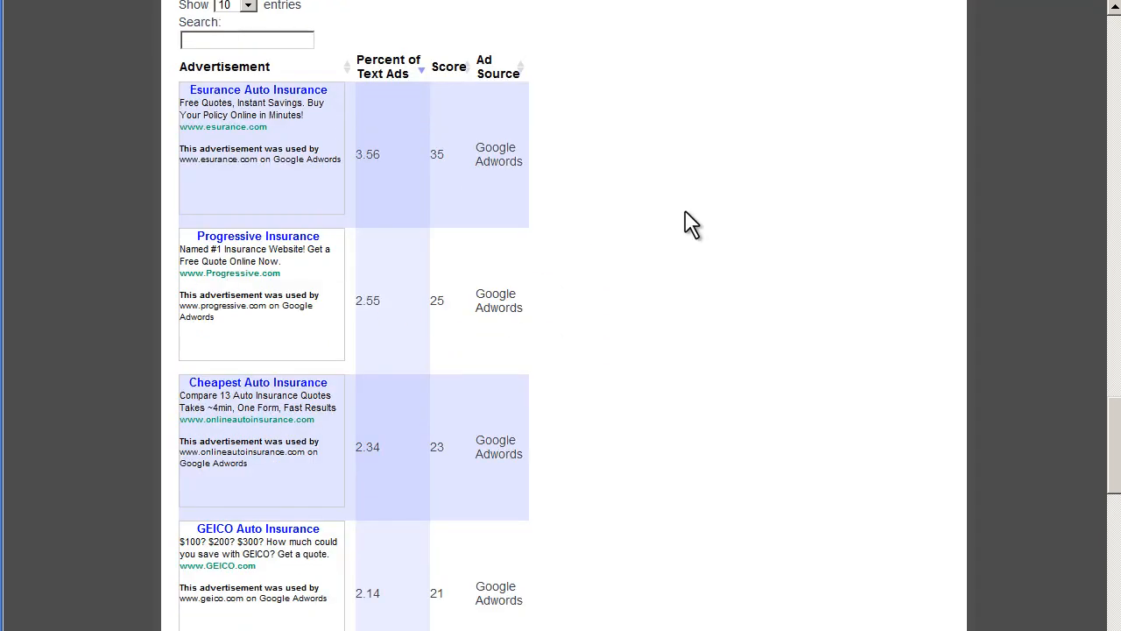
mouse_move(765, 345)
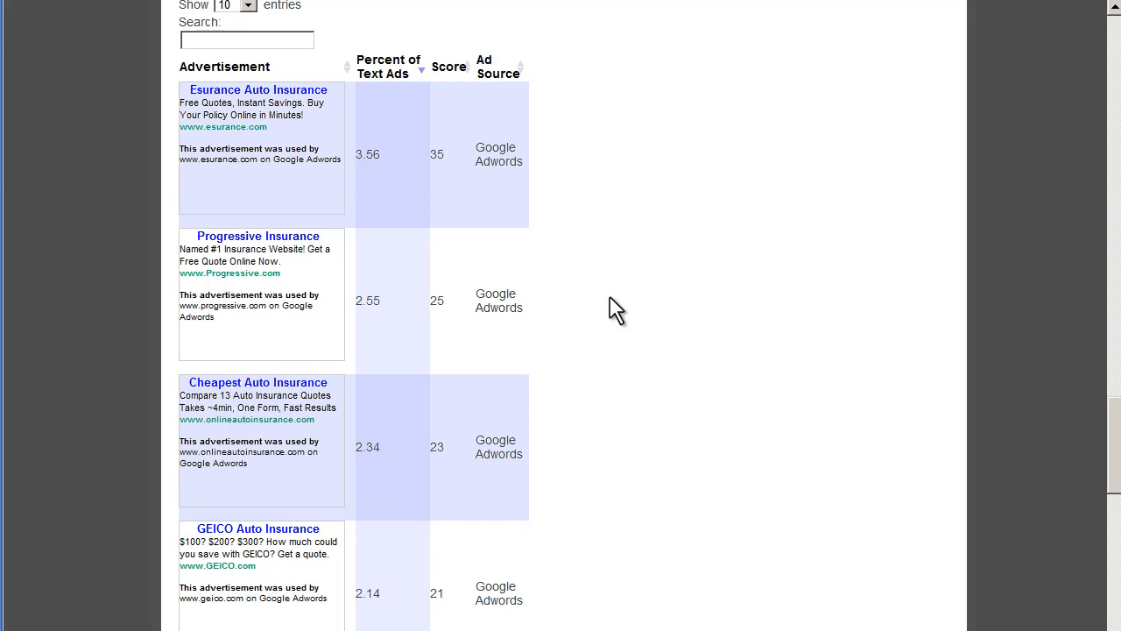
scroll(down, 3)
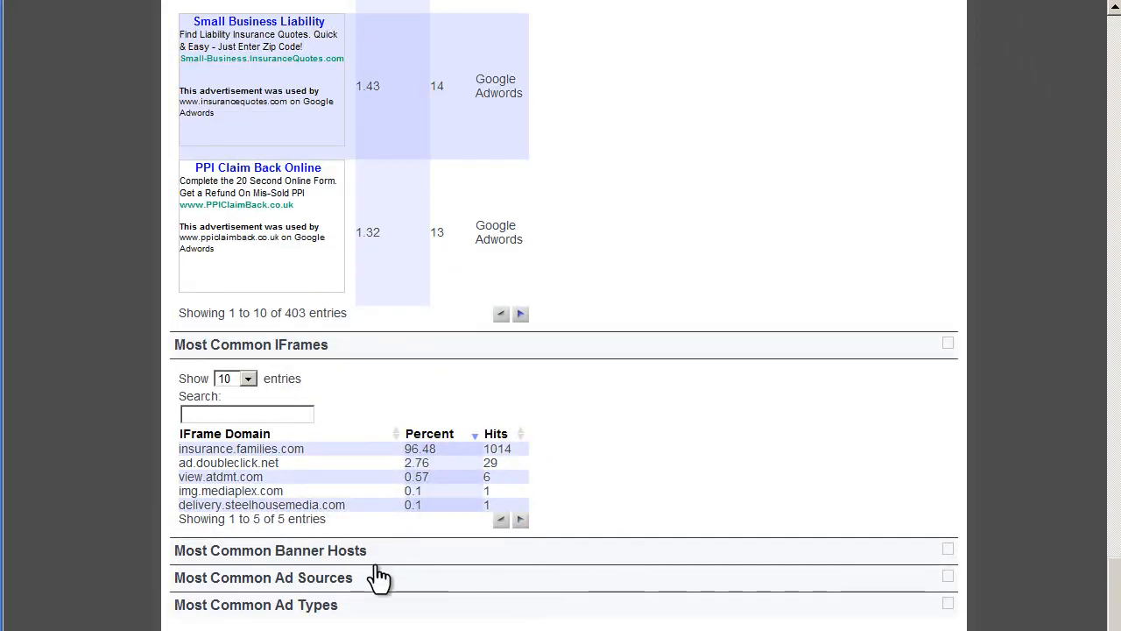
Expand Most Common Banner Hosts and scroll through the hosts, ad sources and ad types tables
click(270, 551)
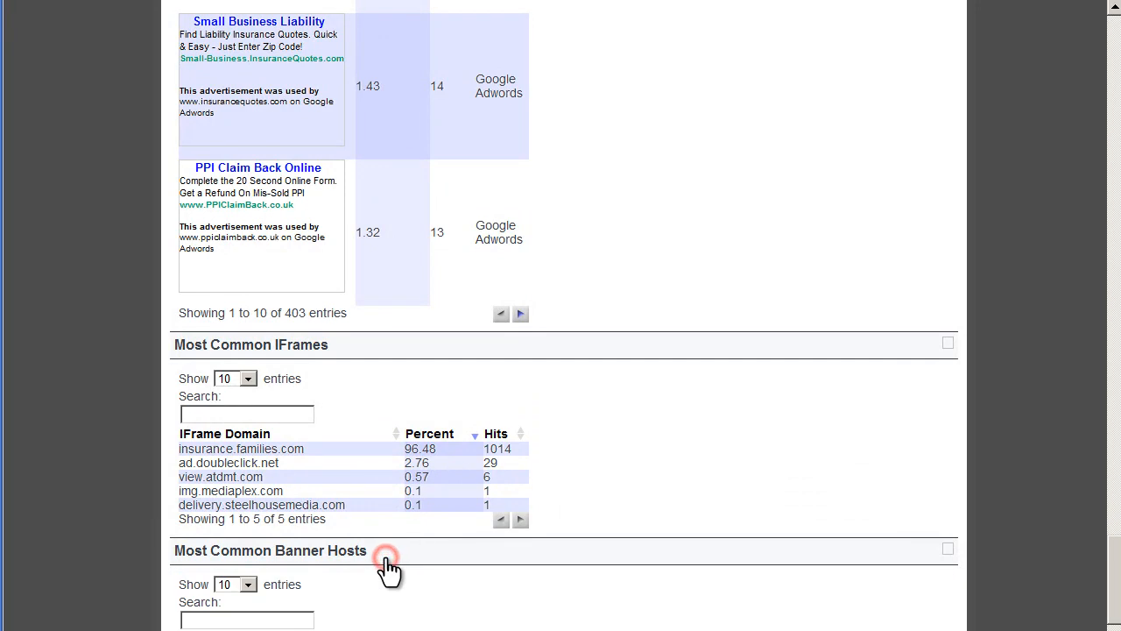
scroll(down, 3)
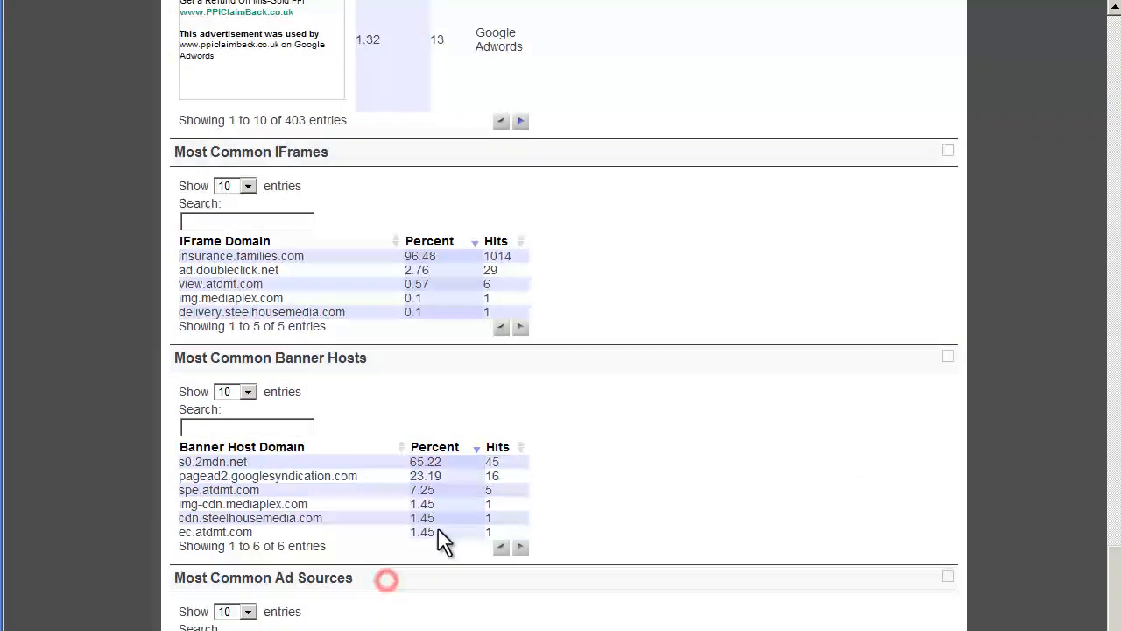
scroll(down, 3)
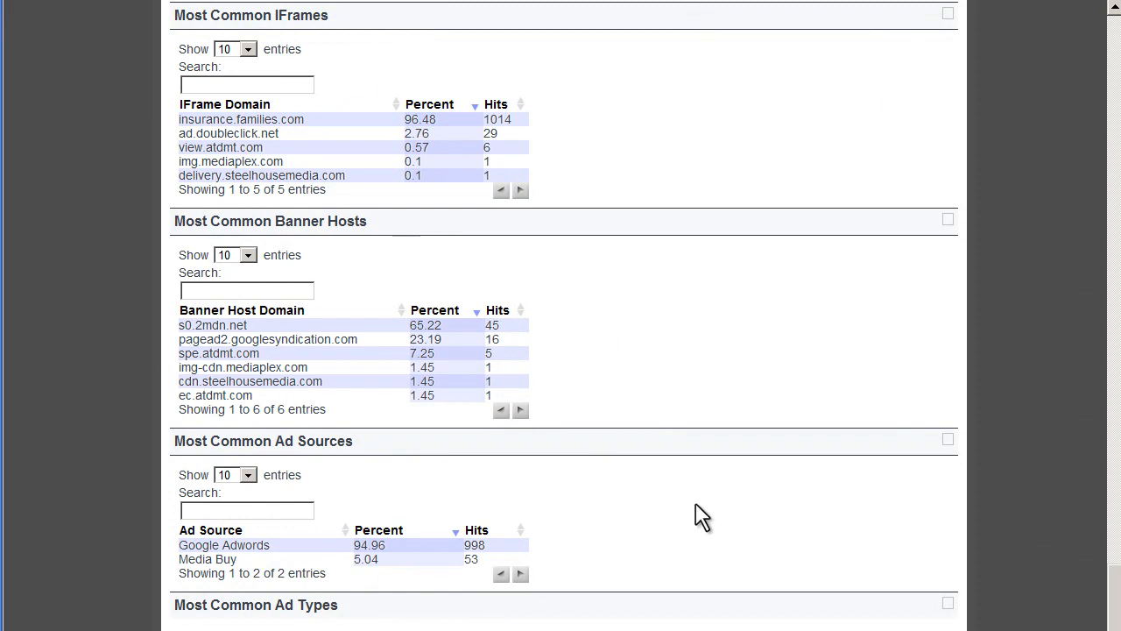
mouse_move(407, 556)
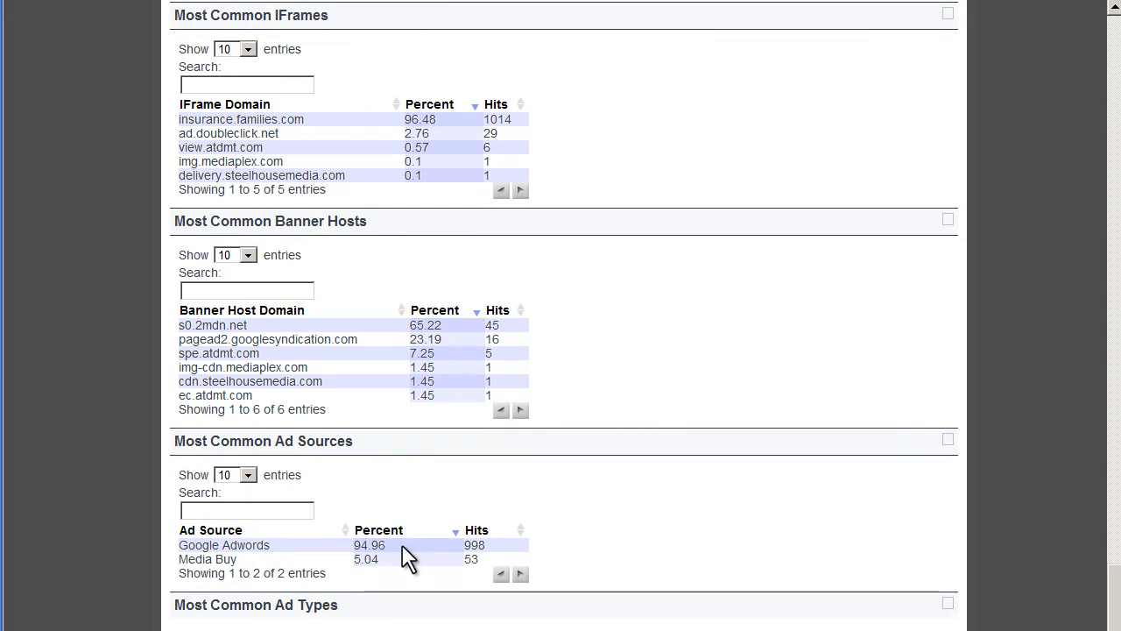
mouse_move(596, 475)
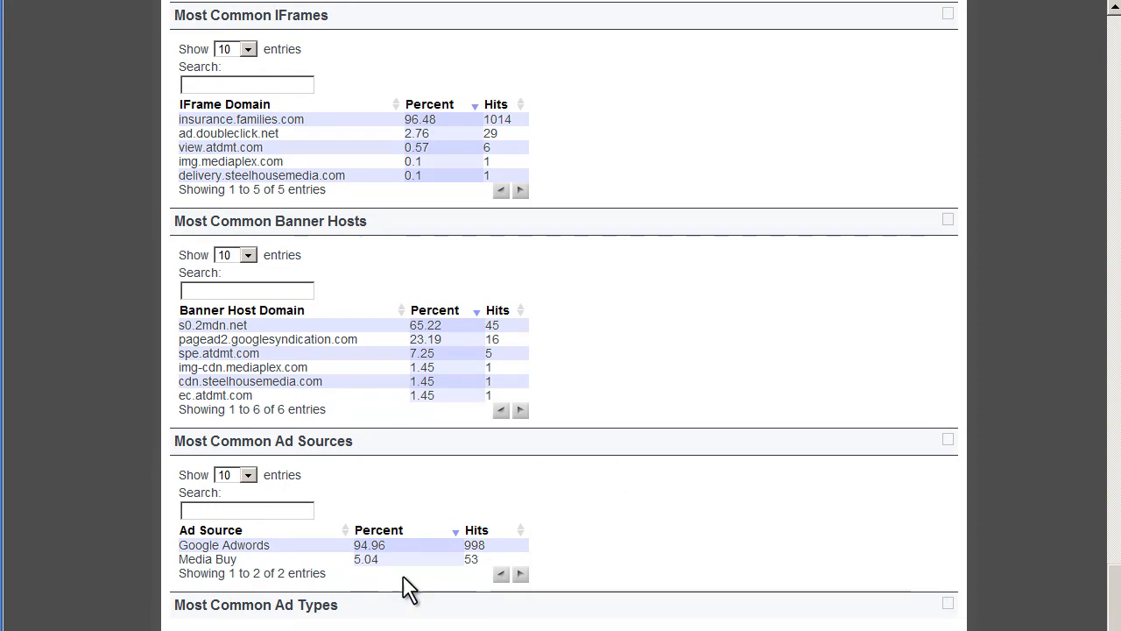
scroll(down, 3)
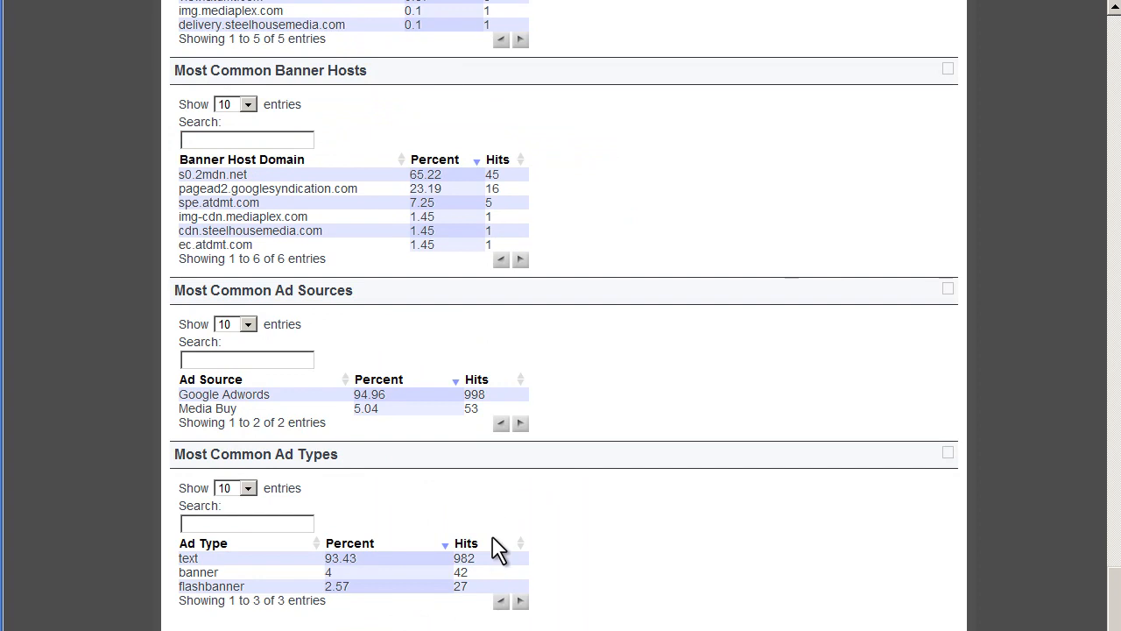
mouse_move(372, 570)
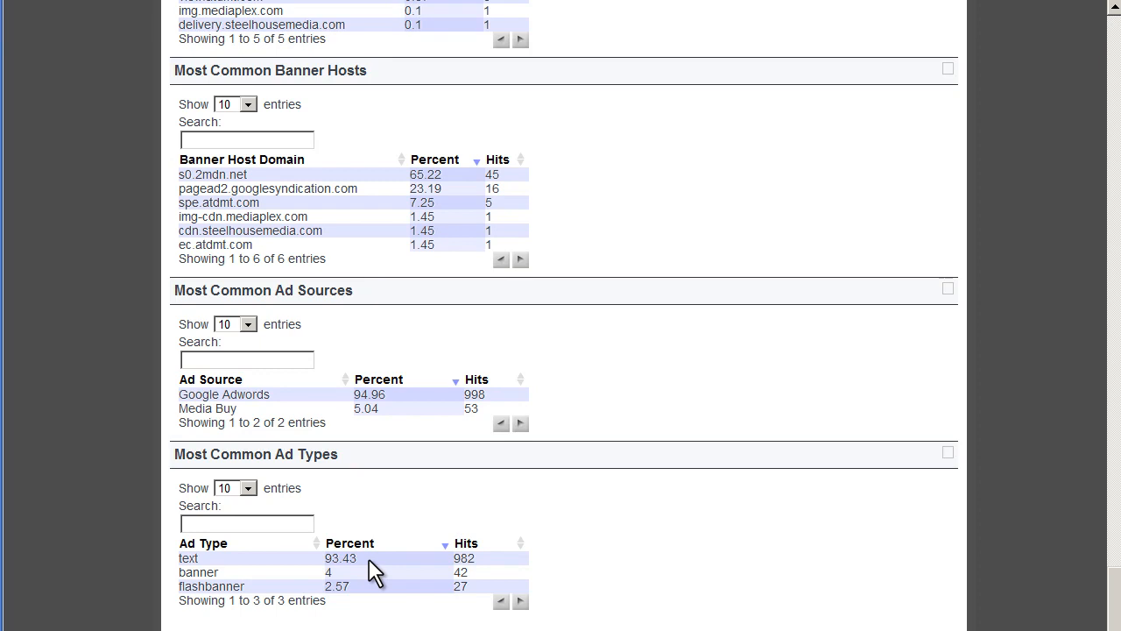
mouse_move(272, 576)
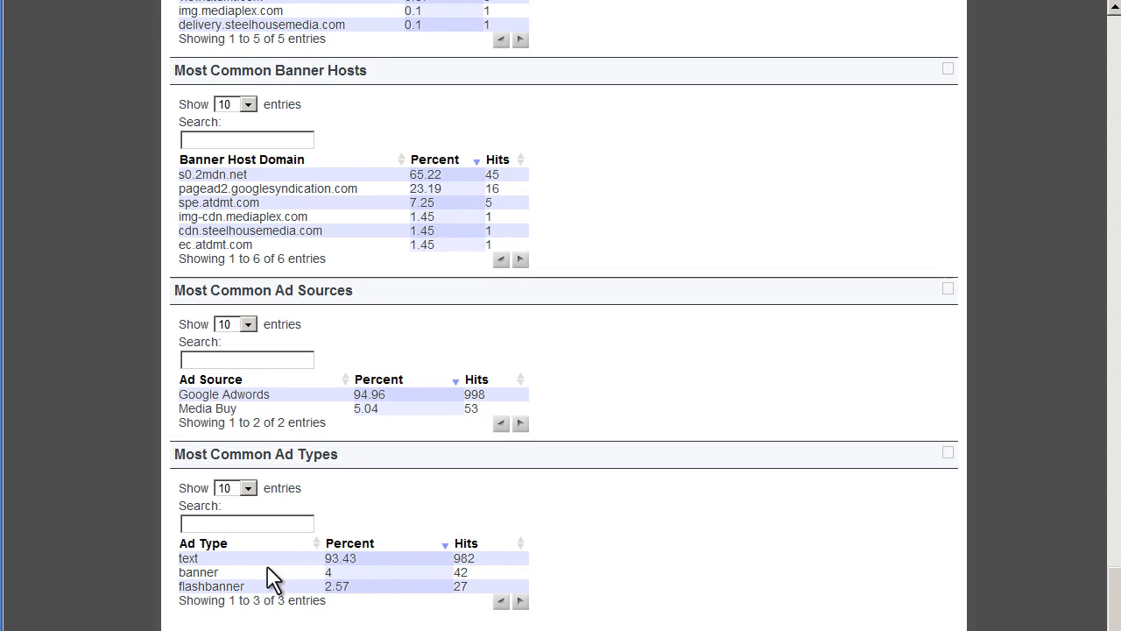